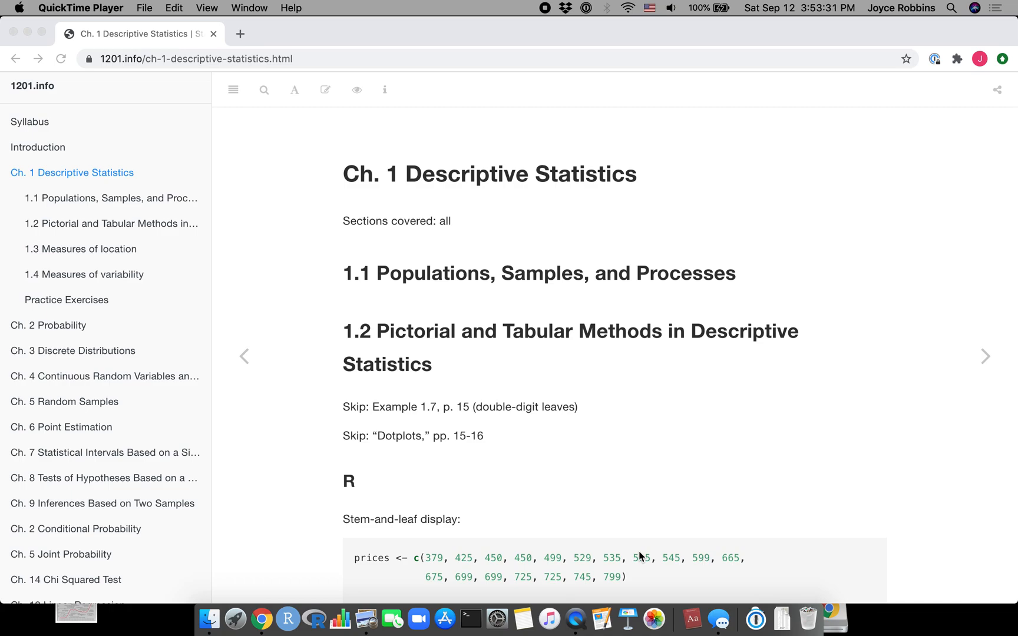
mouse_move(637, 538)
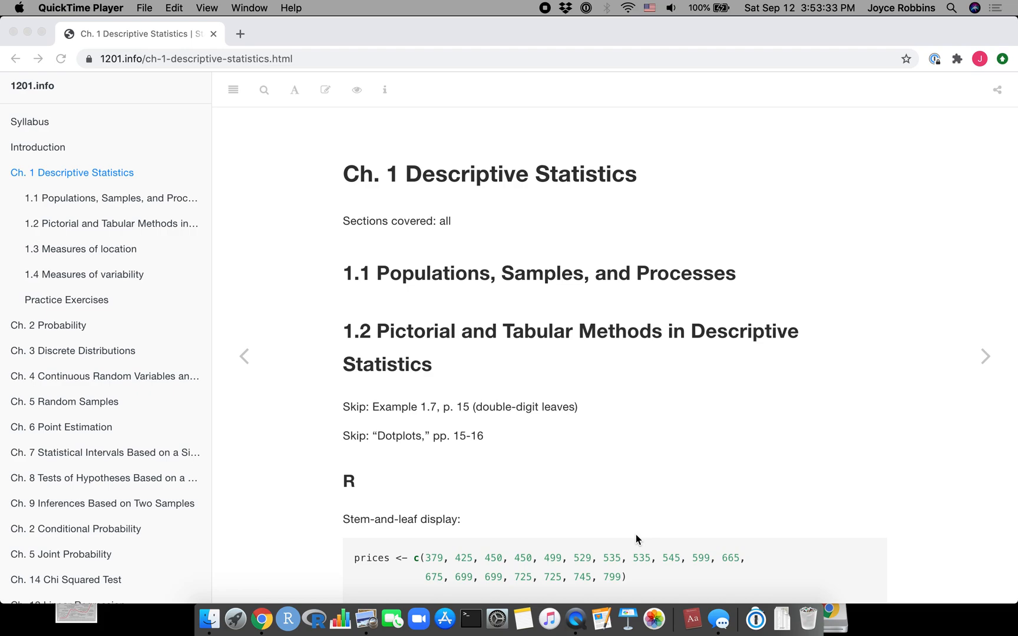
mouse_move(279, 333)
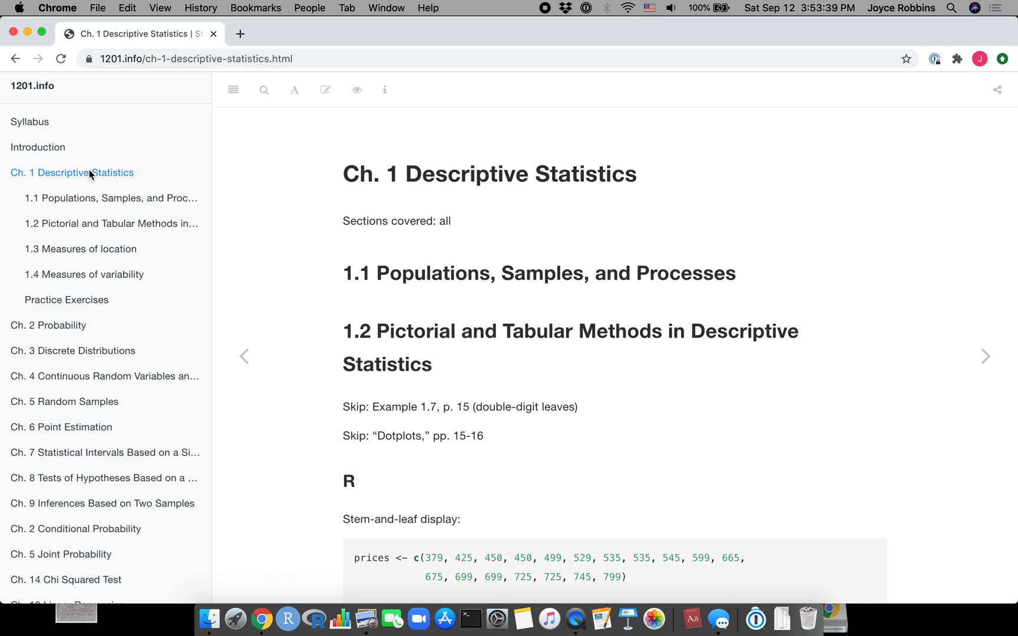
Scroll the Ch. 1 page down to the R stem-and-leaf example with the prices code.
scroll("down", 3)
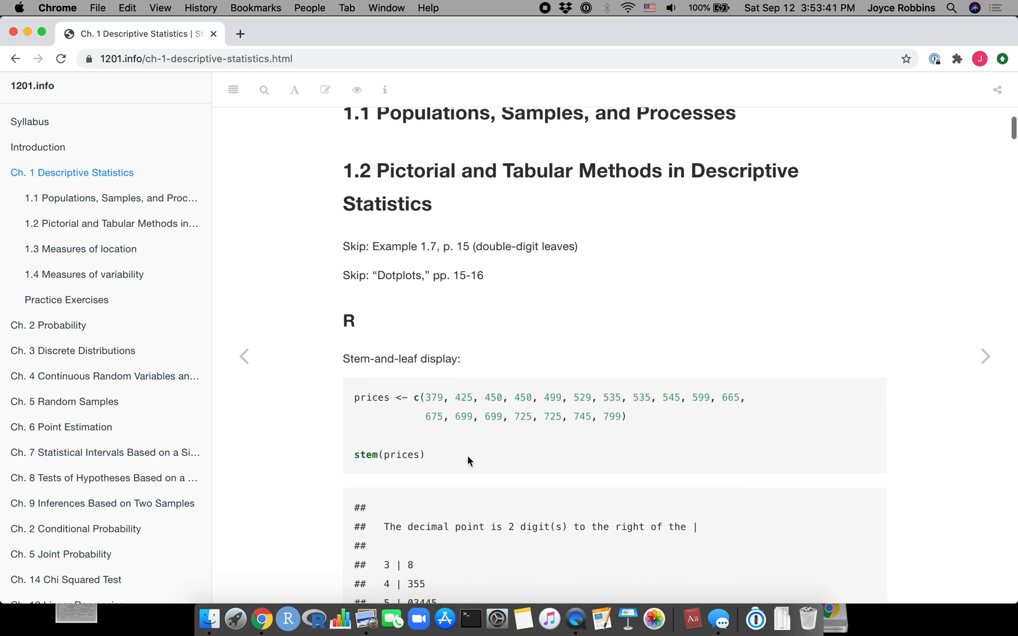
scroll("down", 3)
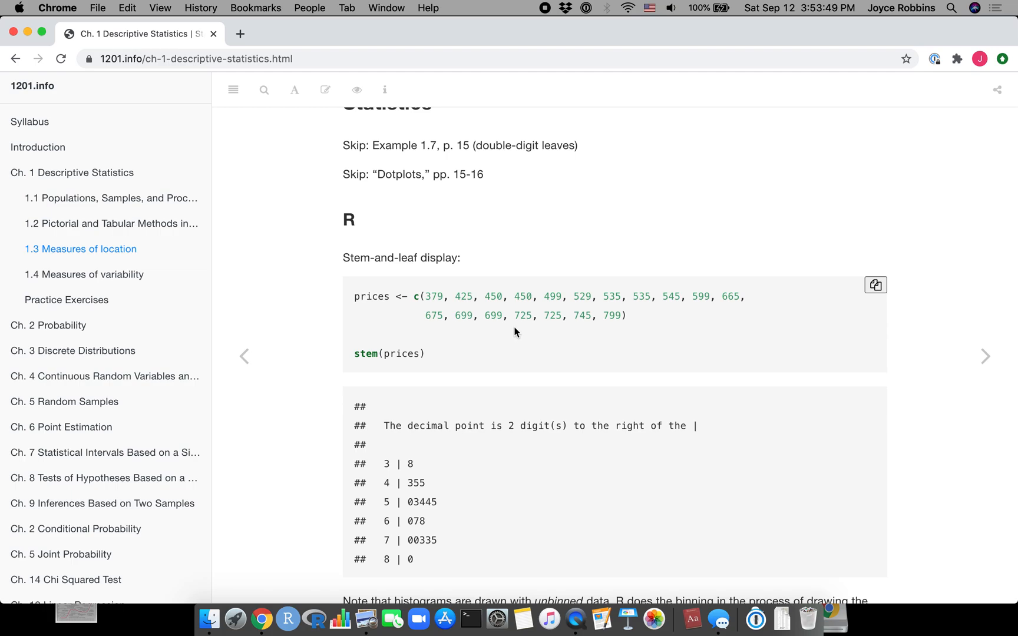
mouse_move(446, 297)
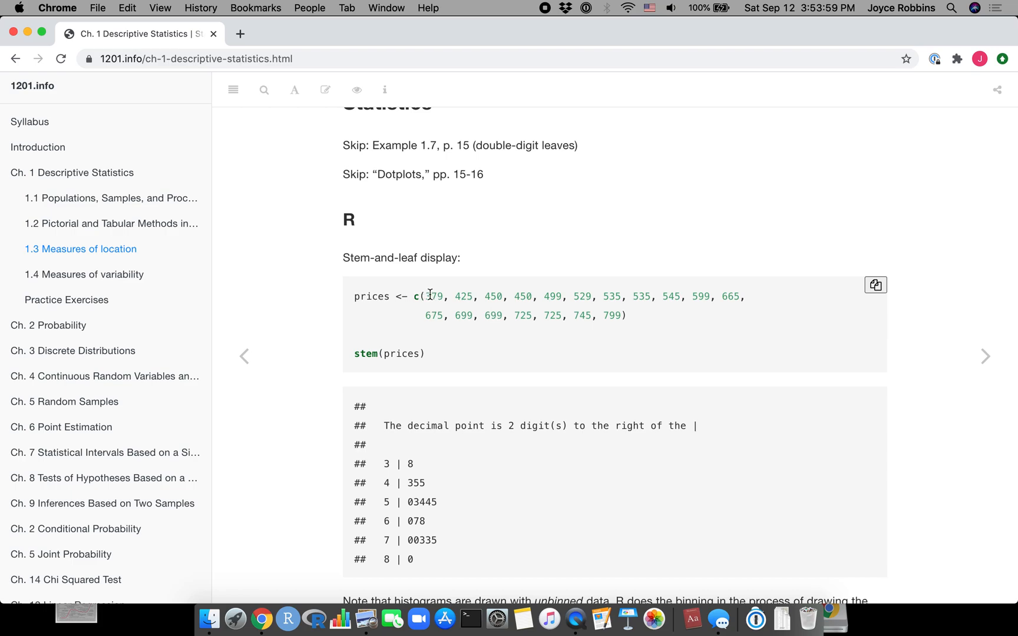
mouse_move(422, 309)
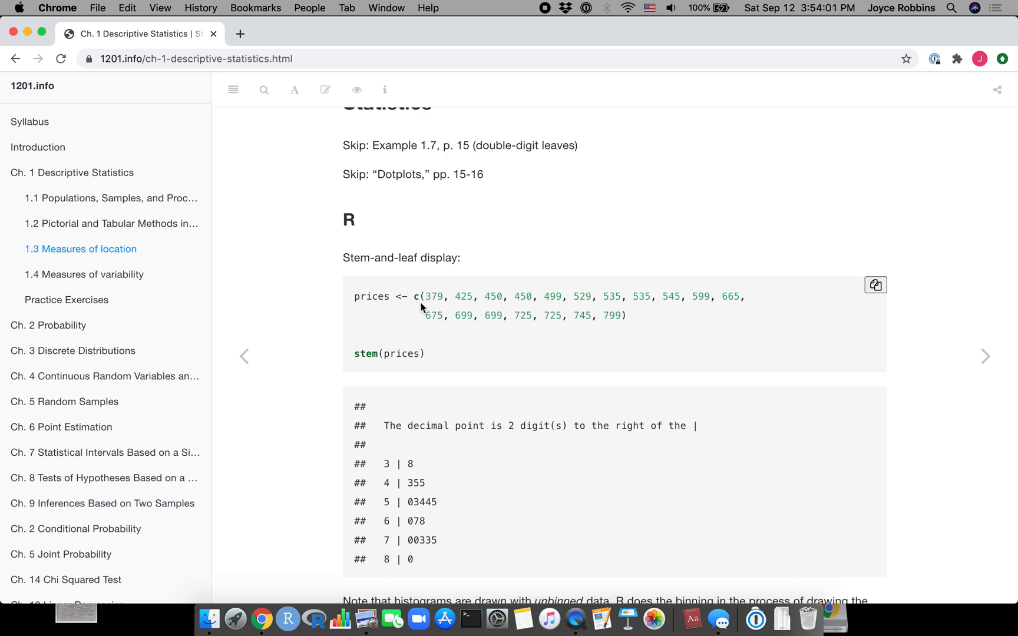
mouse_move(386, 368)
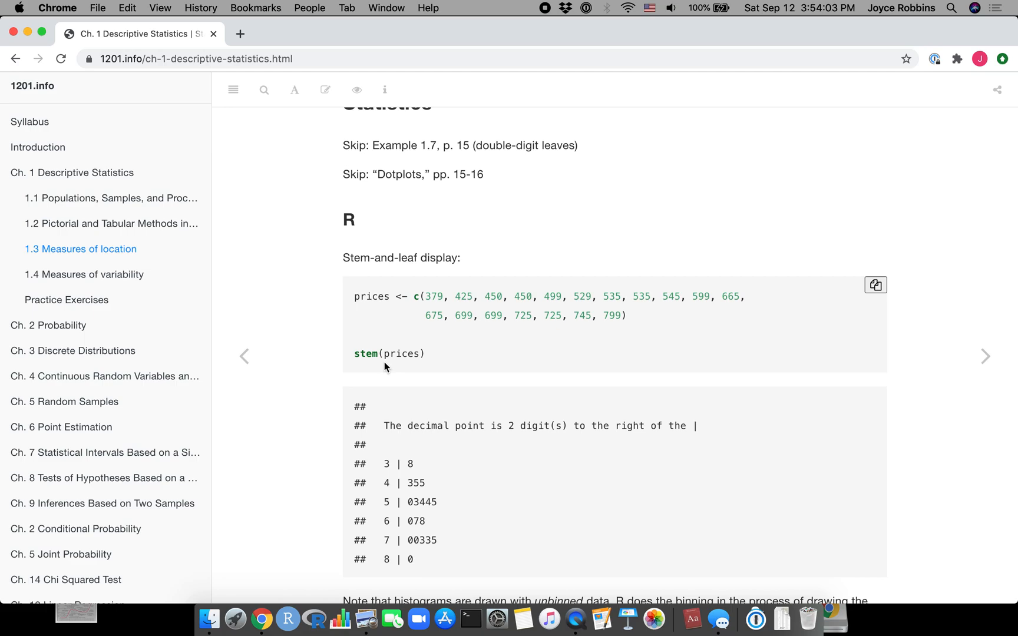
mouse_move(426, 413)
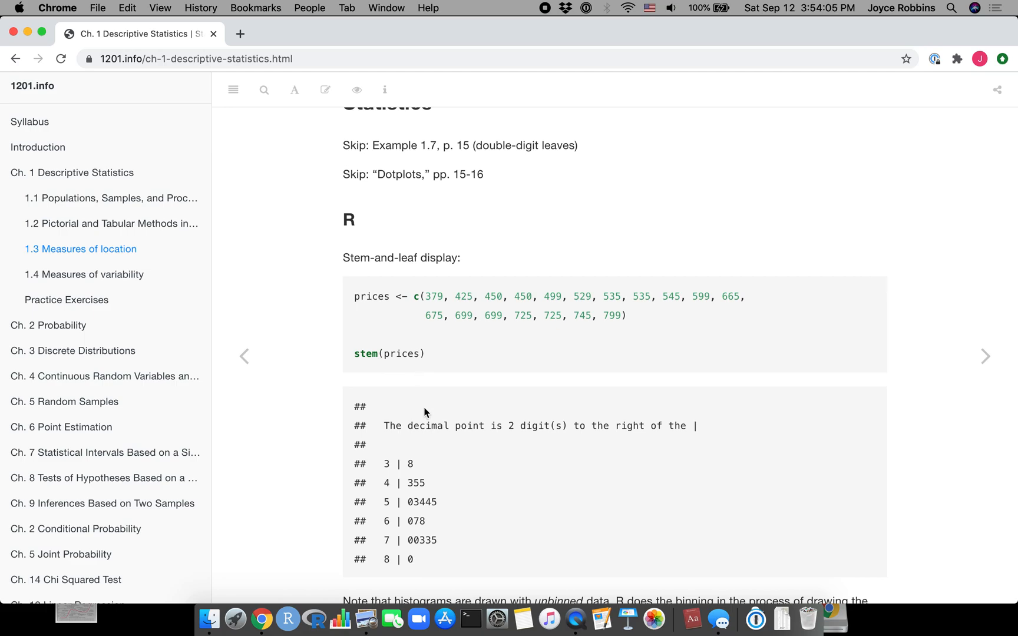
mouse_move(489, 487)
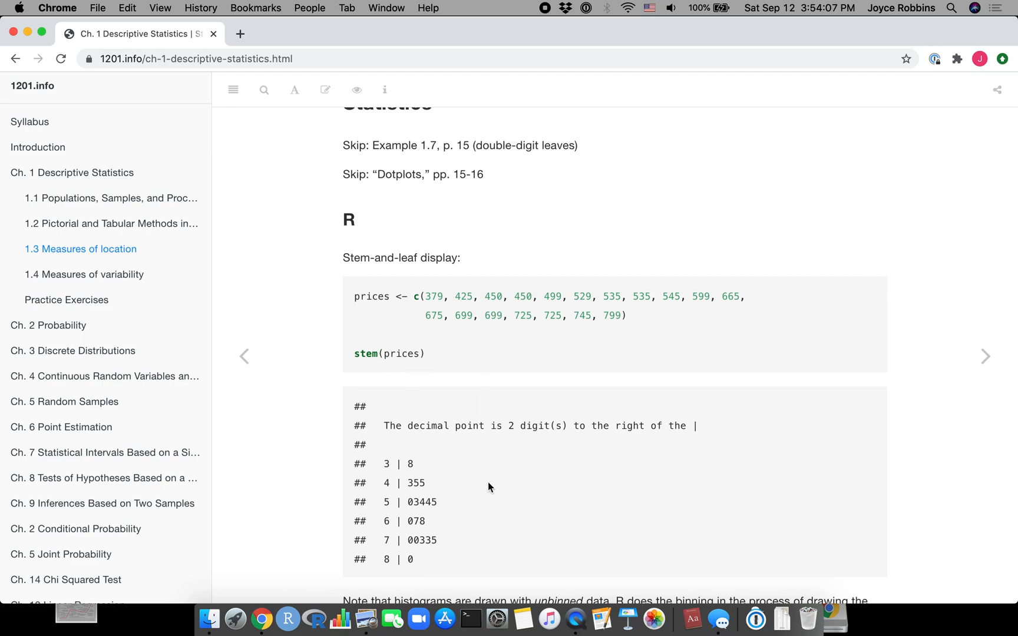
scroll("down", 3)
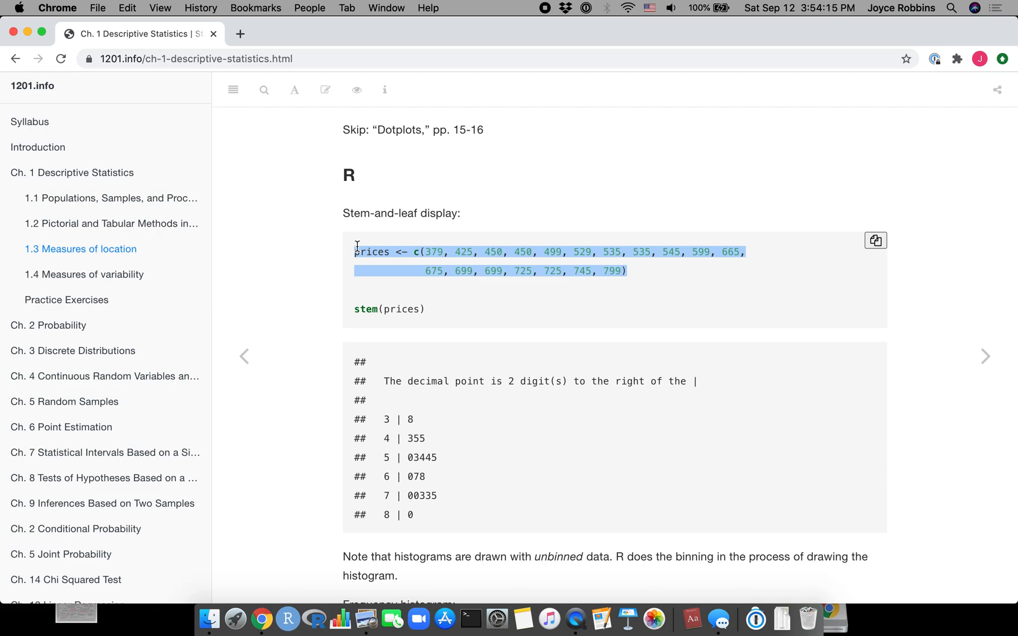
mouse_move(355, 515)
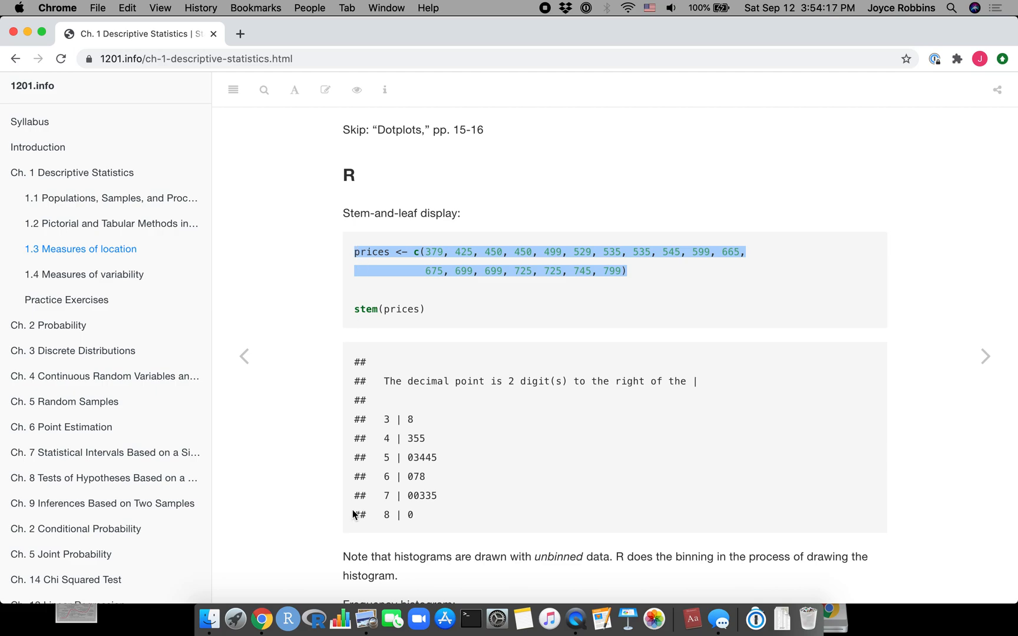
mouse_move(254, 609)
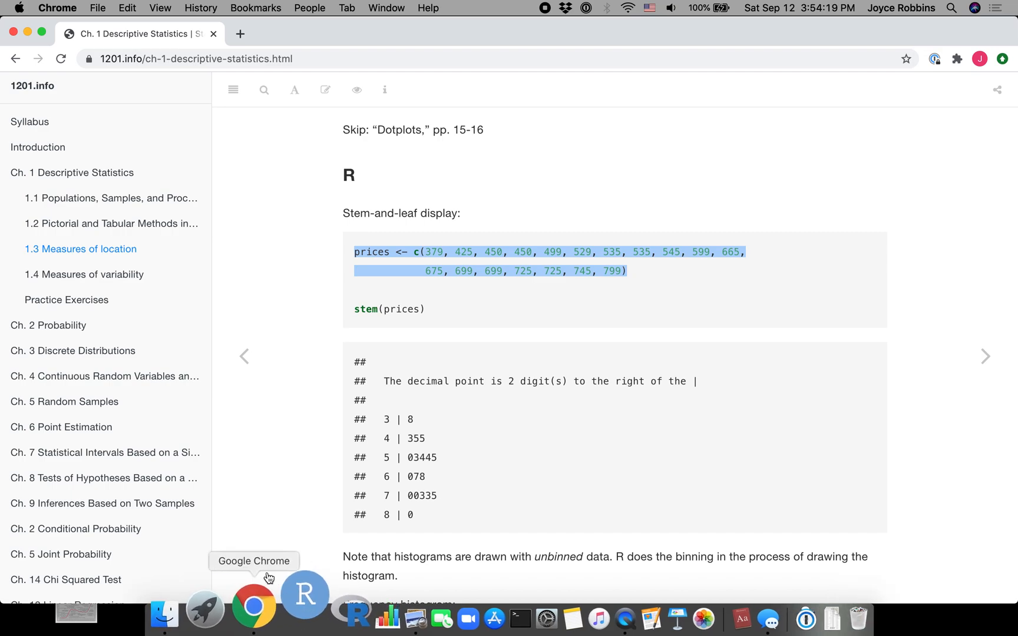
Create the prices vector in the RStudio console from the copied prices <- c(...) command.
left_click(303, 610)
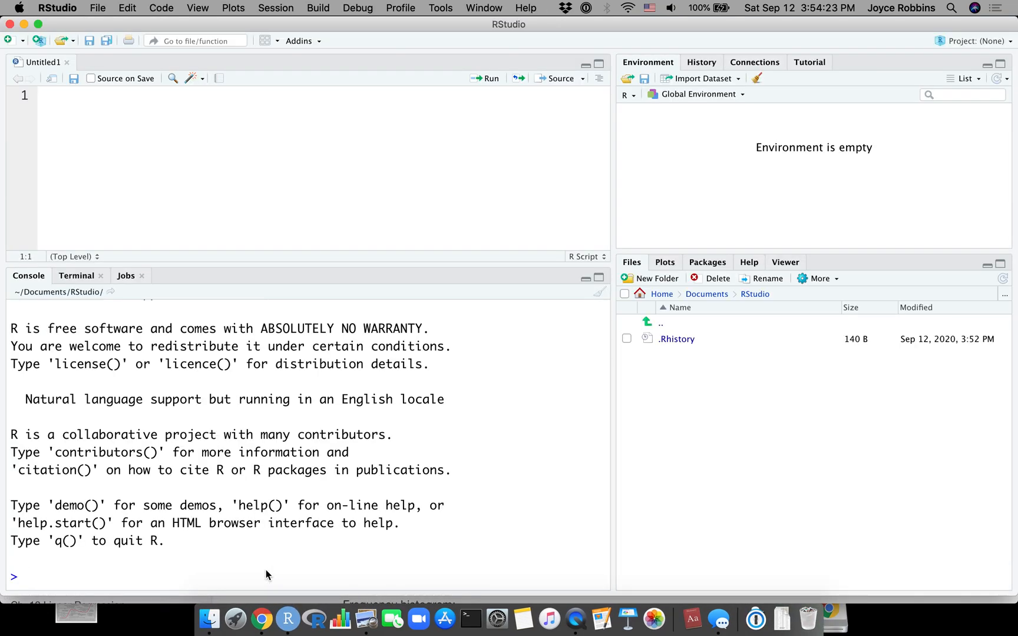
type("prices <- c(379, 425, 450, 450, 499, 529, 535, 535, 545, 599, 665, 675, 699, 699, 725, 725, 745, 799)")
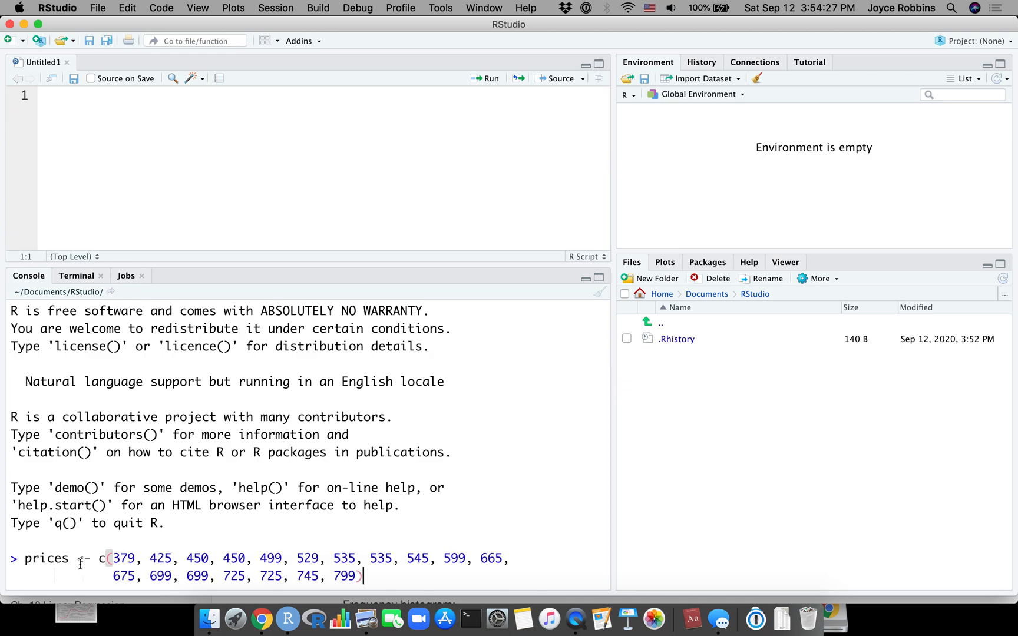
key("Return")
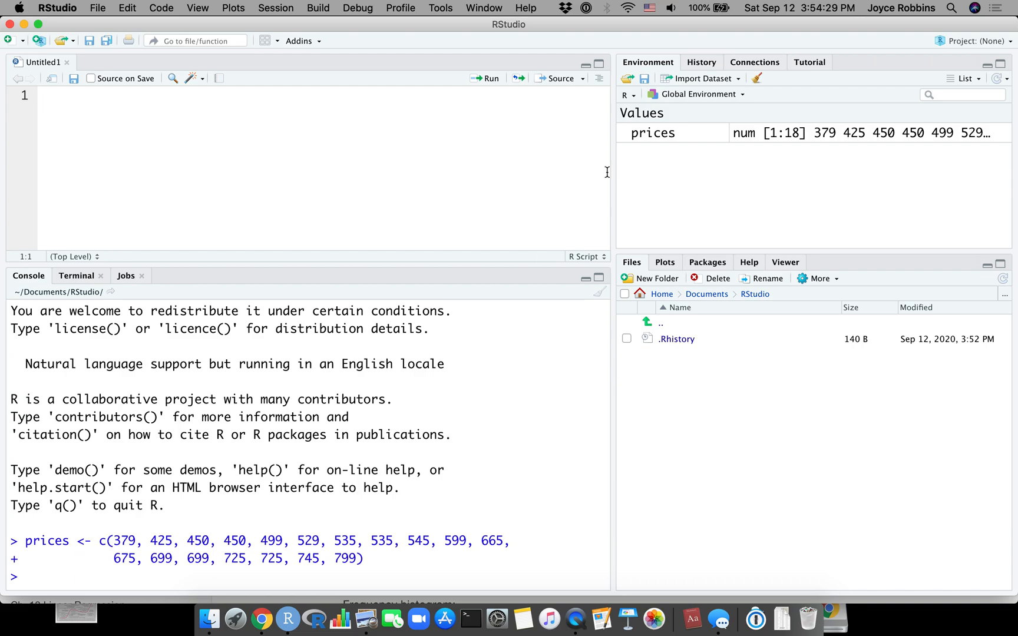
mouse_move(661, 149)
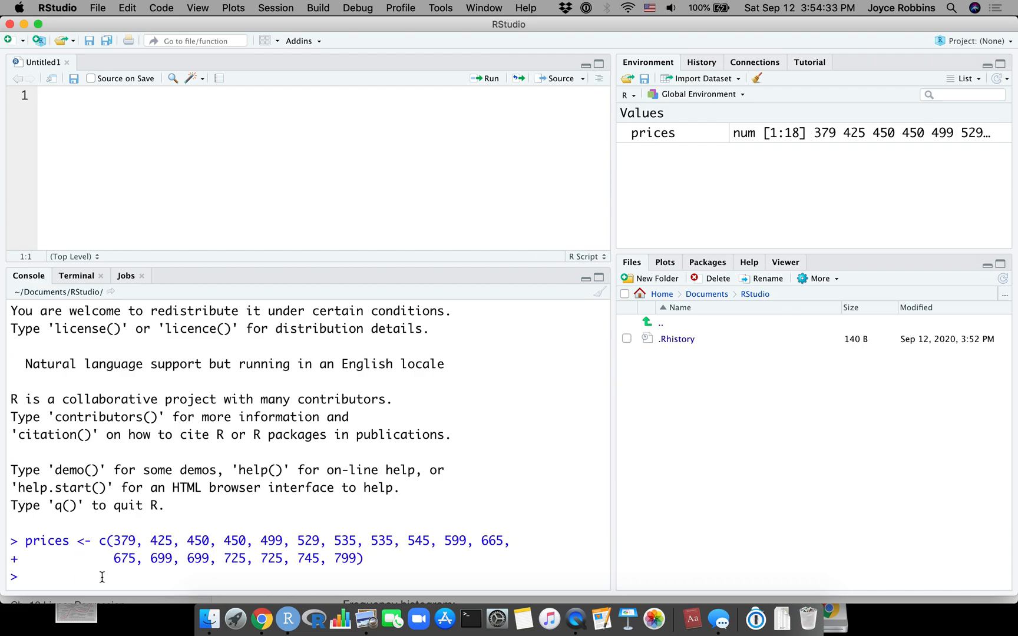
Print the prices values and show their stem-and-leaf display with stem(prices).
type("prices")
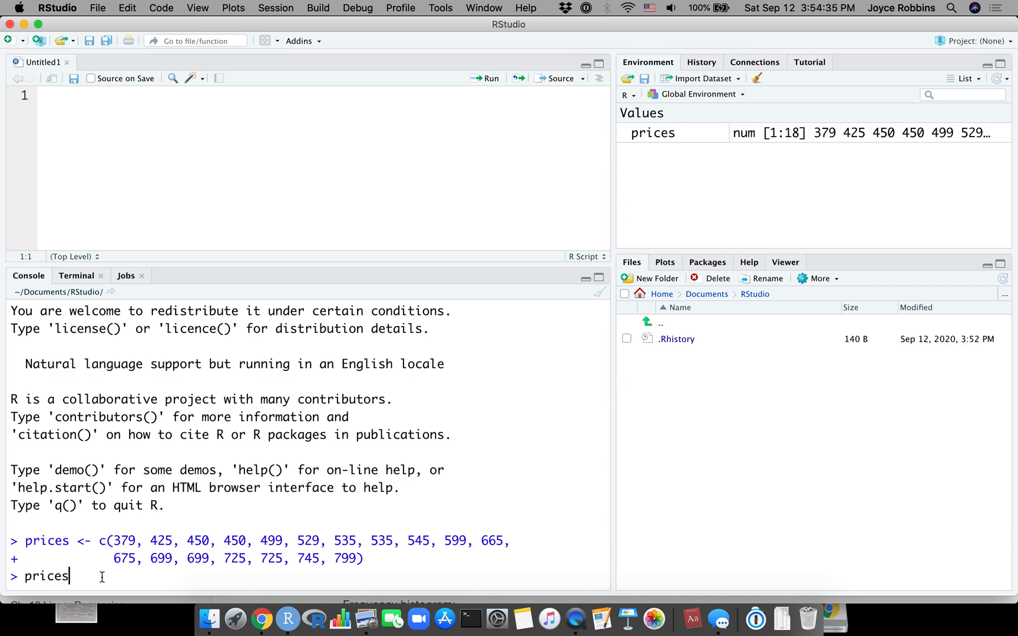
key("Return")
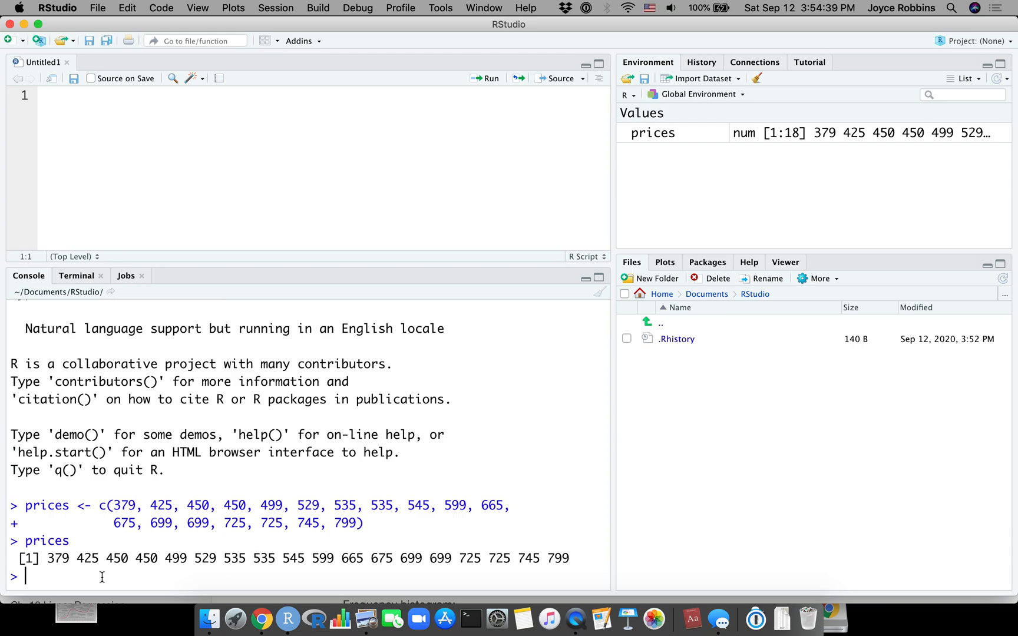
type("stem(prices")
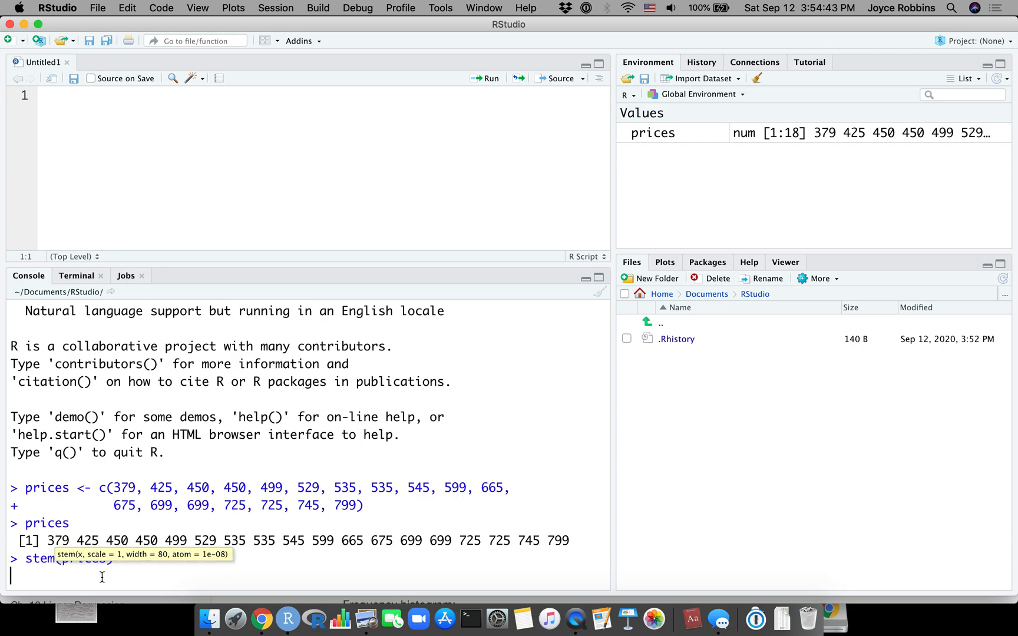
key("Return")
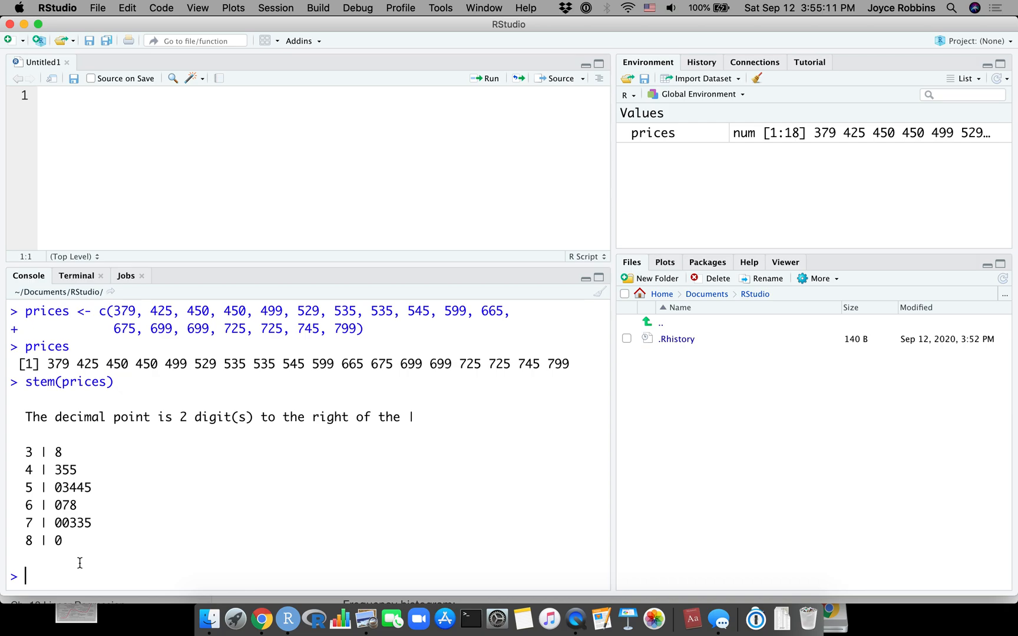
Run hist(prices) to draw a histogram of the prices data.
type("hist(p")
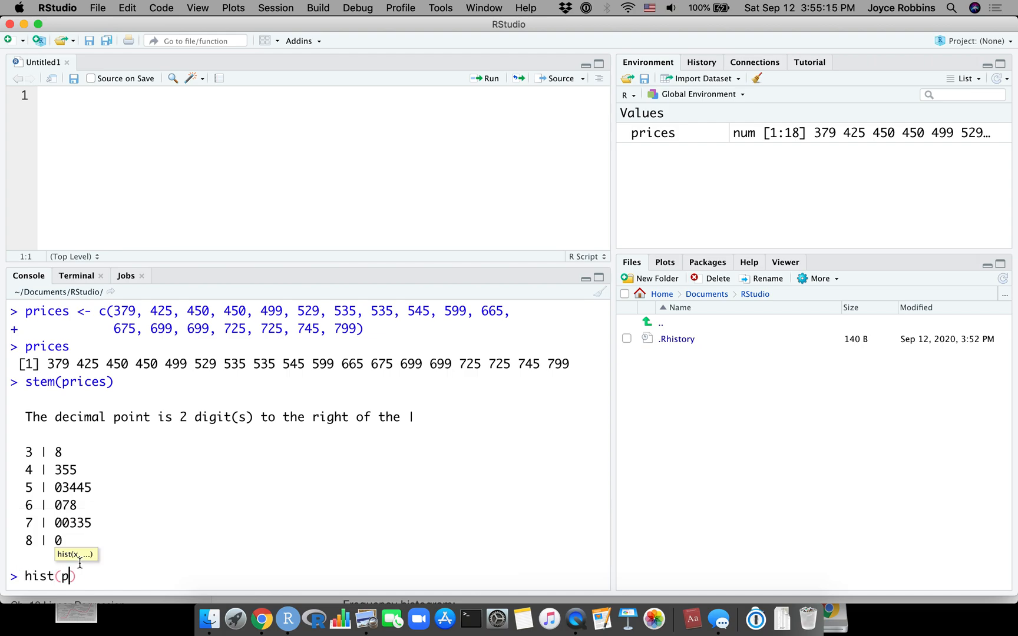
type("rices")
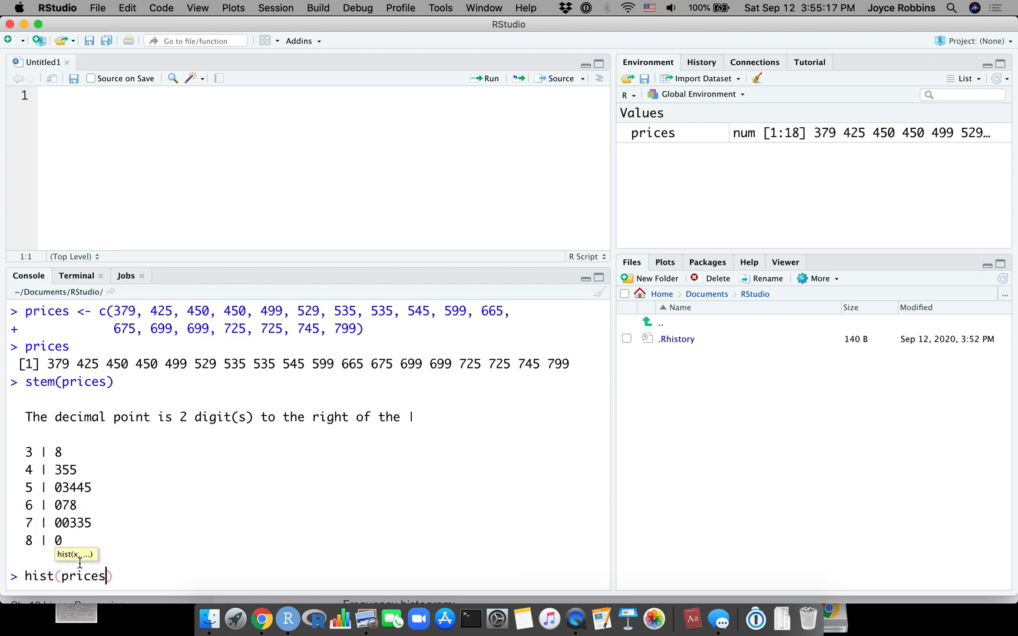
key("Return")
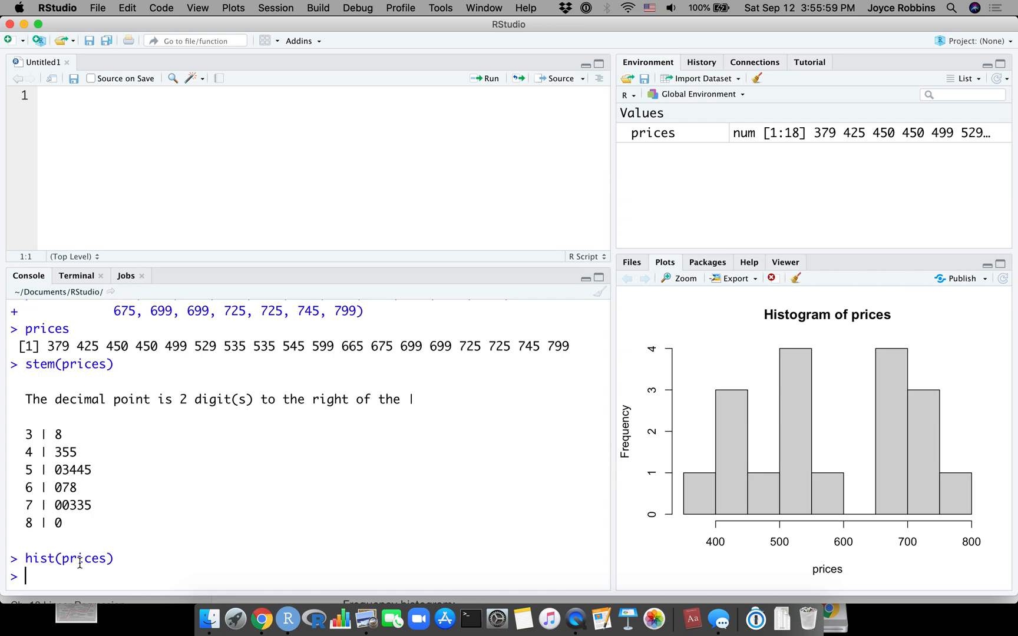
Run boxplot(prices) to replace the histogram with a boxplot.
type("b")
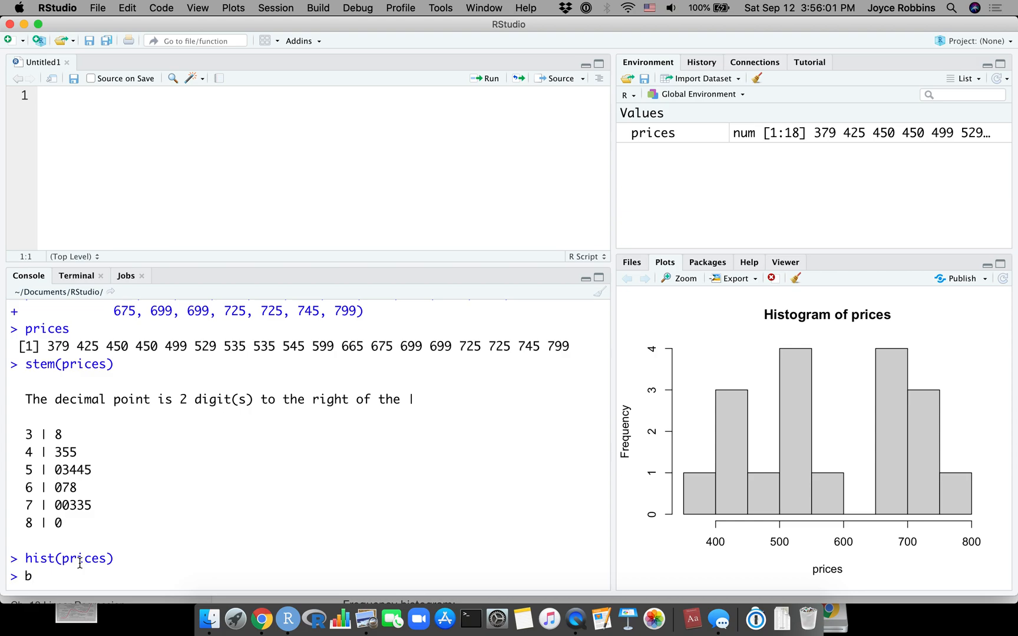
type("oxplot(")
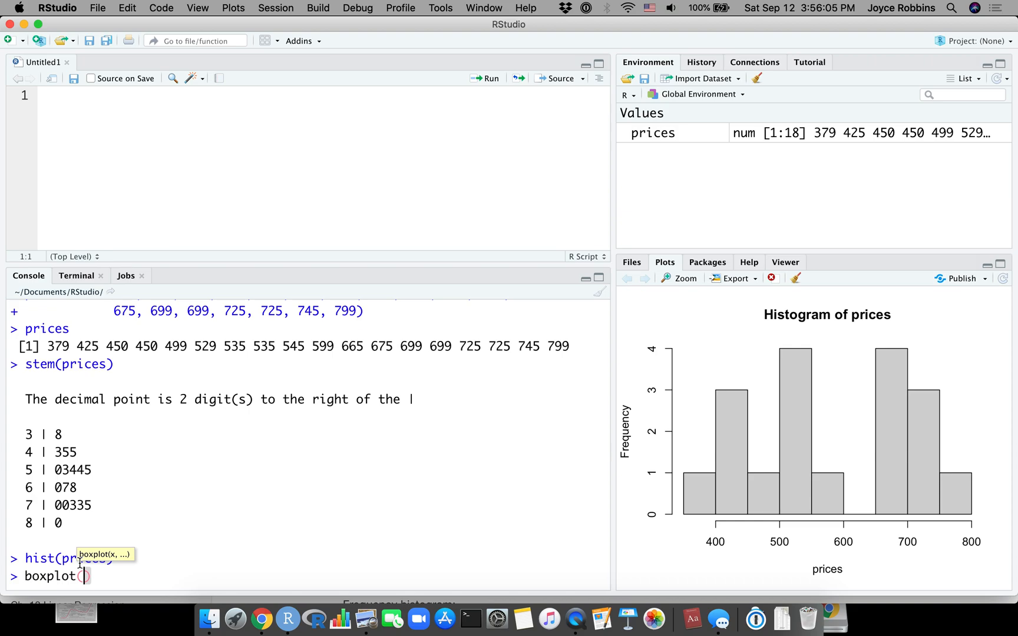
type("prices")
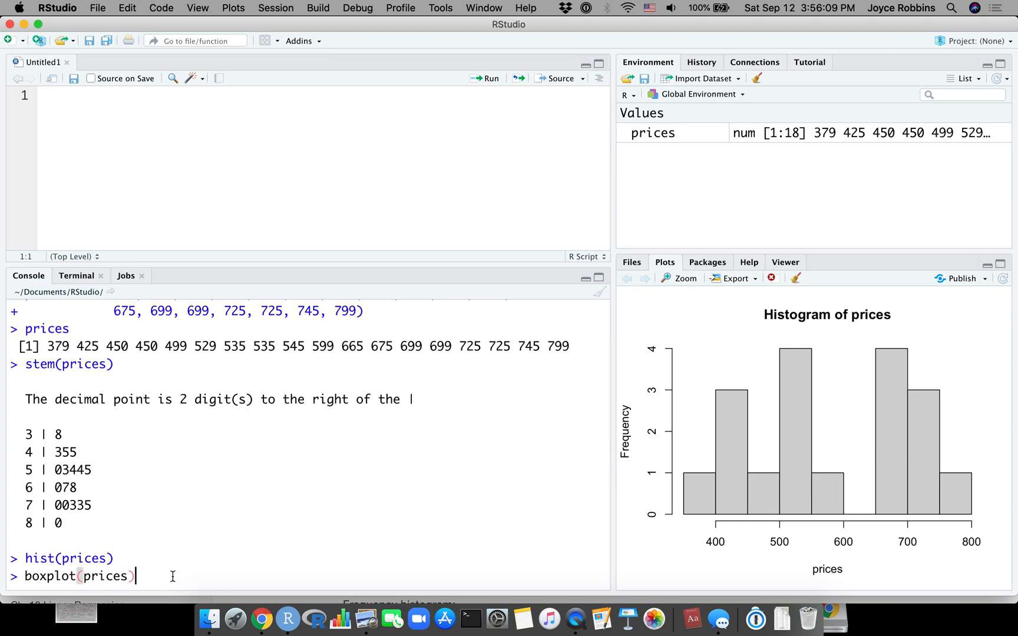
key("Return")
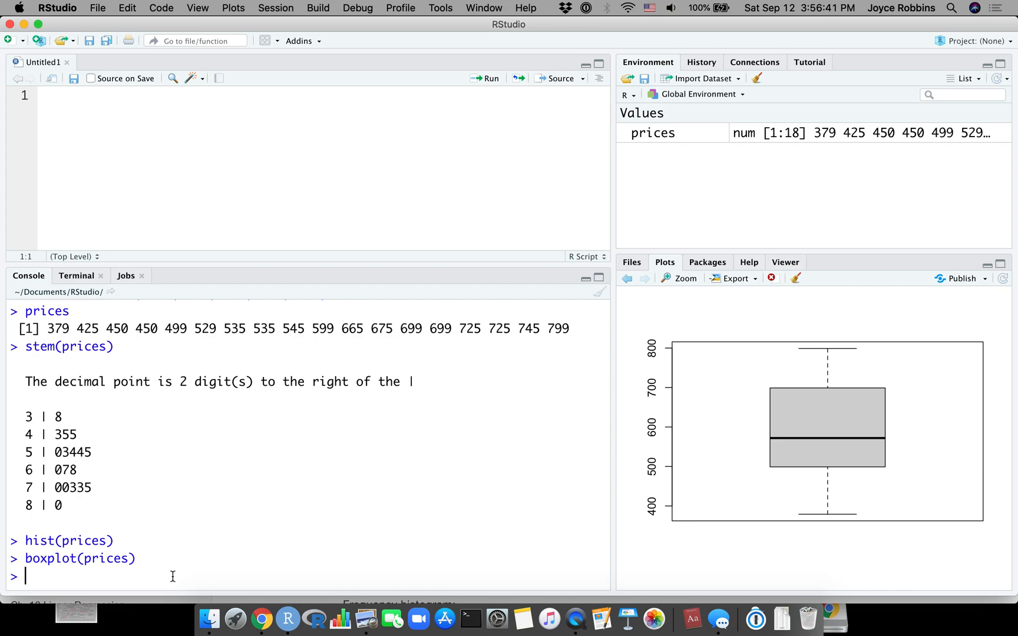
mouse_move(152, 563)
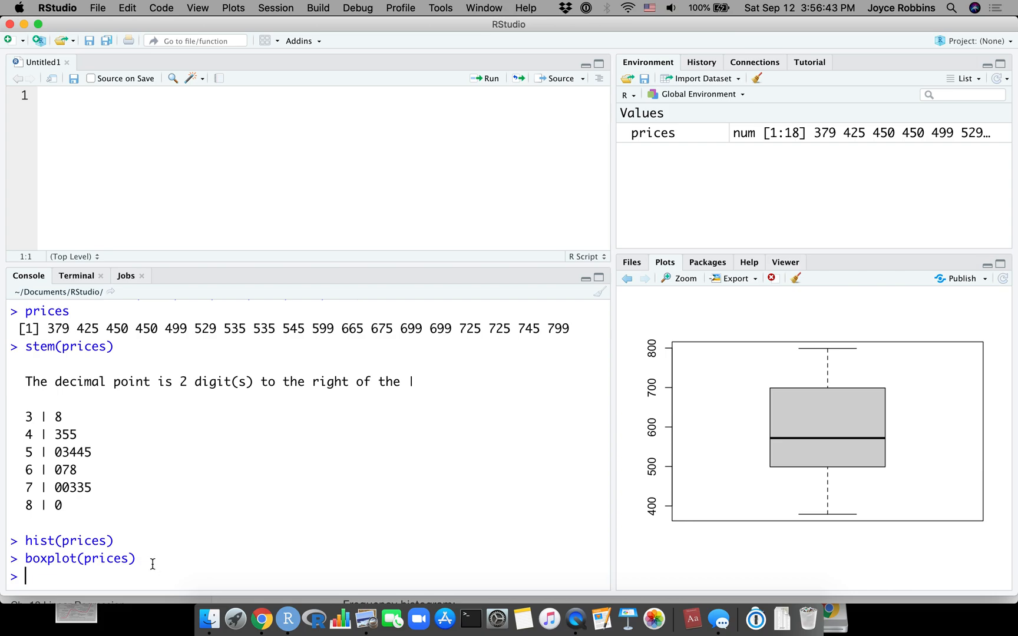
Run the misspelled boxxplot(prices) to show the 'could not find function' error.
left_click(41, 95)
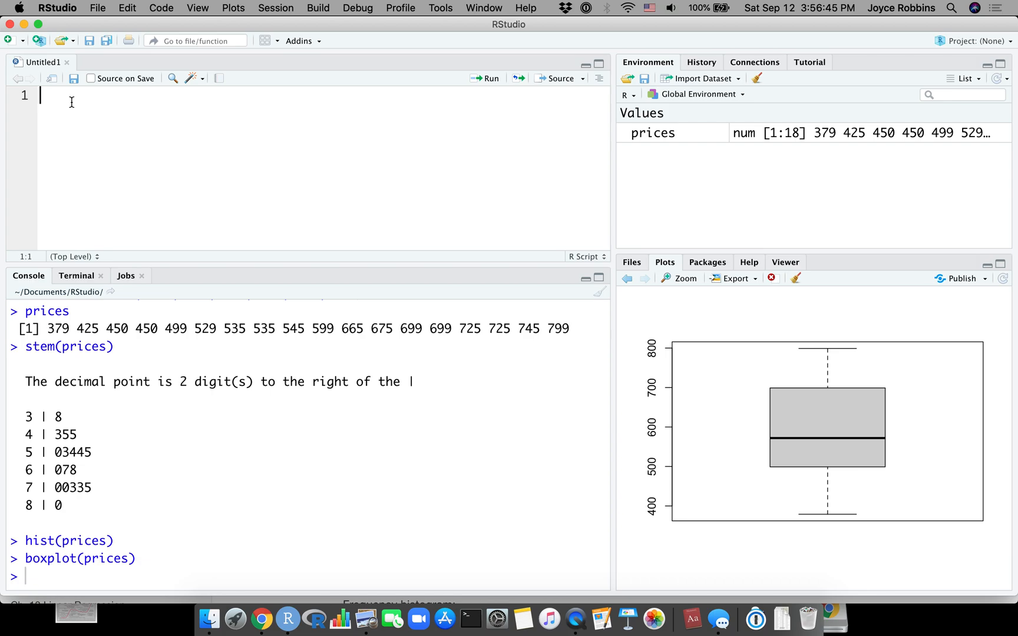
scroll("up", 3)
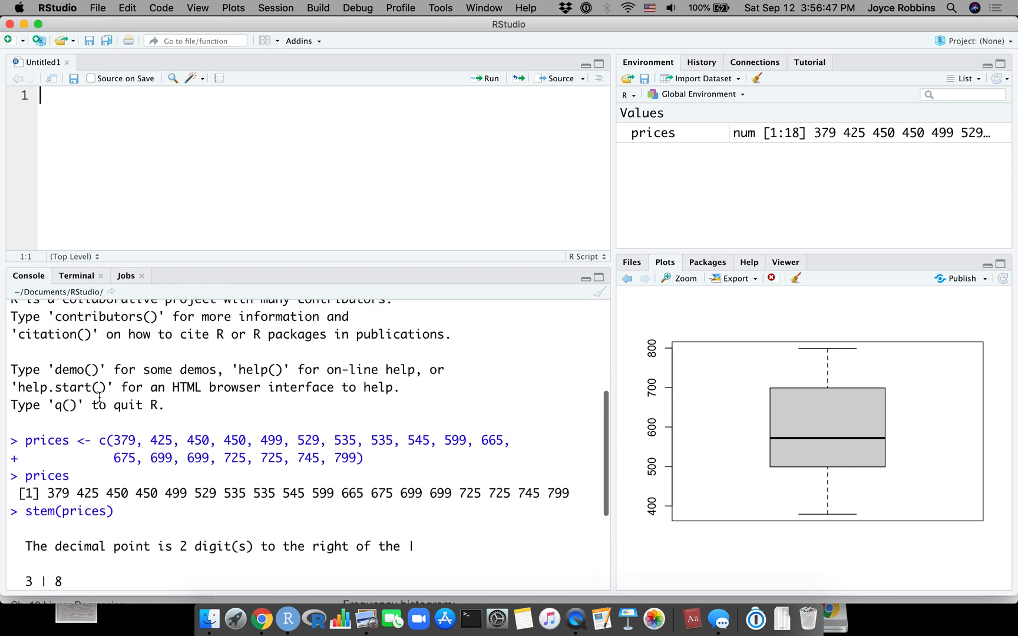
scroll("down", 3)
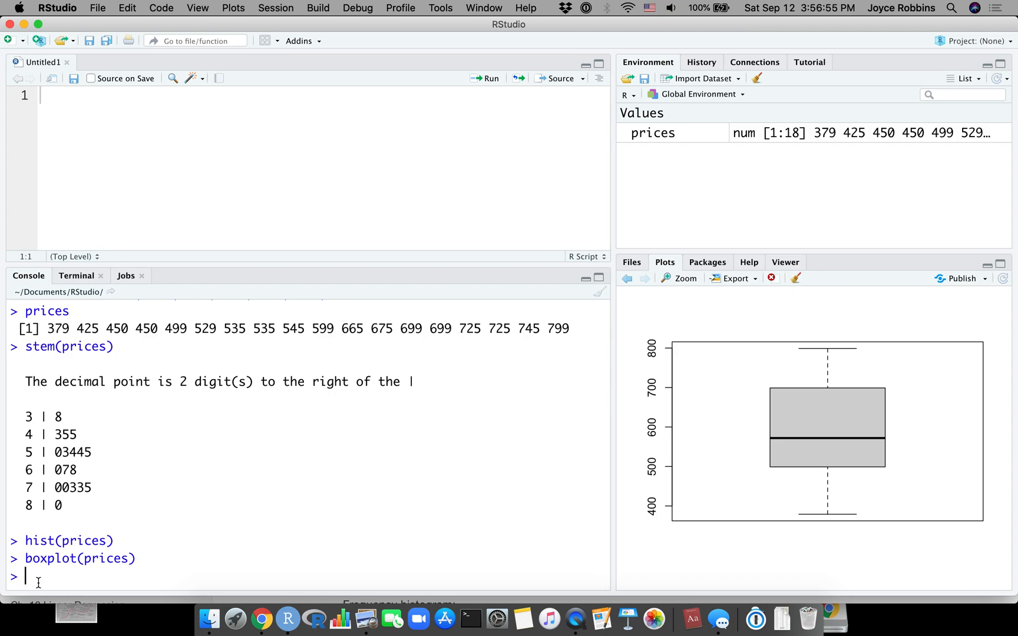
mouse_move(183, 495)
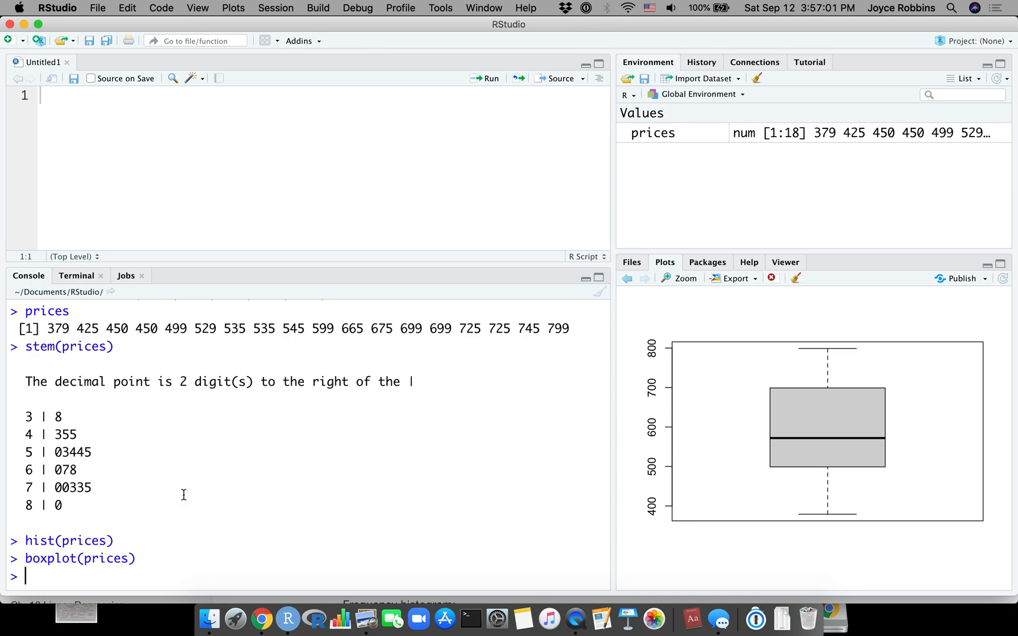
type("boxx")
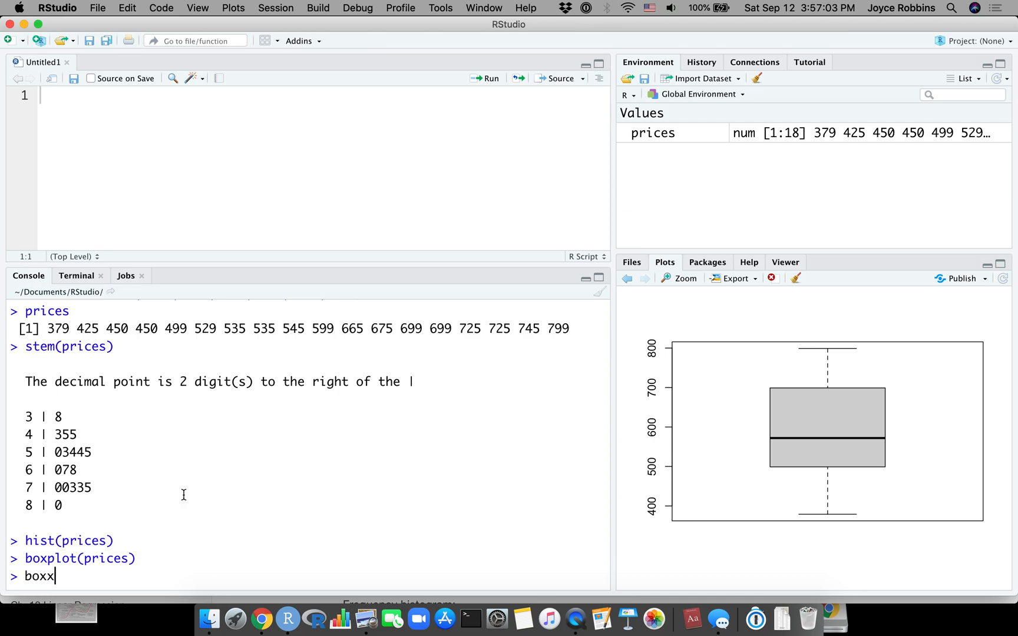
key("Return")
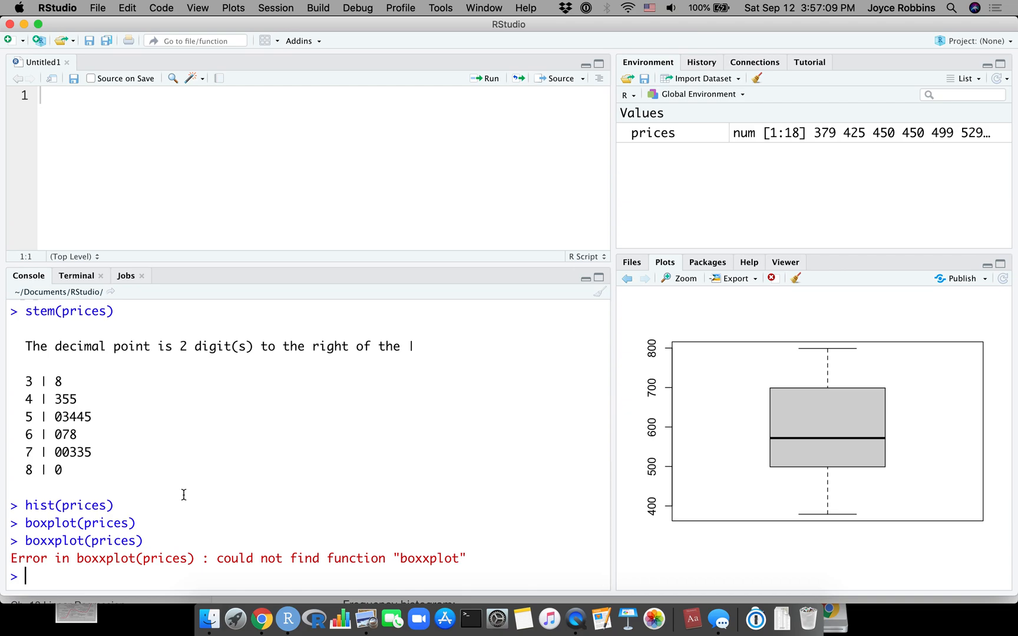
mouse_move(126, 571)
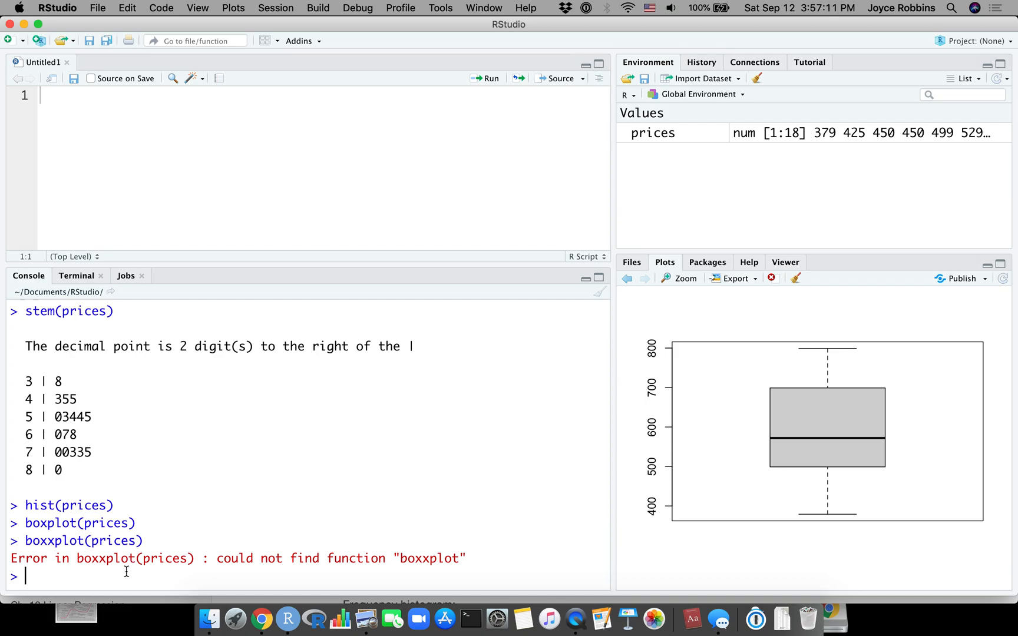
Place the prices <- c(...) definition at the top of the untitled script.
type("prices <- c(379, 425, 450, 450, 499, 529, 535, 535, 545, 599, 665,")
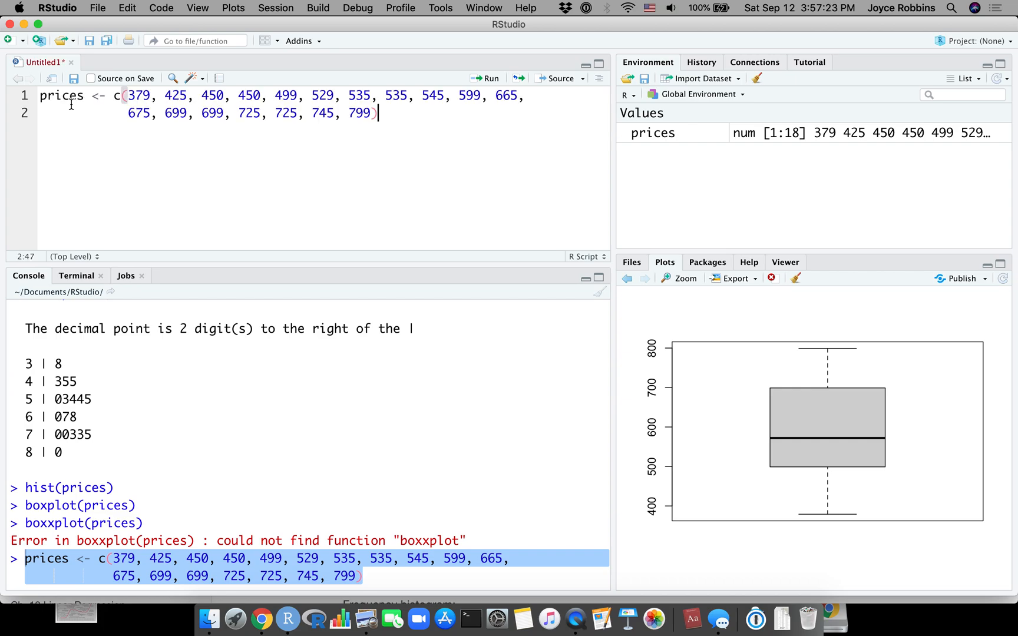
mouse_move(147, 147)
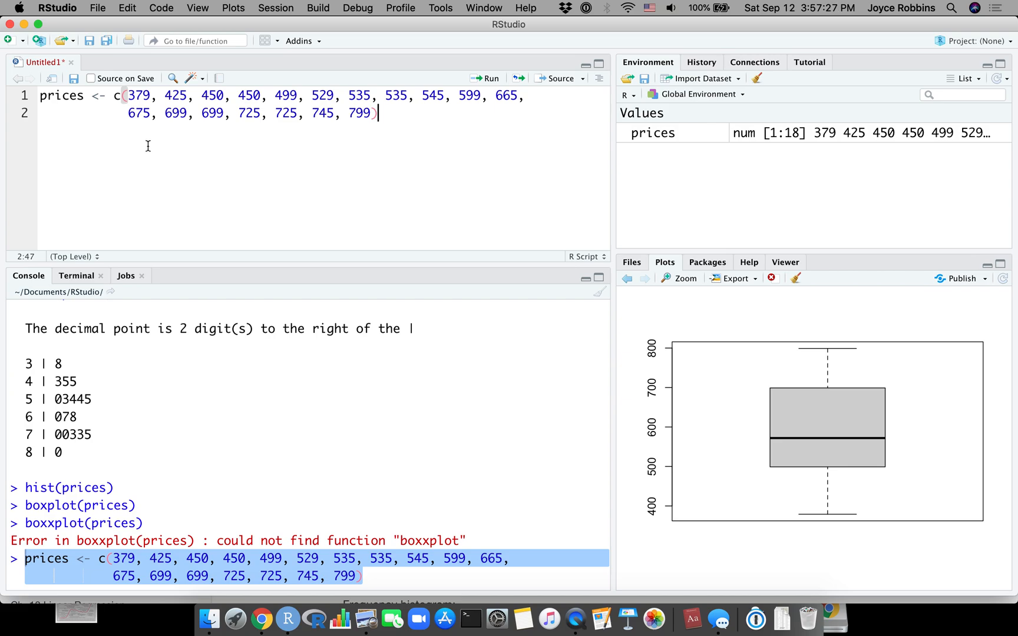
mouse_move(354, 131)
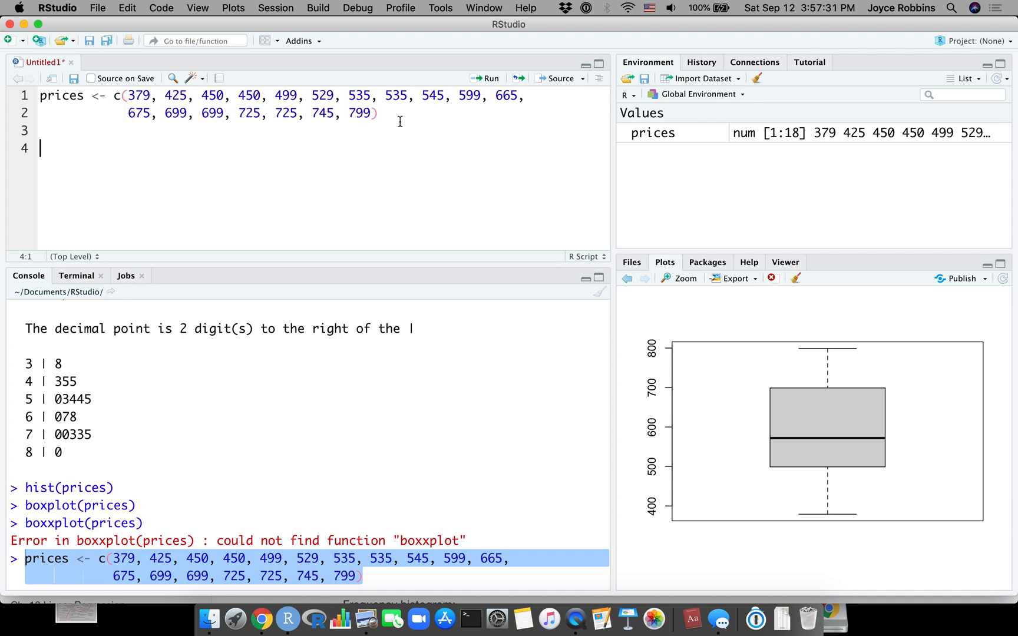
Send stem(prices), hist(prices) and boxplot(prices) from History into the script.
left_click(701, 62)
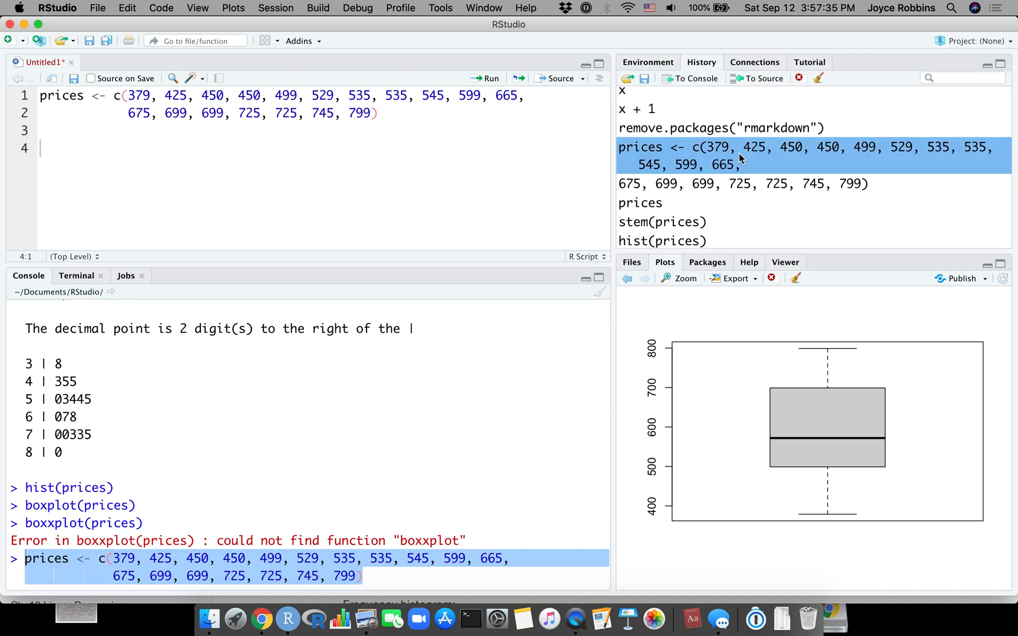
mouse_move(863, 188)
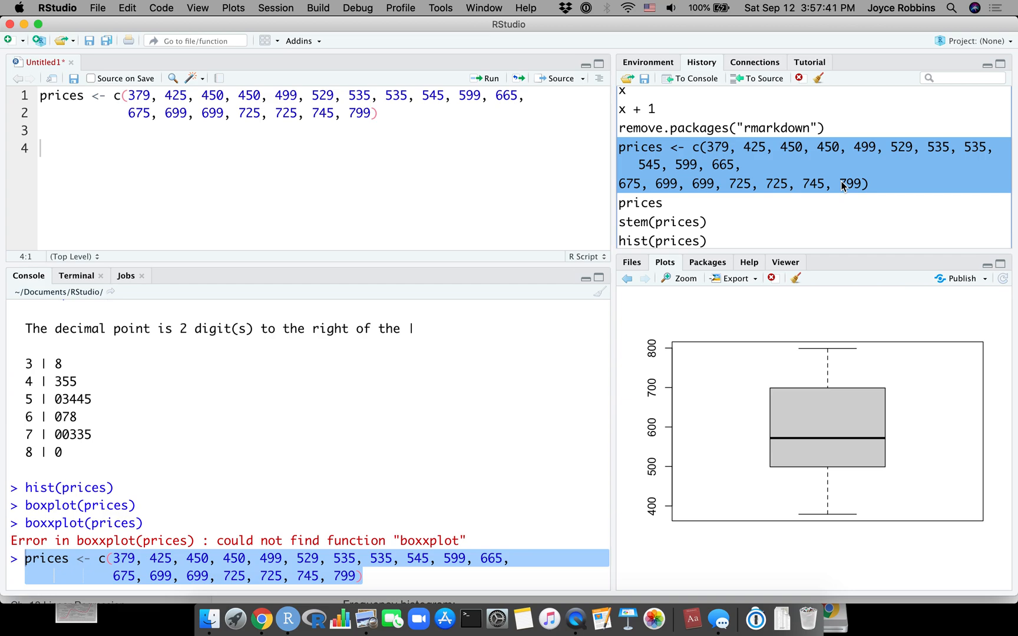
mouse_move(844, 186)
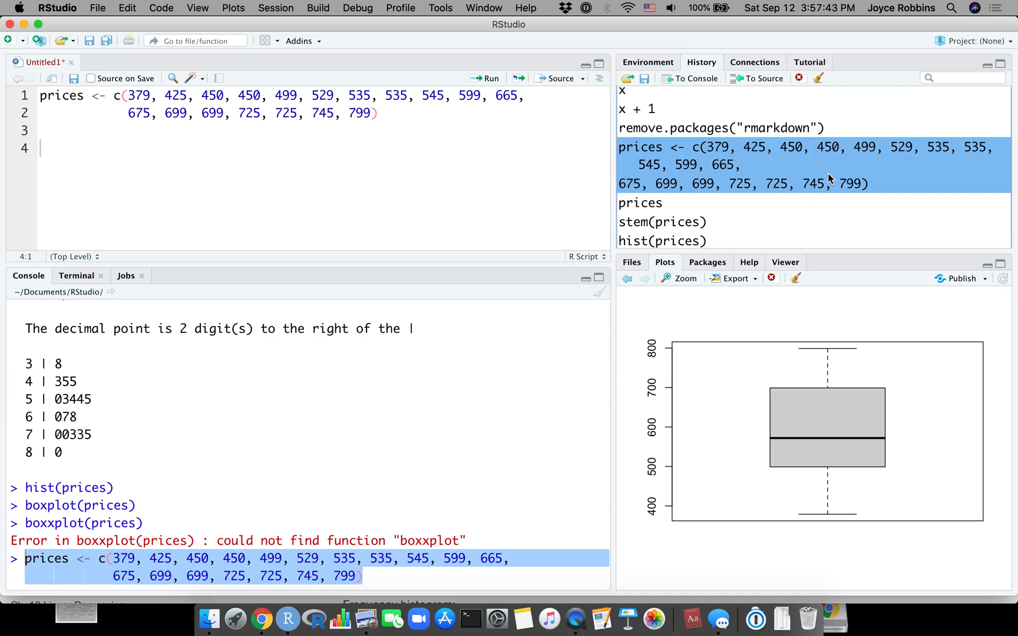
mouse_move(761, 85)
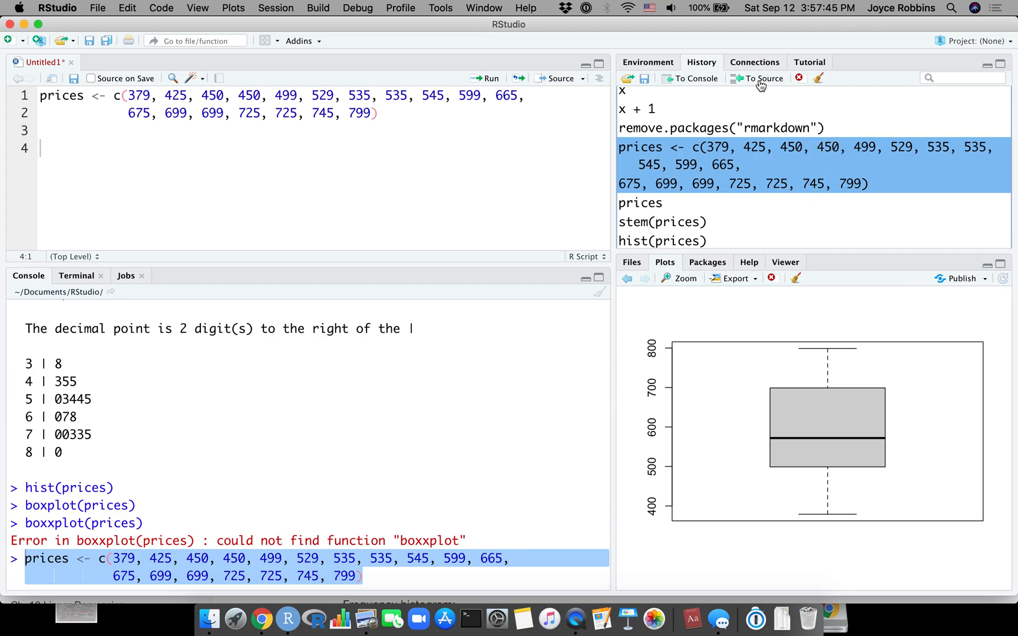
left_click(762, 78)
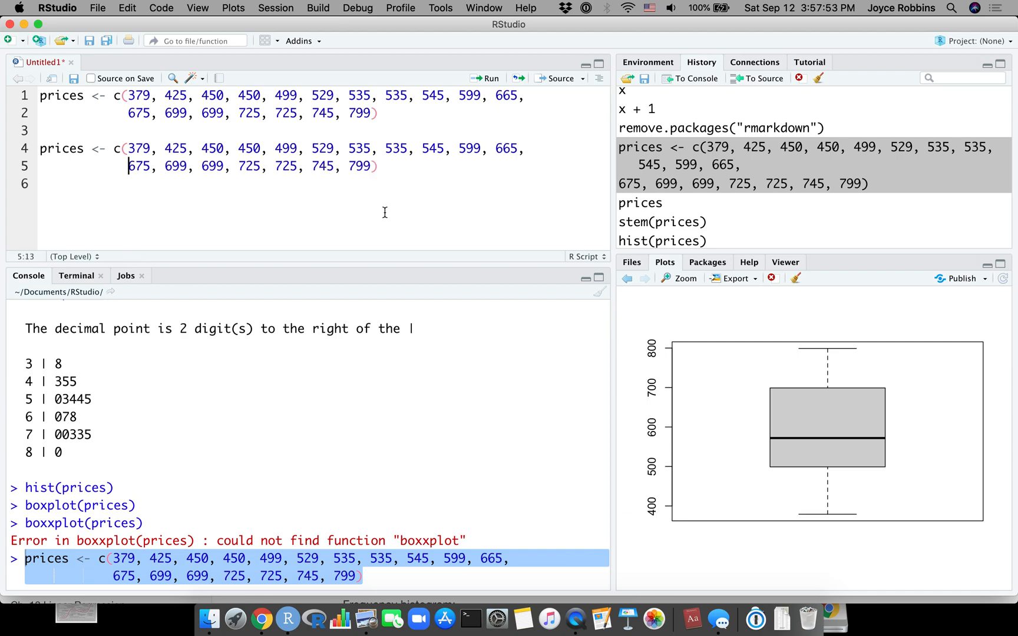
mouse_move(548, 148)
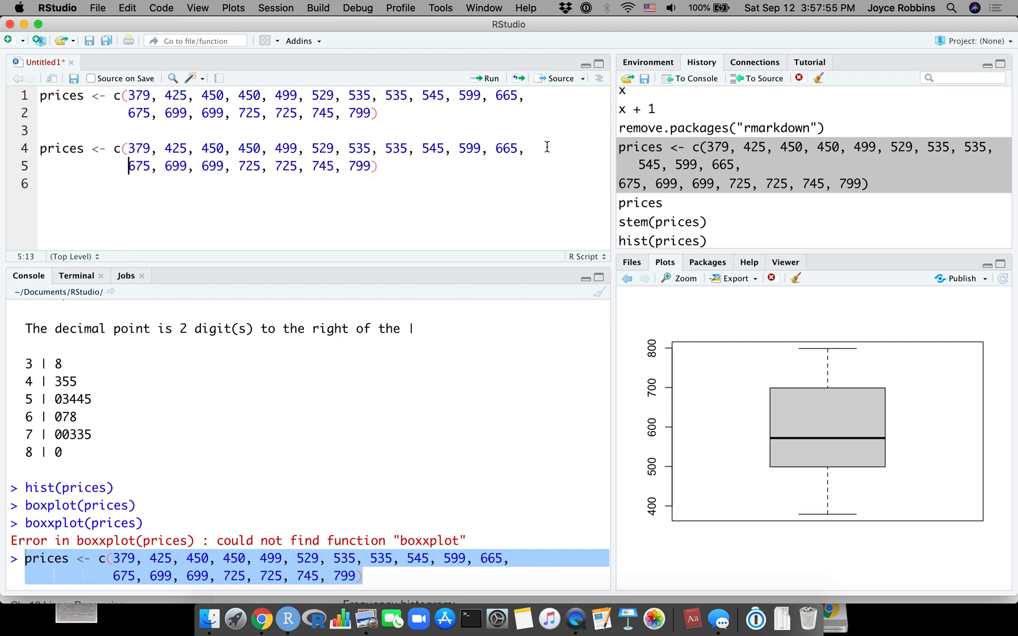
left_click(467, 149)
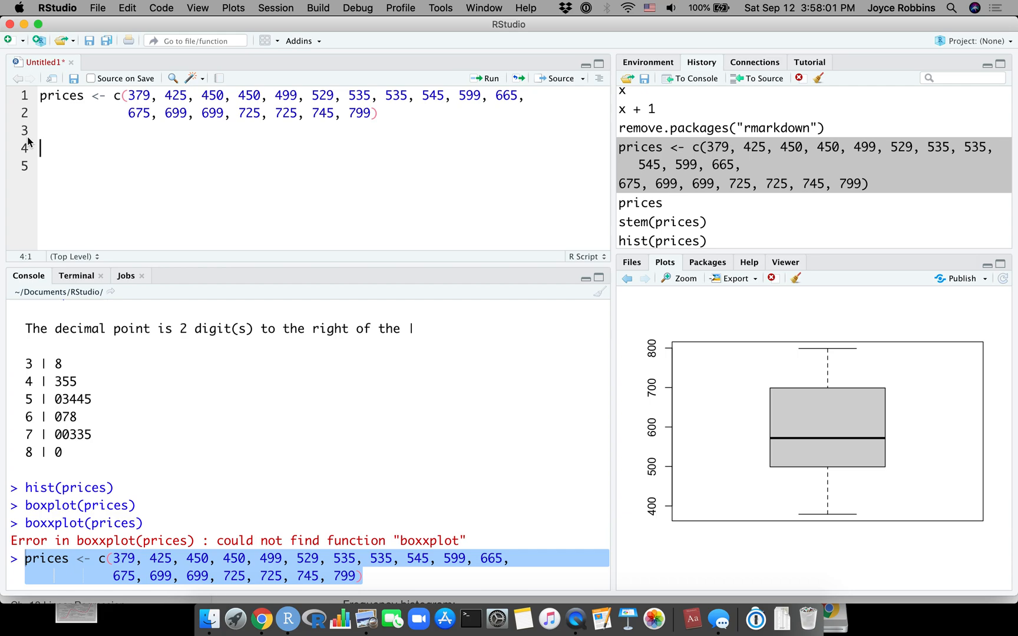
scroll("down", 3)
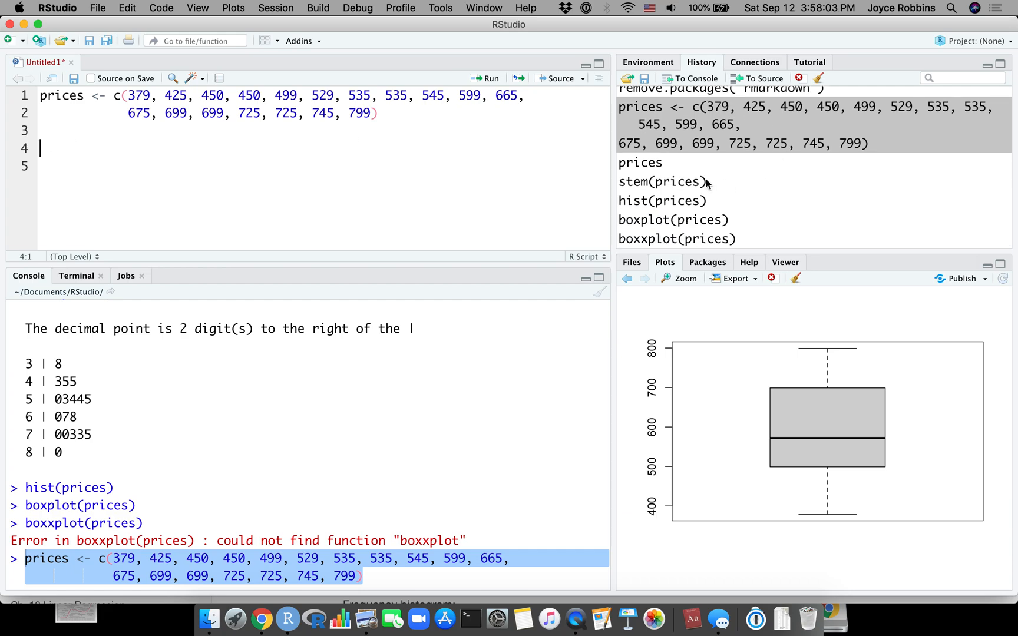
left_click(661, 181)
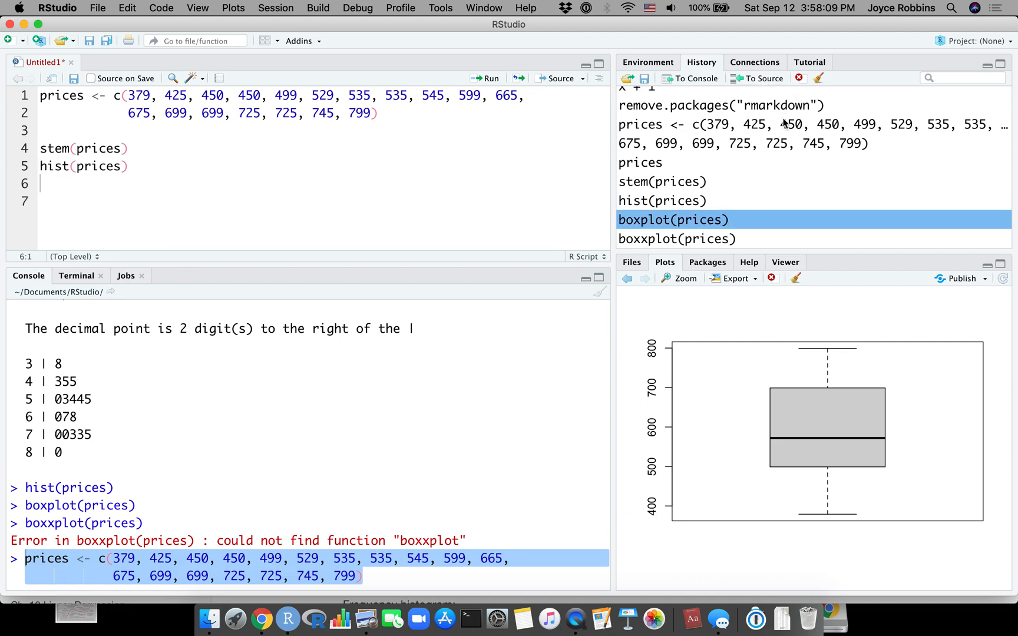
double_click(673, 219)
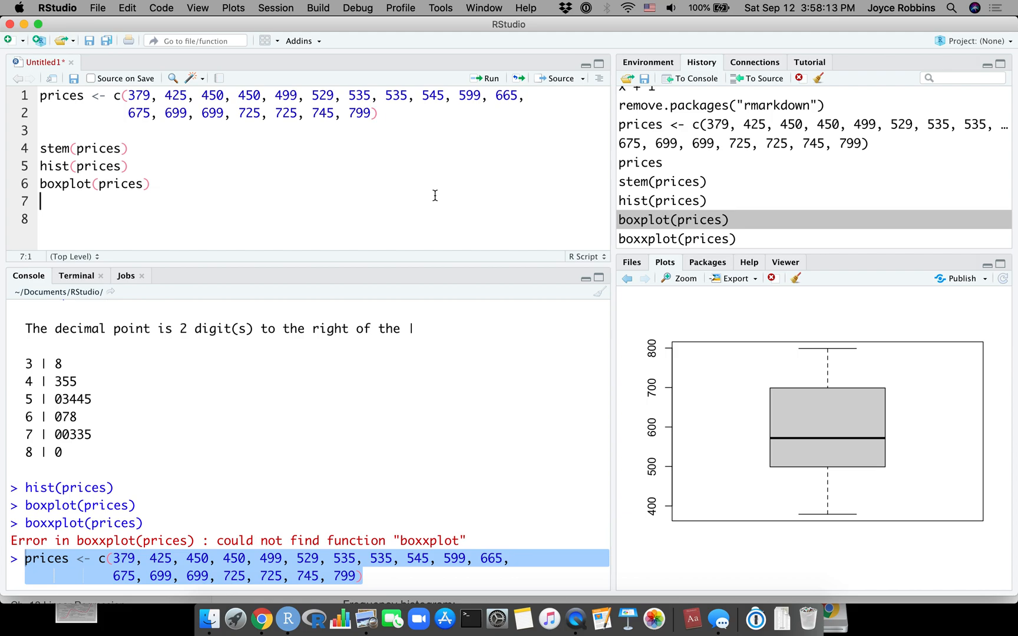
mouse_move(335, 168)
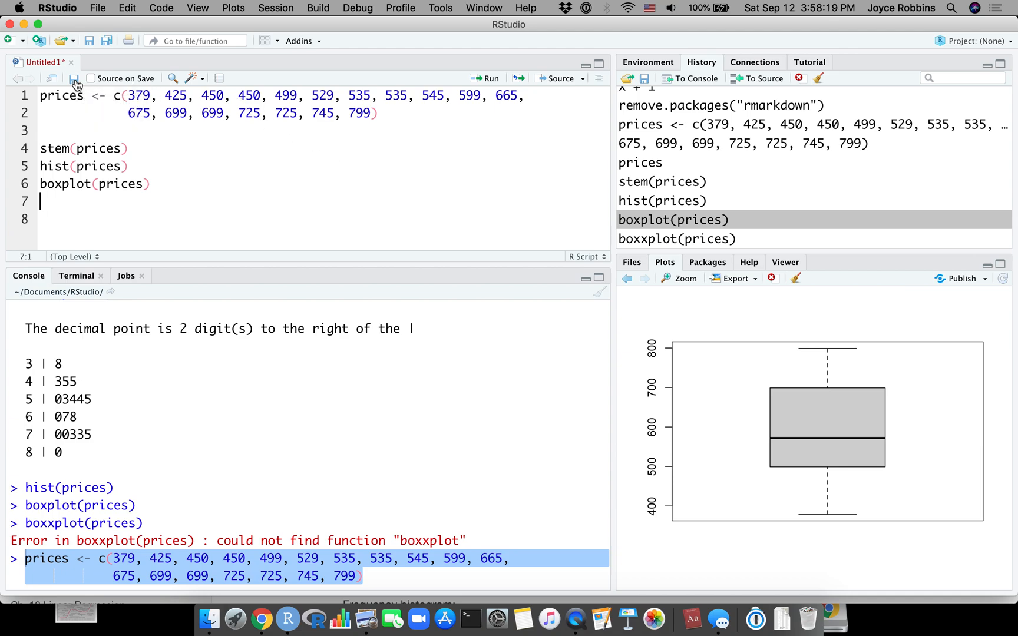
Save the script as three_graphs.R and switch to the course web page.
left_click(74, 78)
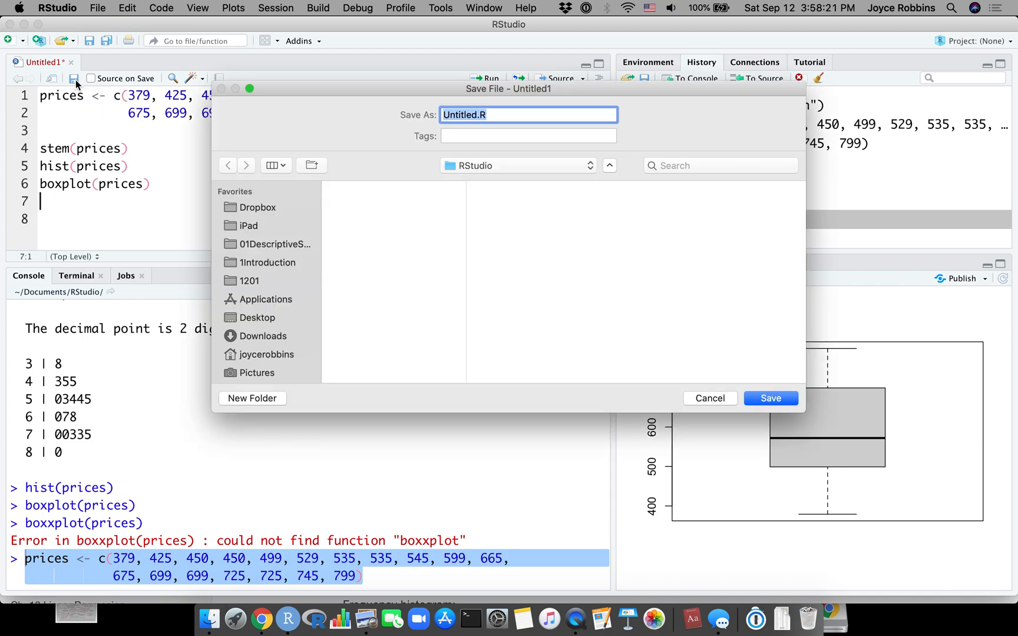
mouse_move(380, 120)
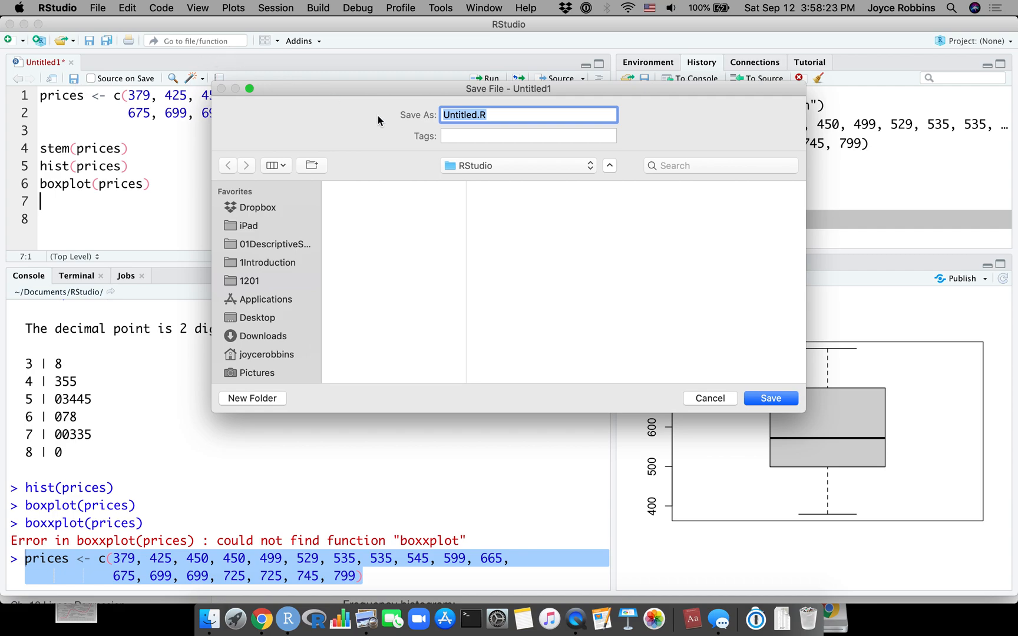
mouse_move(464, 150)
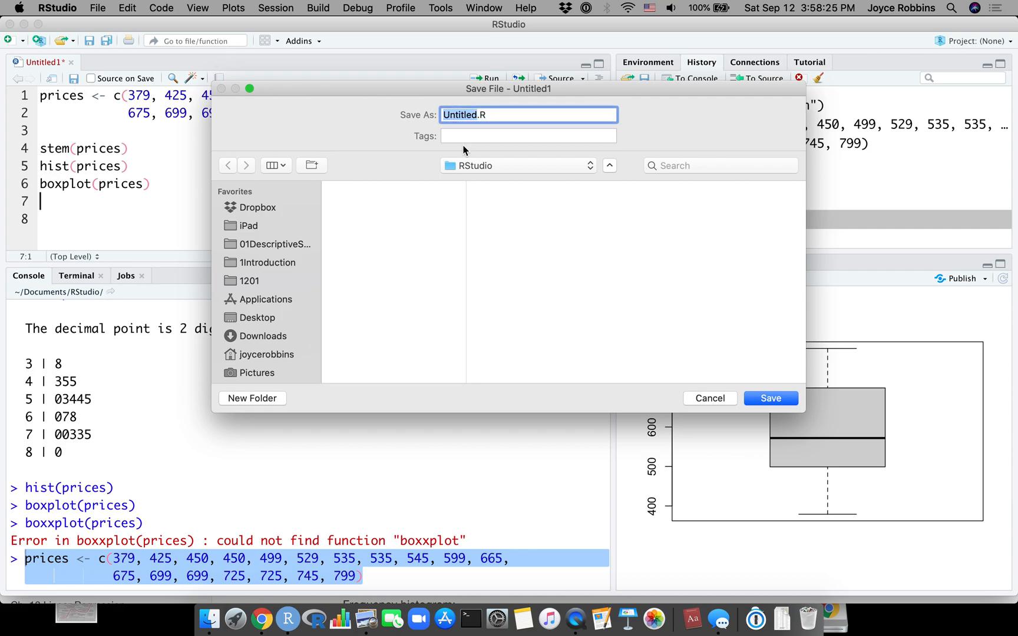
type("three_gr.R")
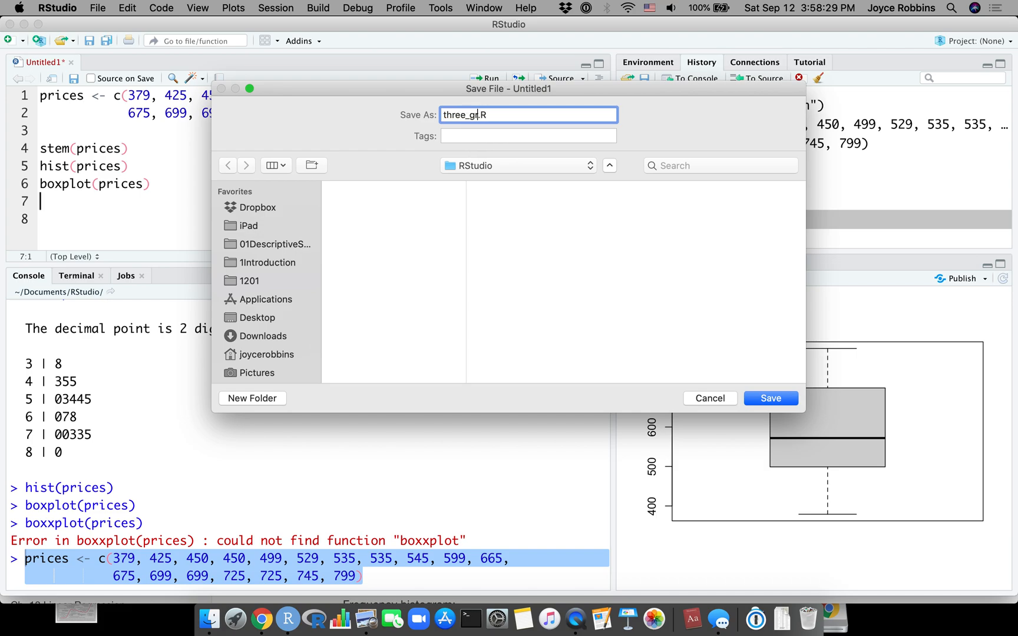
left_click(770, 398)
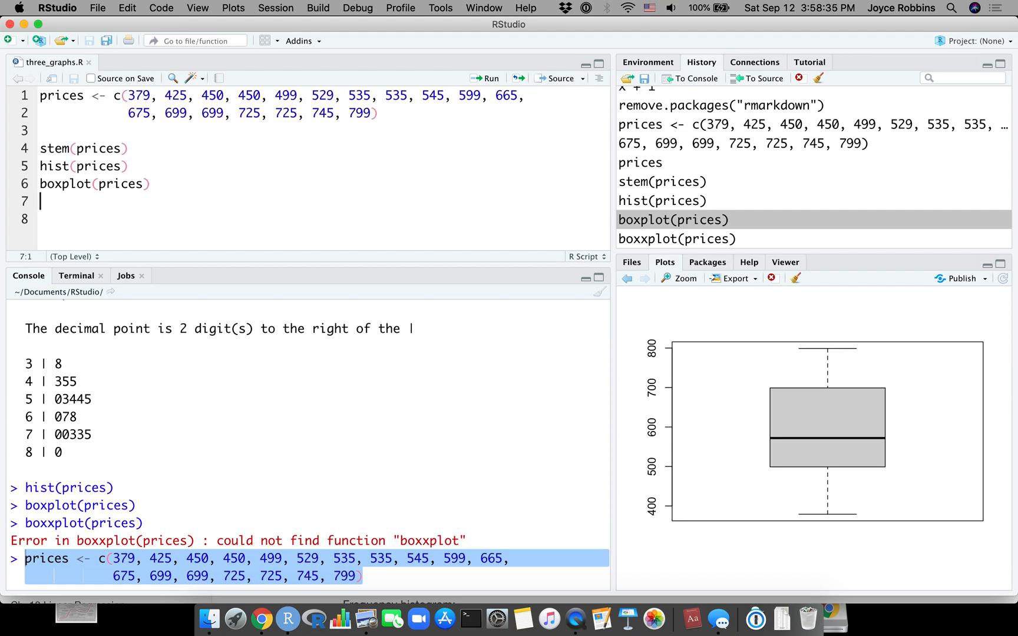
mouse_move(204, 128)
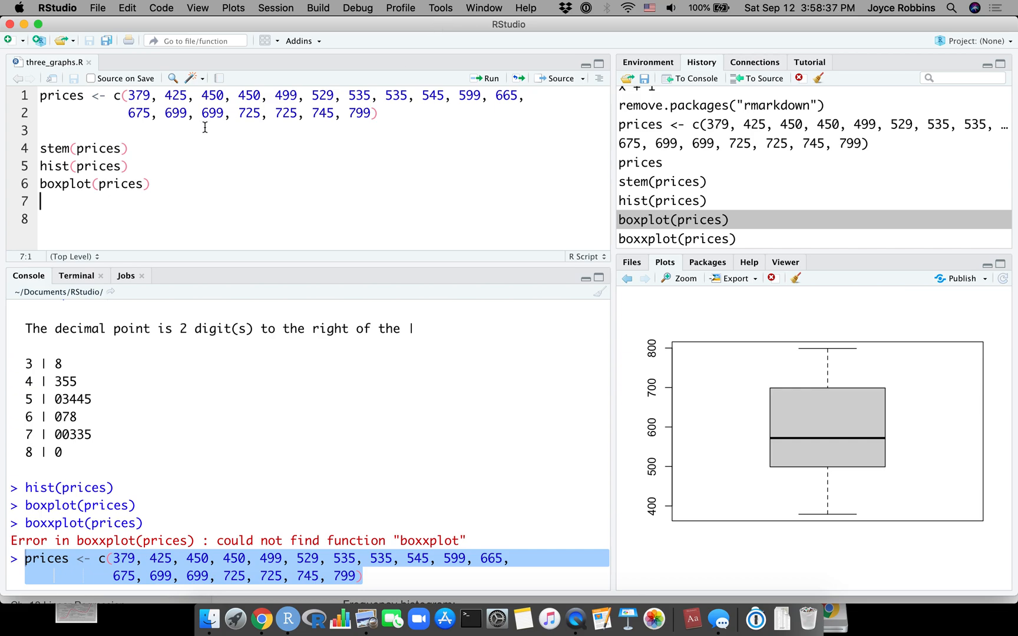
left_click(98, 8)
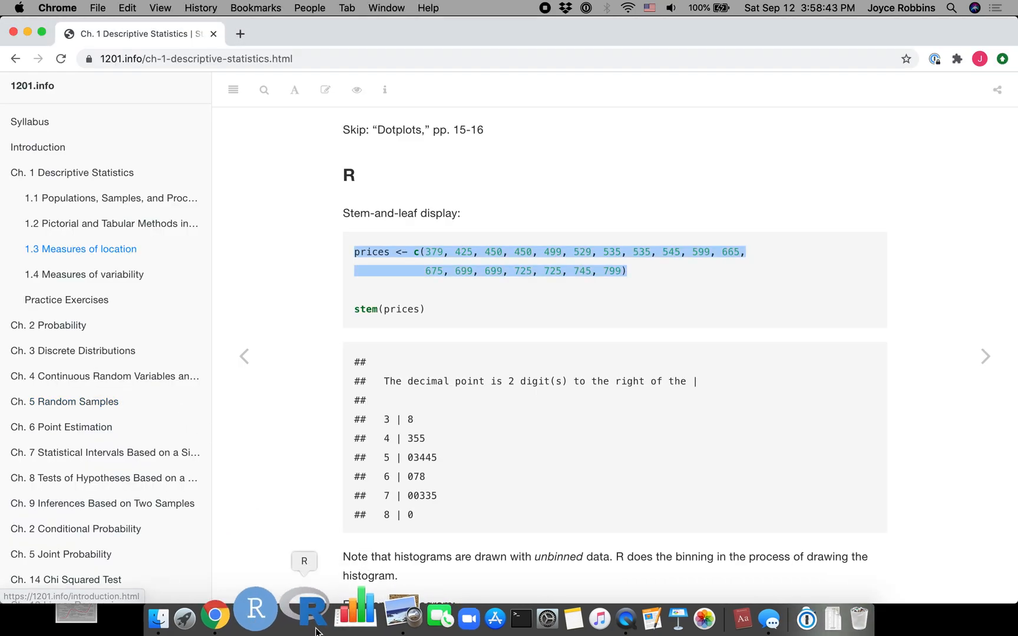
Restart the R session via Session > Restart R for a fresh console.
left_click(278, 611)
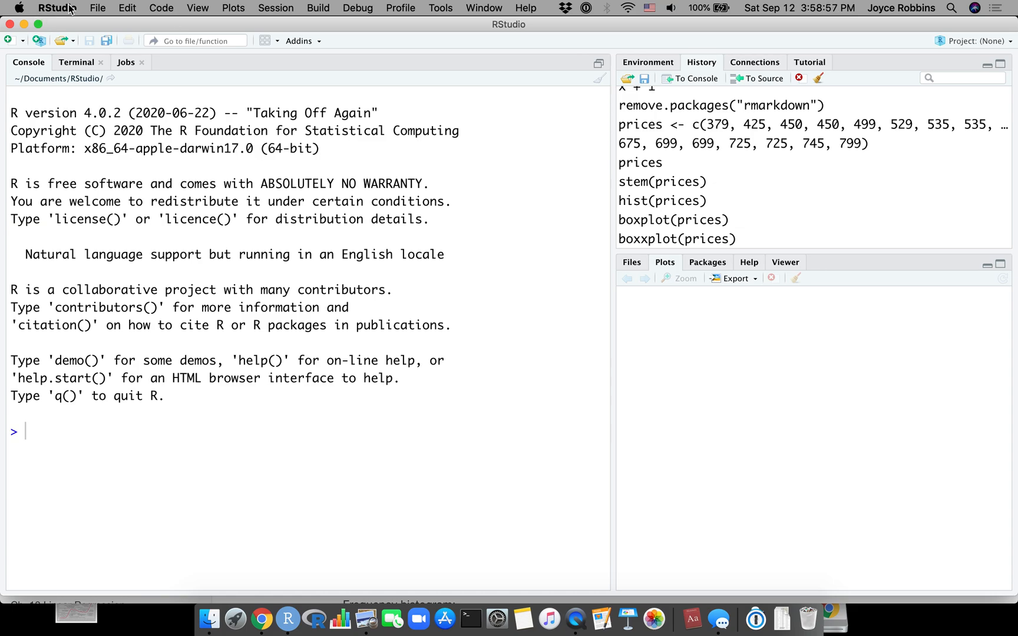
left_click(97, 8)
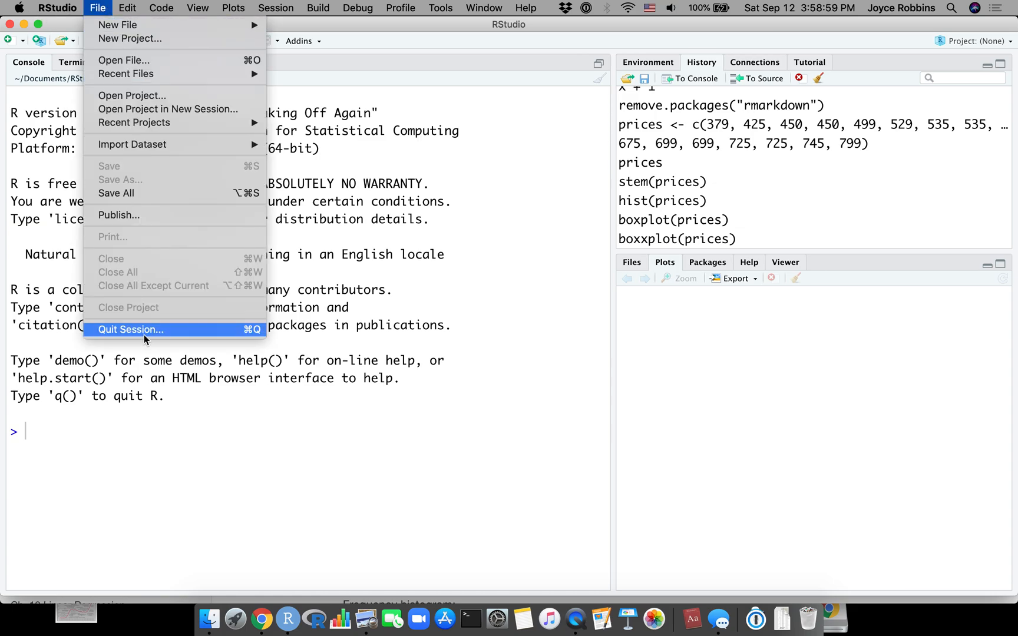
left_click(276, 8)
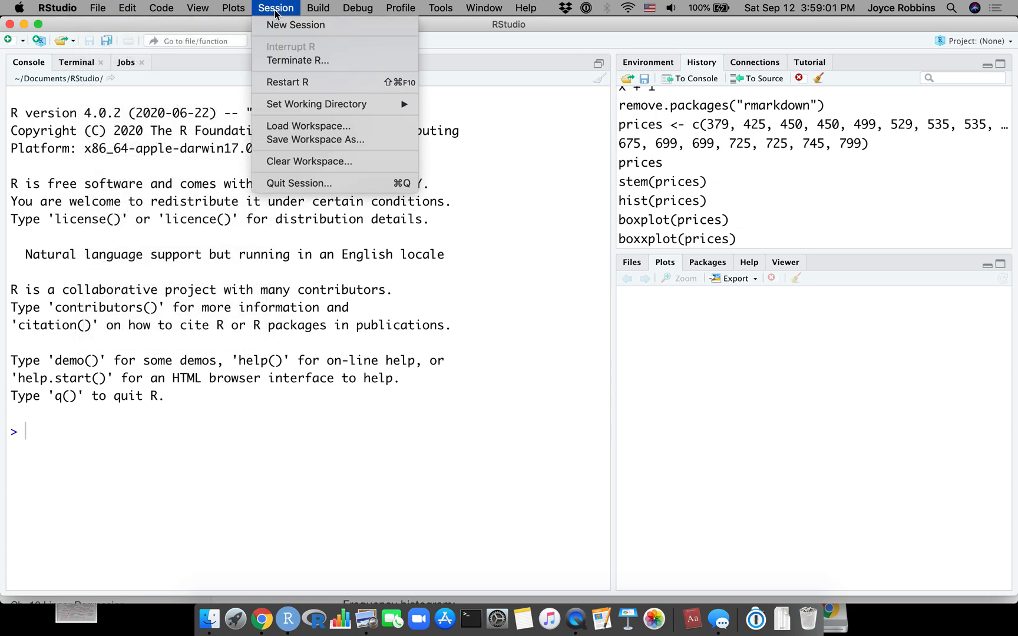
left_click(288, 81)
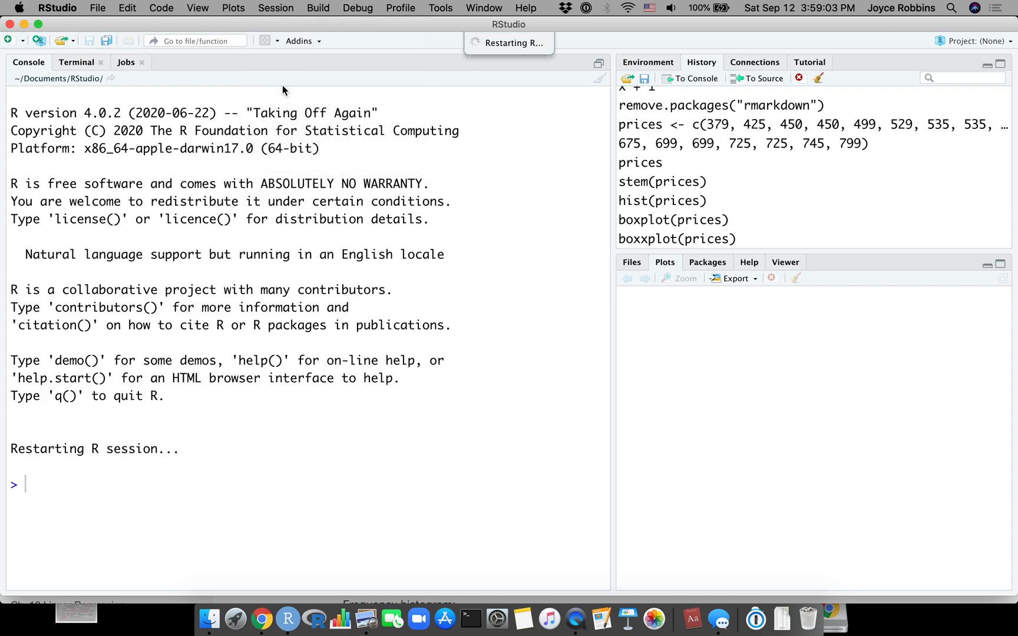
left_click(97, 8)
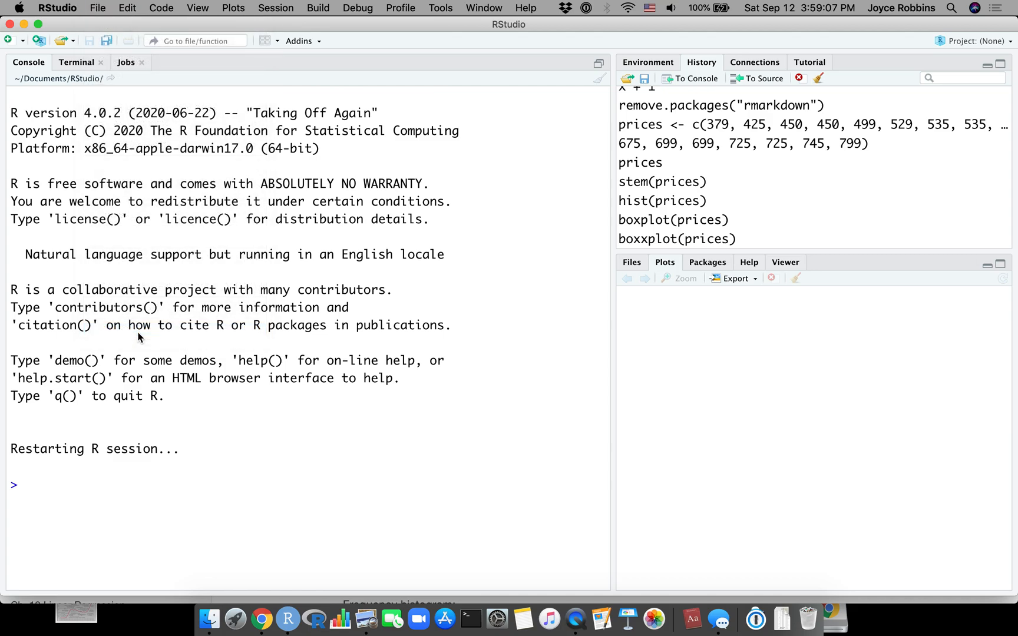
left_click(261, 620)
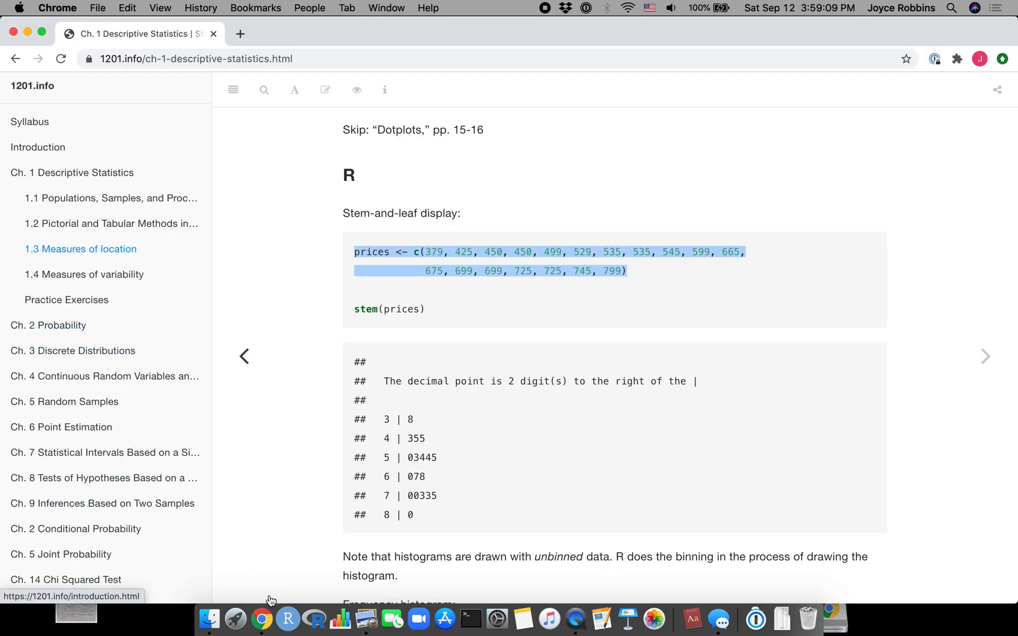
left_click(287, 619)
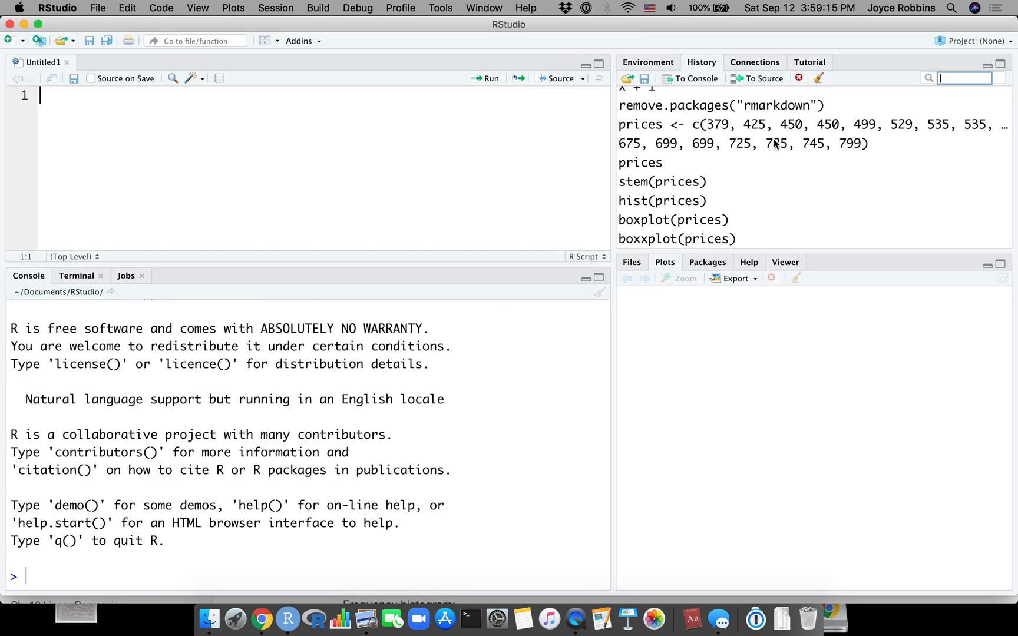
Reopen three_graphs.R from Recent Files after checking the empty environment.
left_click(647, 61)
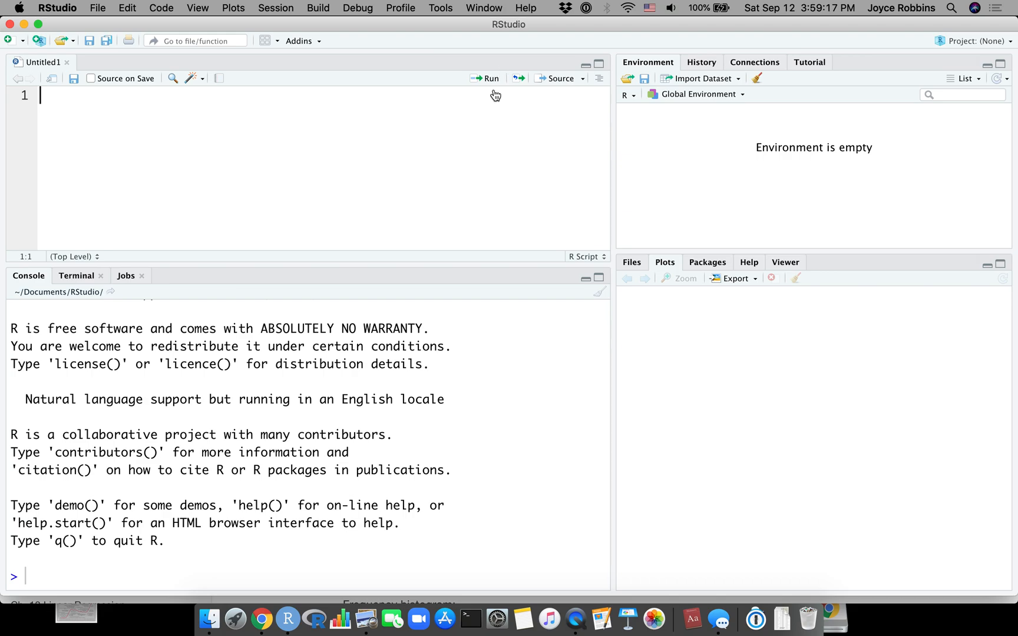
left_click(98, 8)
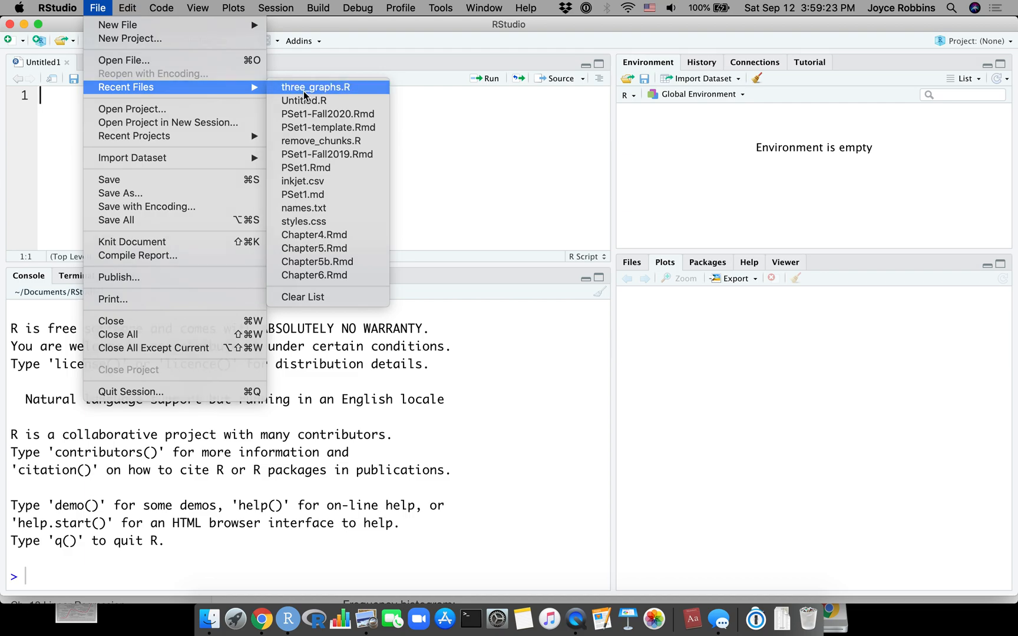
left_click(316, 86)
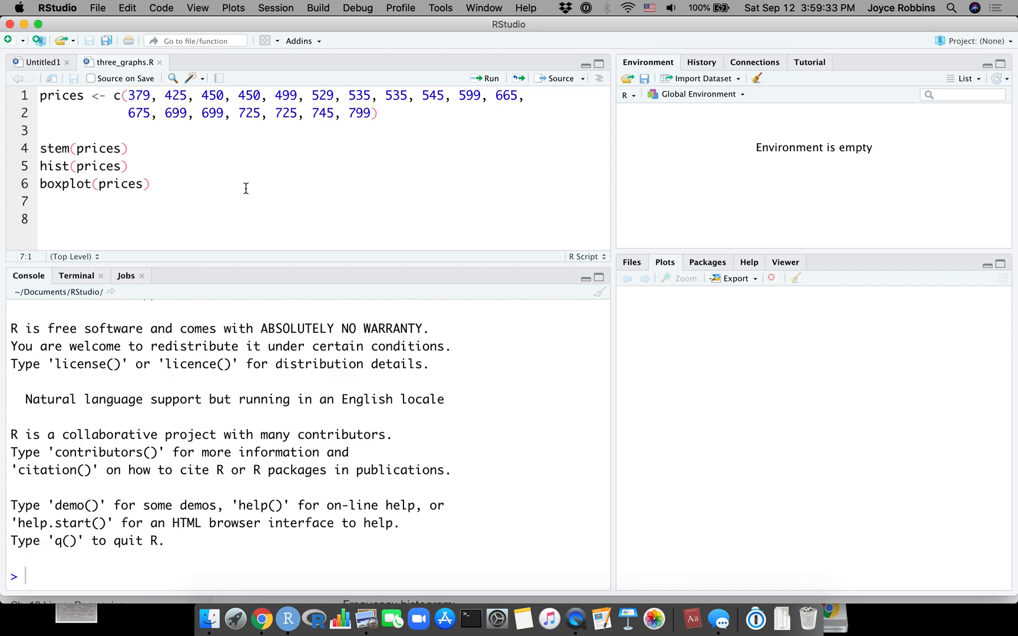
mouse_move(214, 485)
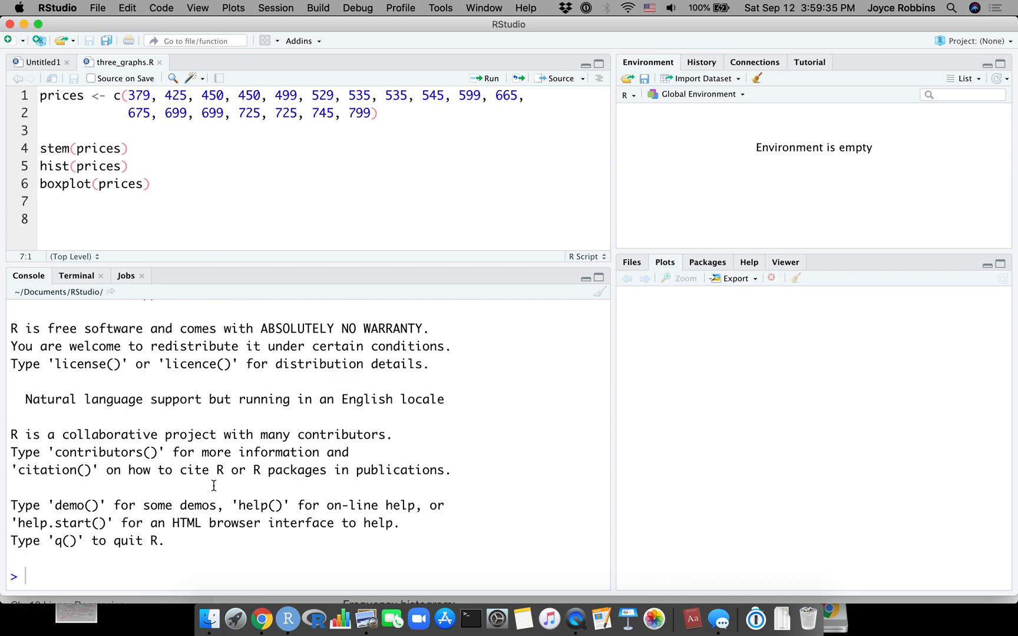
mouse_move(155, 554)
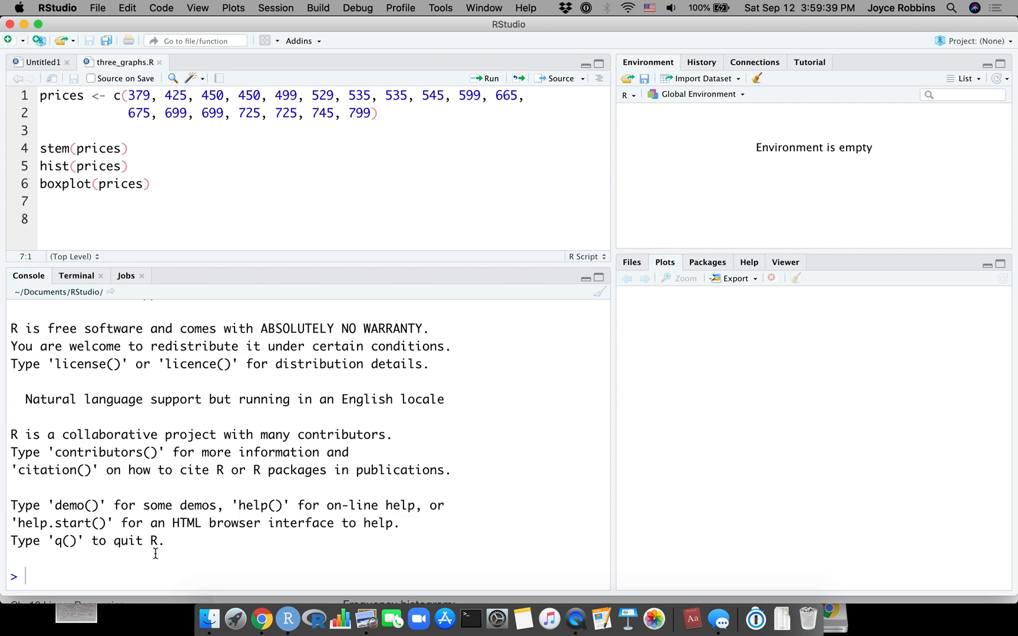
mouse_move(205, 176)
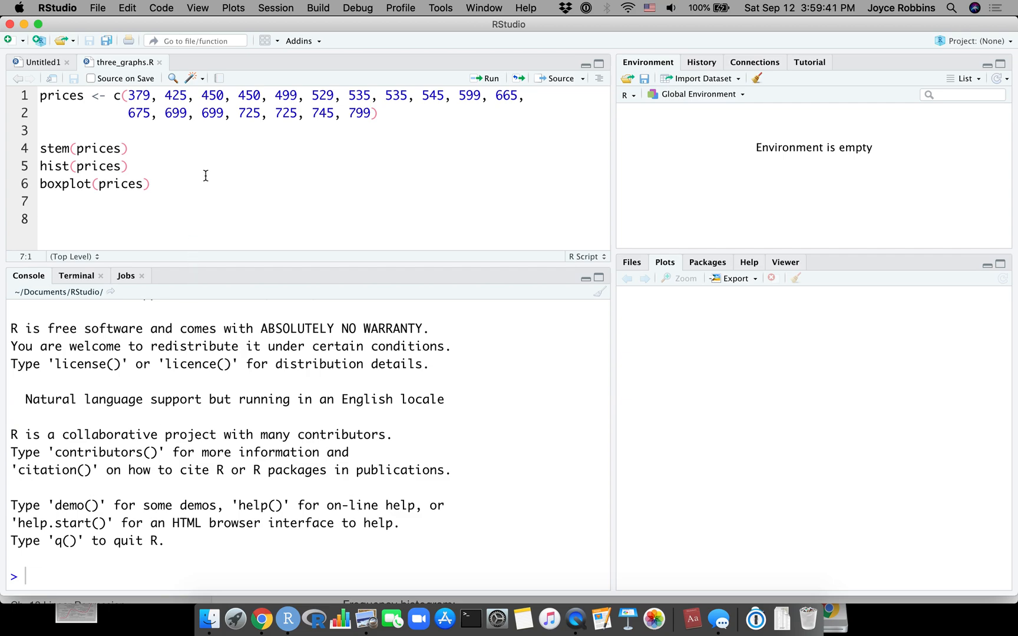
left_click(42, 202)
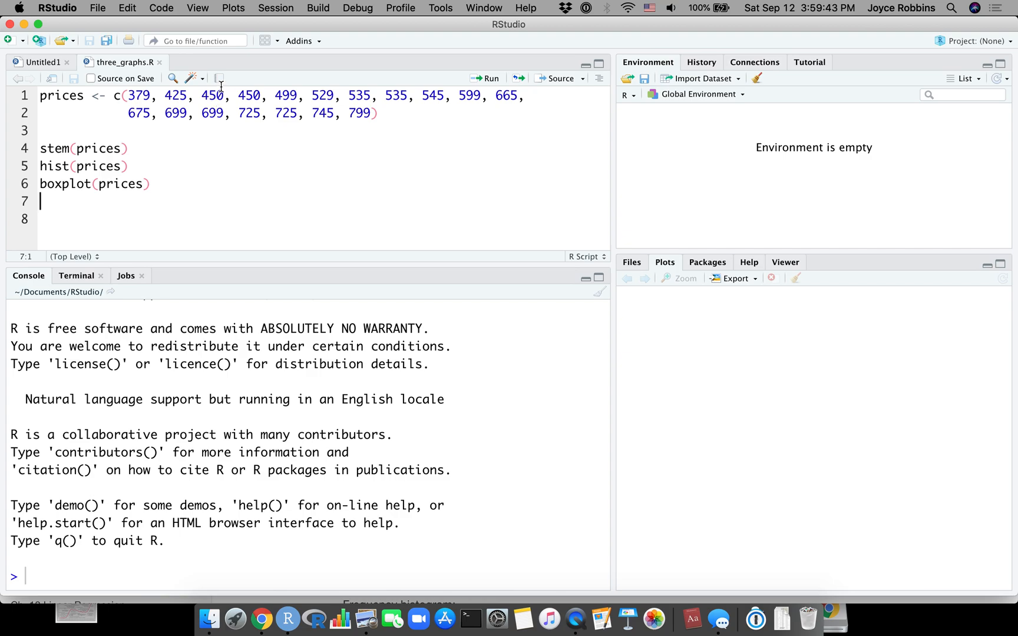
mouse_move(219, 77)
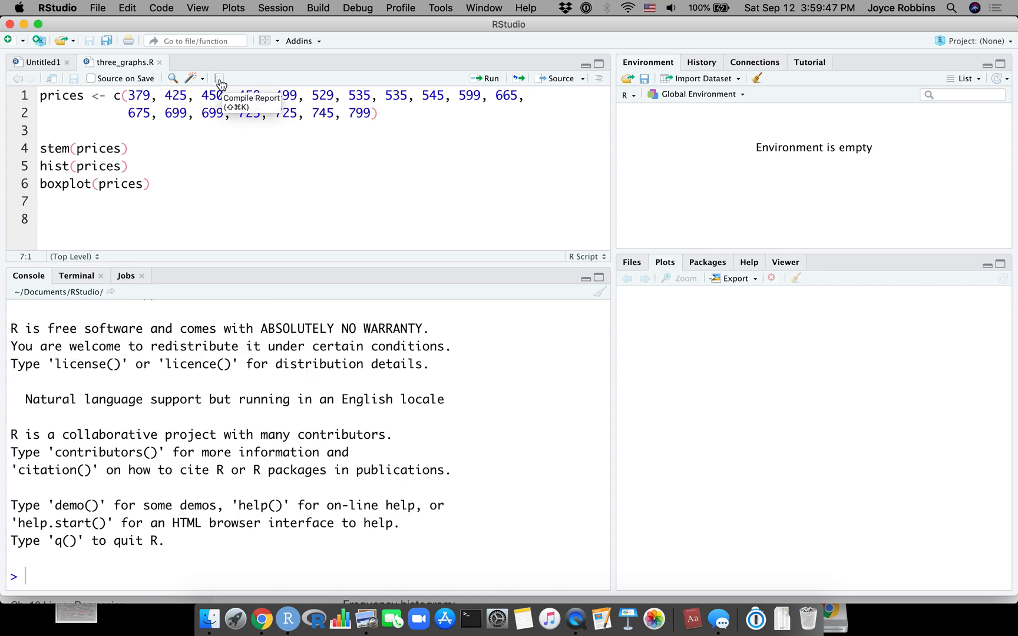
Start Compile Report on three_graphs.R and accept installing the updated rmarkdown package.
left_click(220, 78)
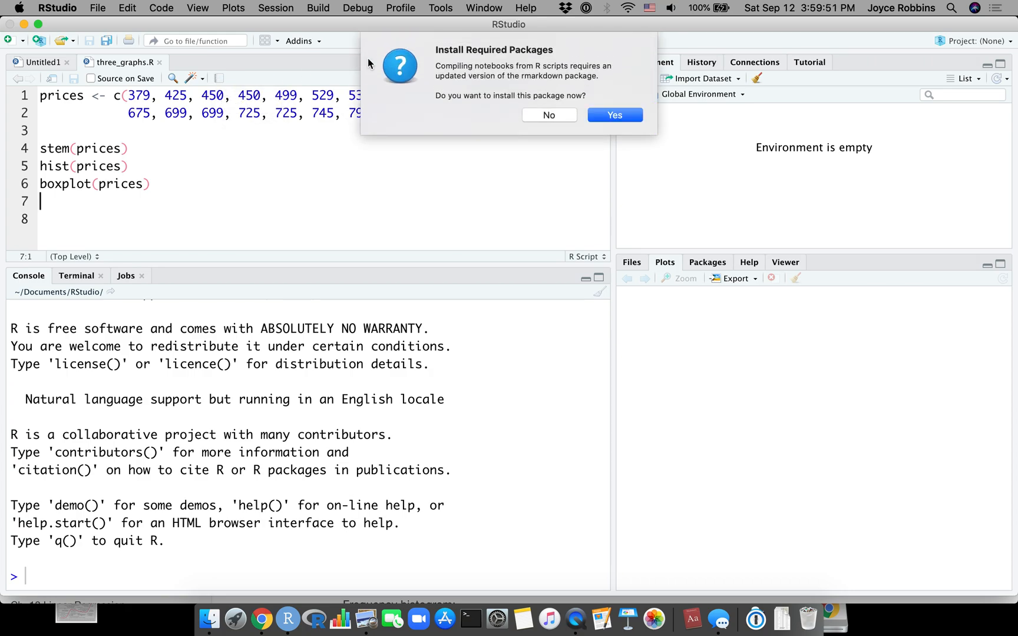
mouse_move(524, 62)
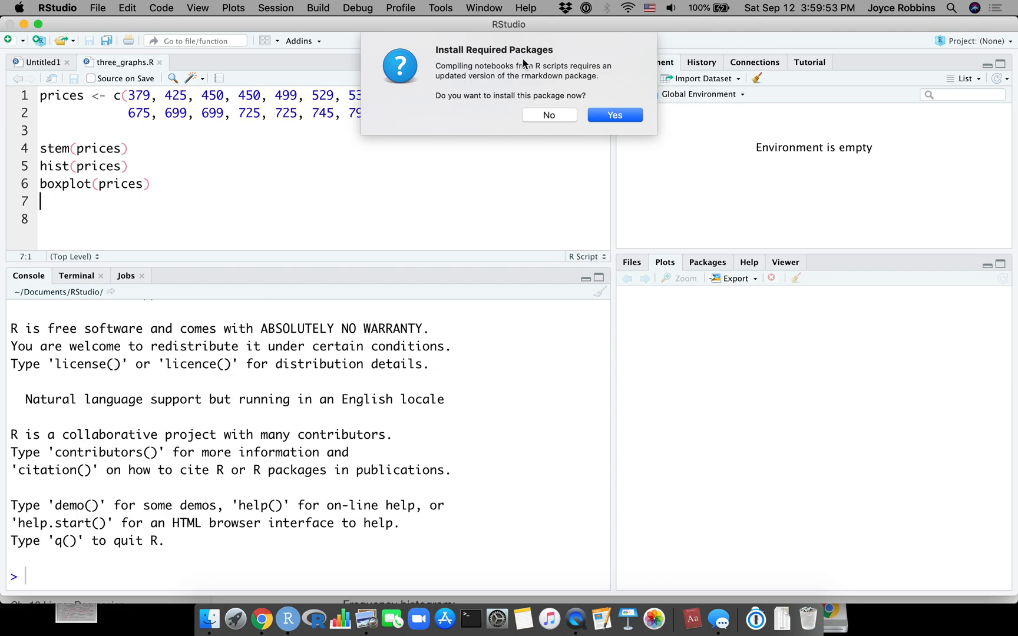
mouse_move(614, 114)
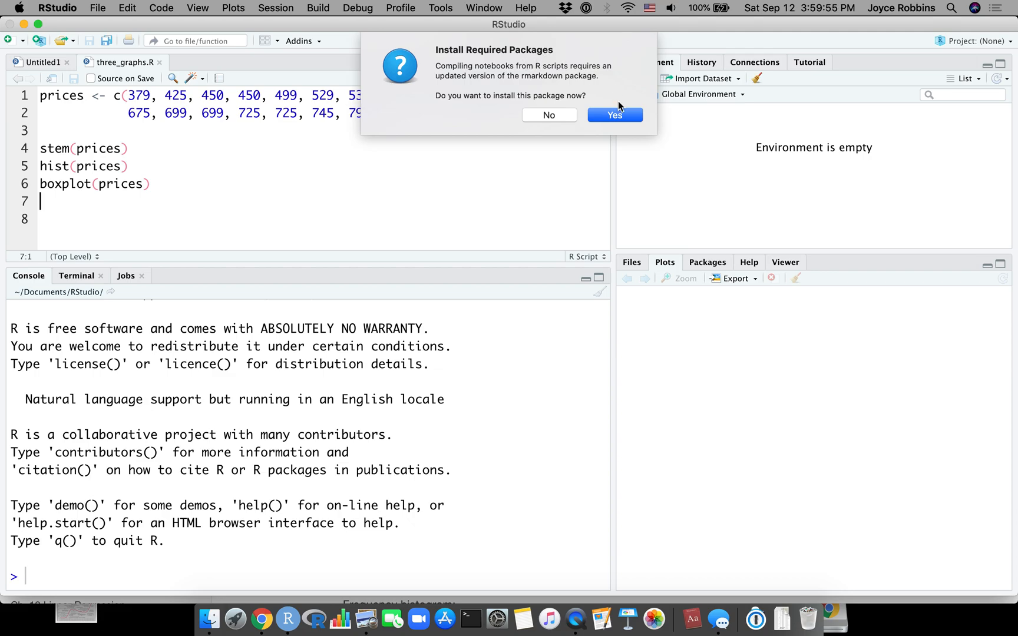
left_click(613, 115)
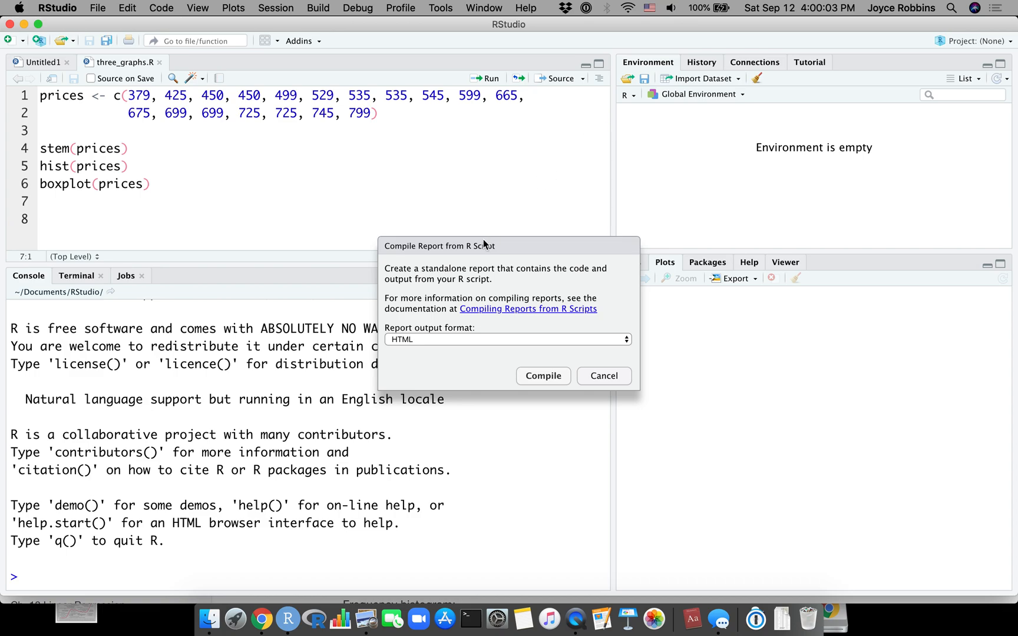
mouse_move(455, 335)
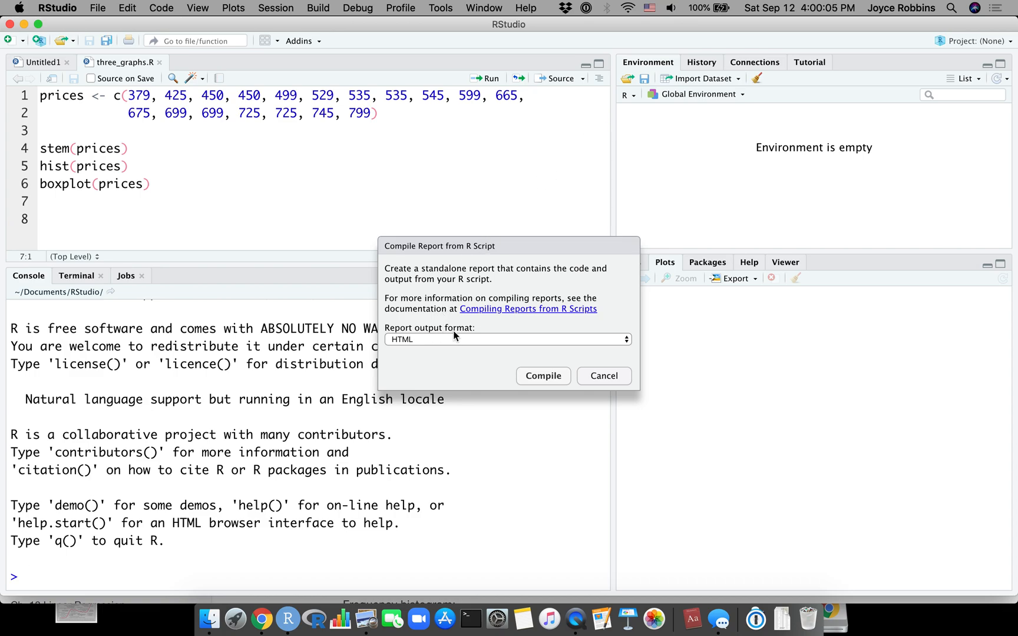
Review the output formats, keep HTML, and compile three_graphs.R into the report.
left_click(507, 339)
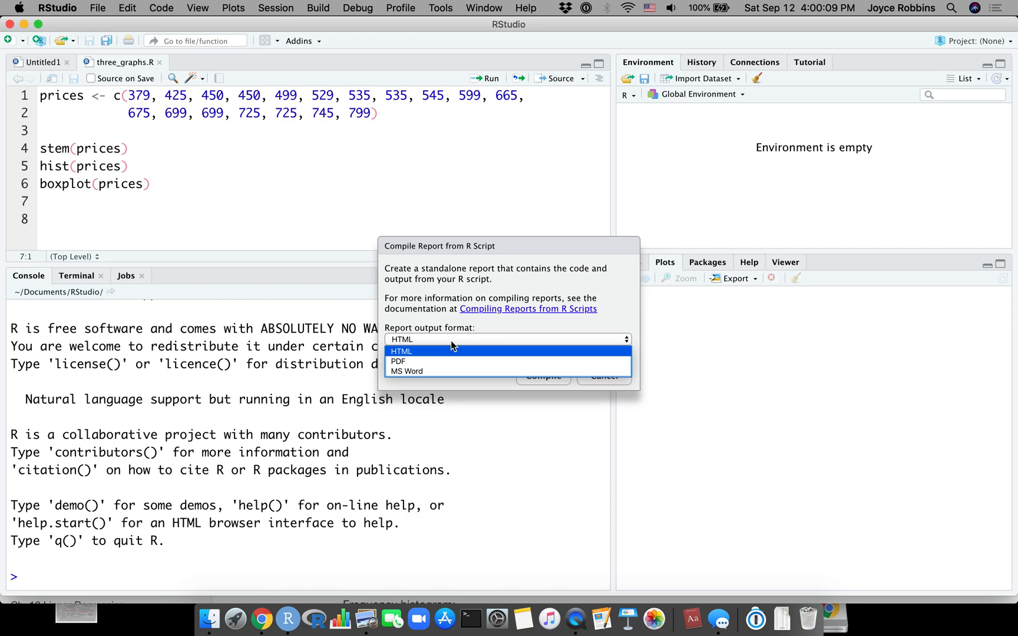
mouse_move(451, 338)
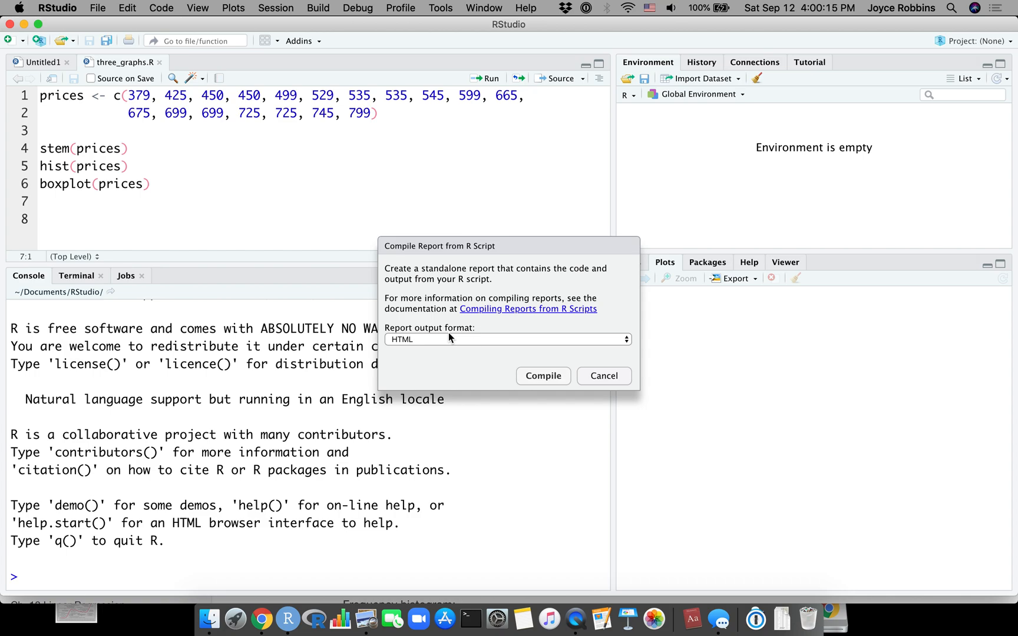
mouse_move(438, 156)
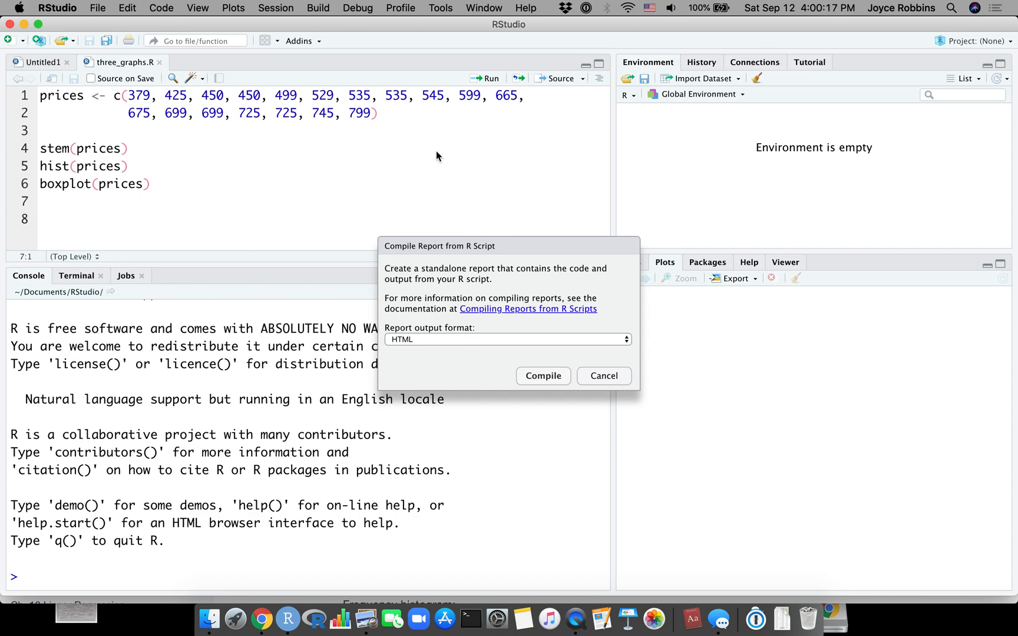
mouse_move(461, 148)
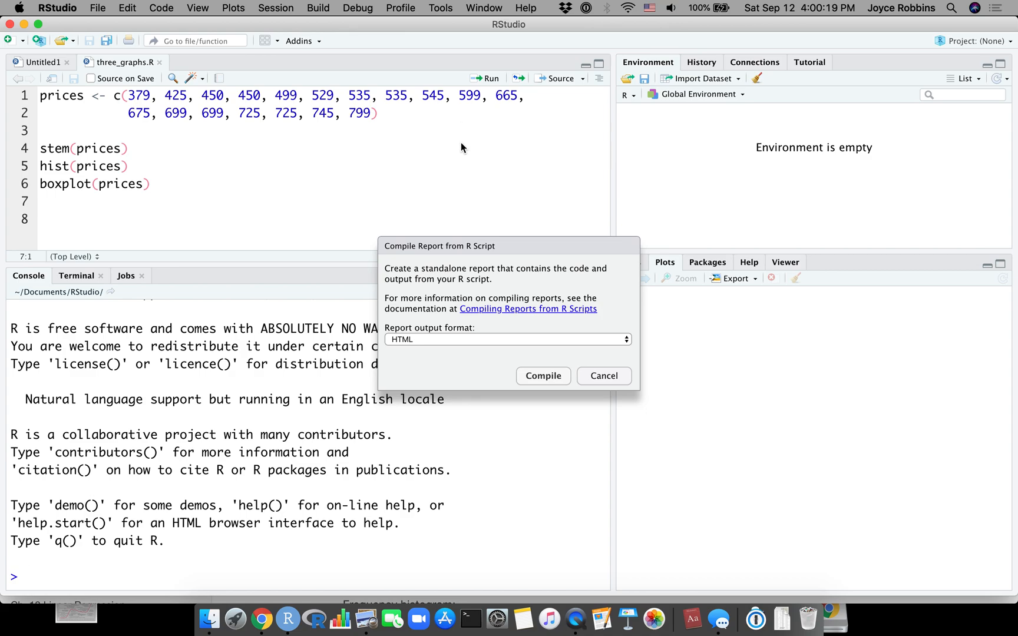
mouse_move(443, 342)
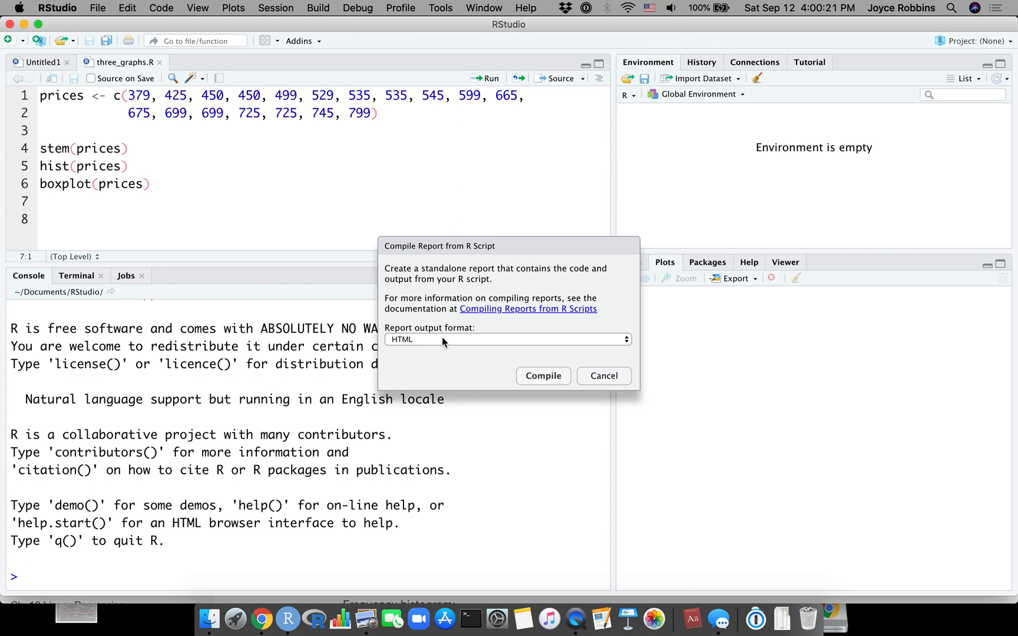
mouse_move(442, 354)
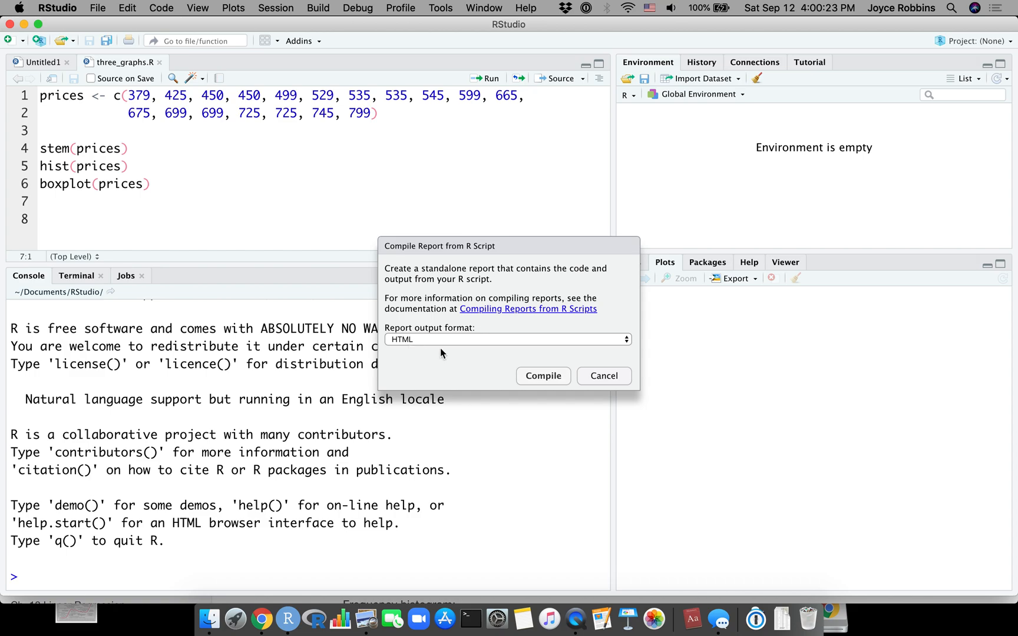
left_click(543, 375)
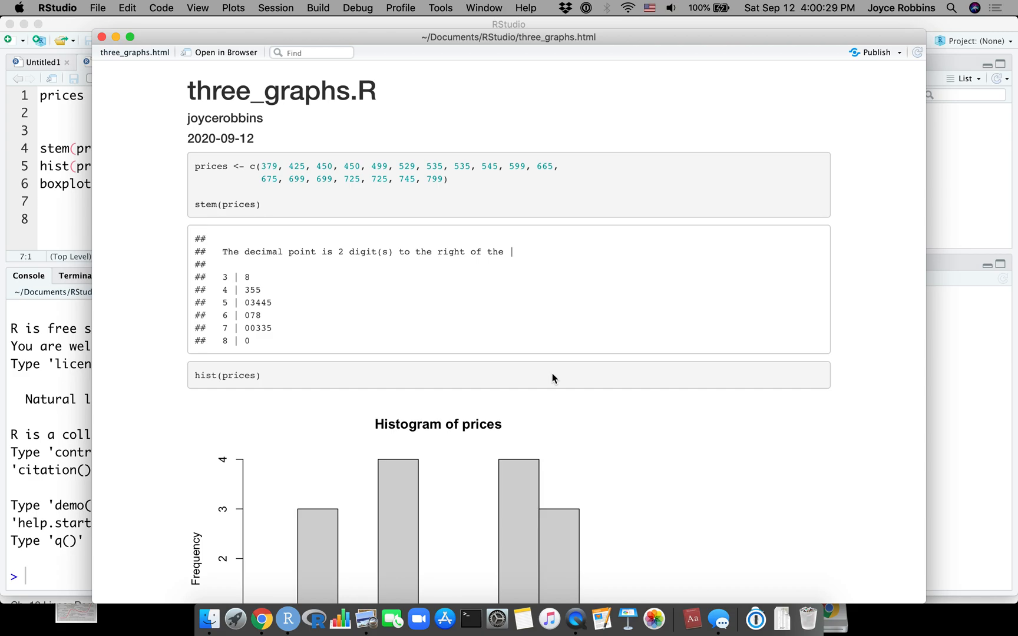
mouse_move(473, 345)
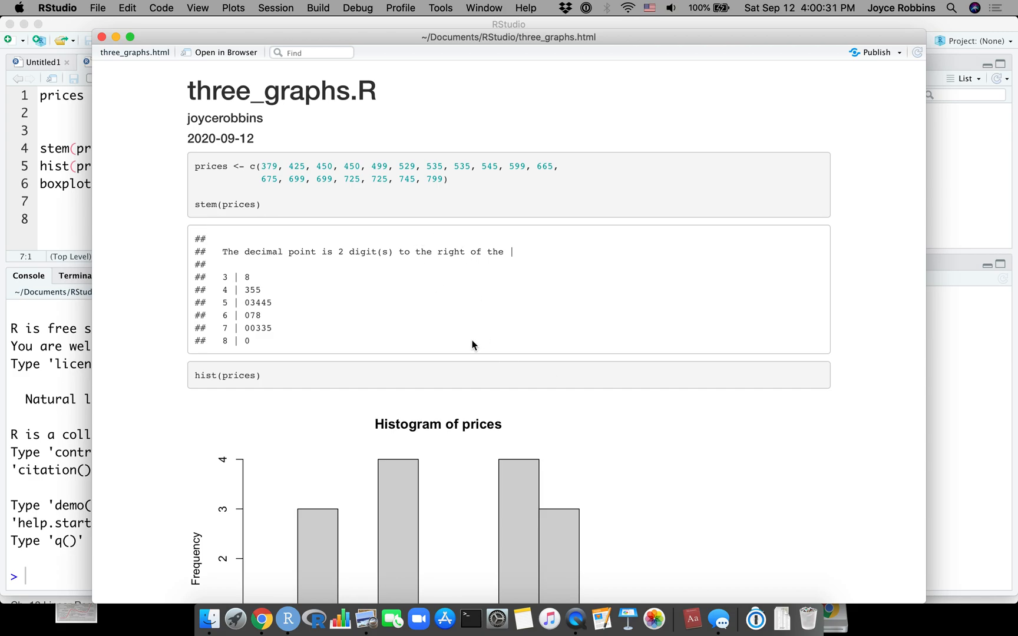
mouse_move(434, 501)
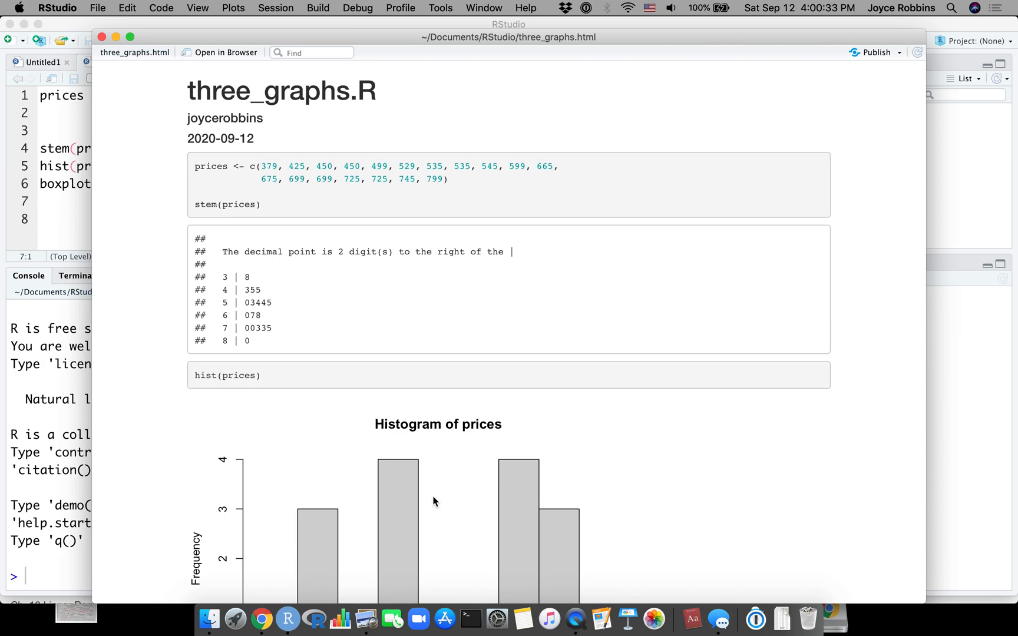
mouse_move(596, 53)
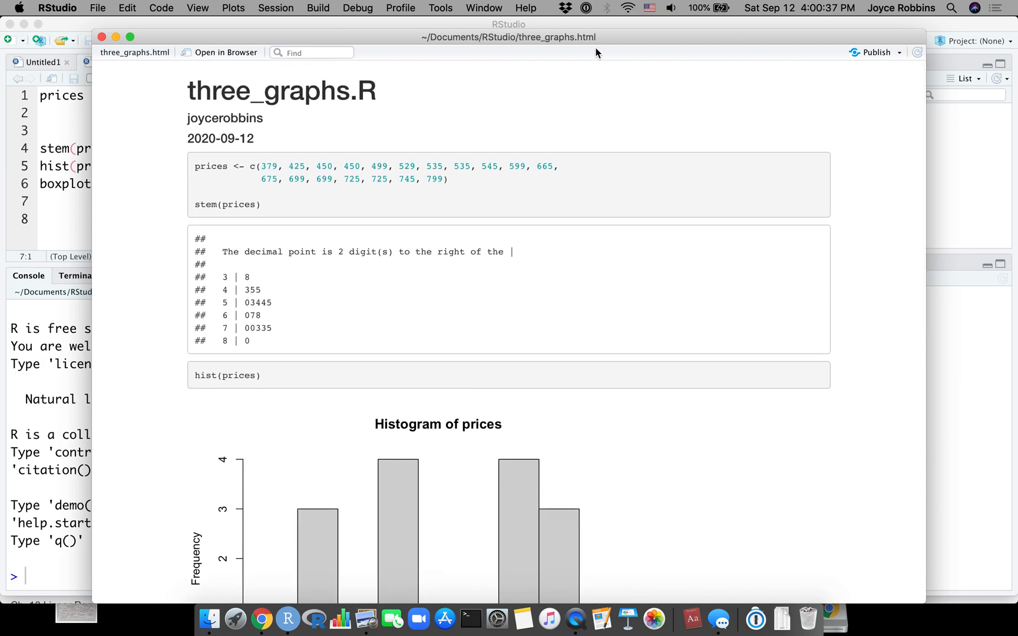
mouse_move(308, 163)
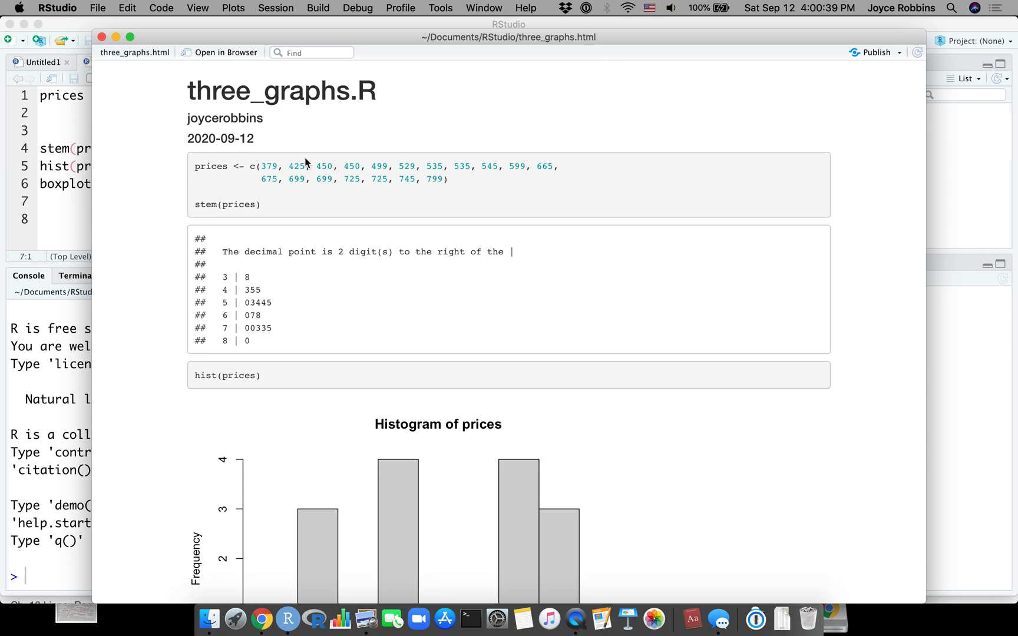
mouse_move(238, 208)
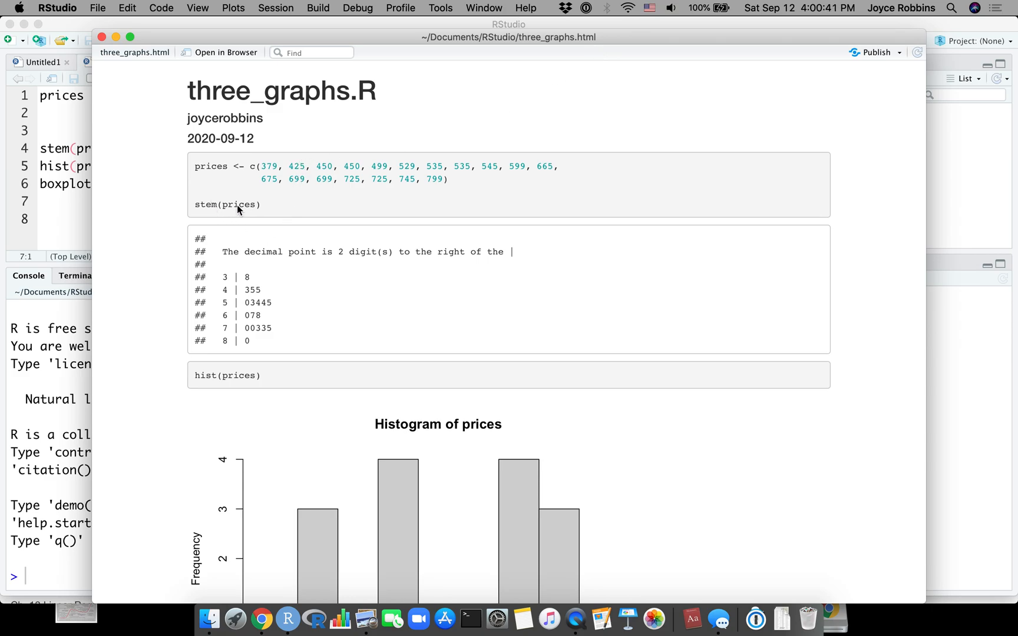
mouse_move(289, 260)
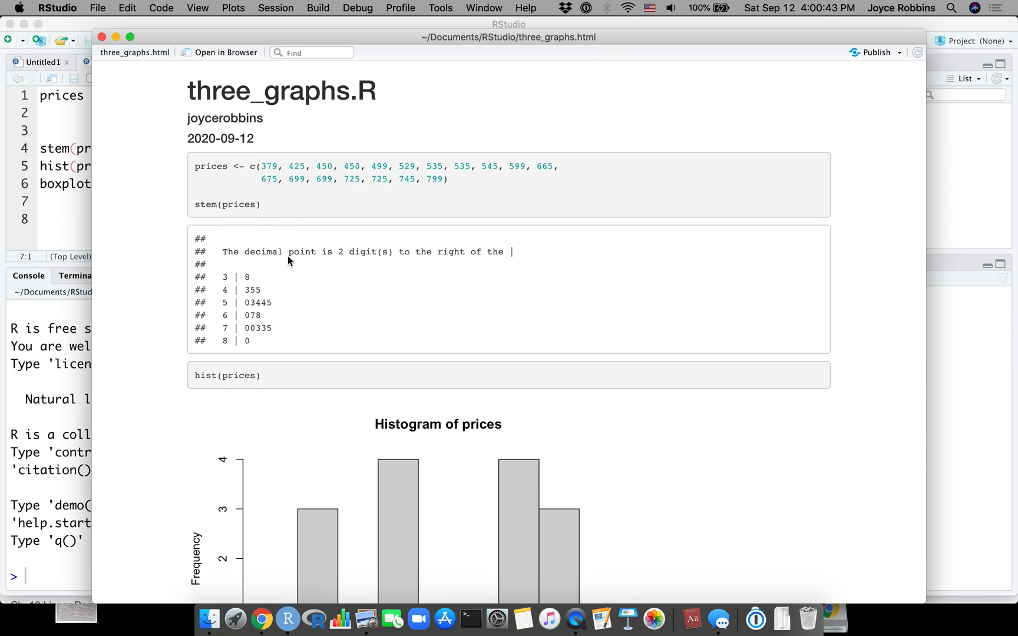
mouse_move(278, 383)
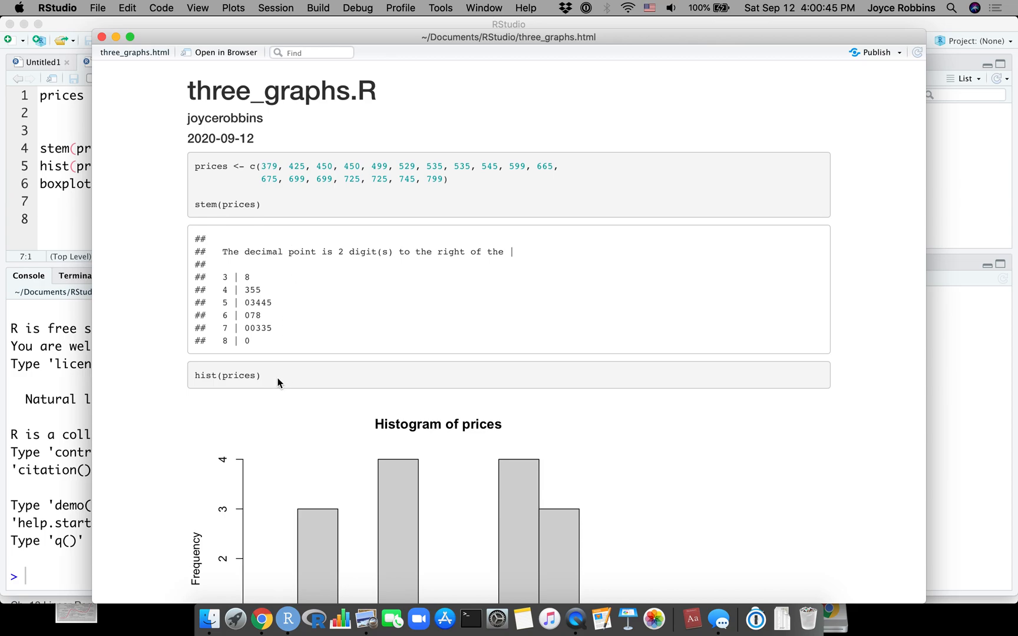
Review the report preview down to the boxplot and view three_graphs.html in Chrome, granting Documents access.
scroll("down", 3)
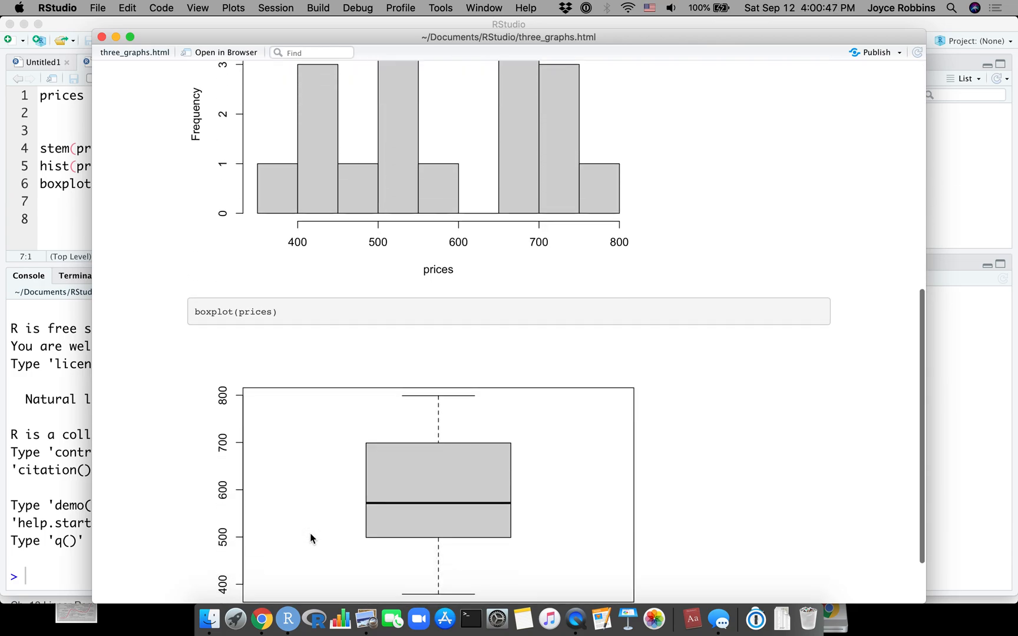
scroll("down", 3)
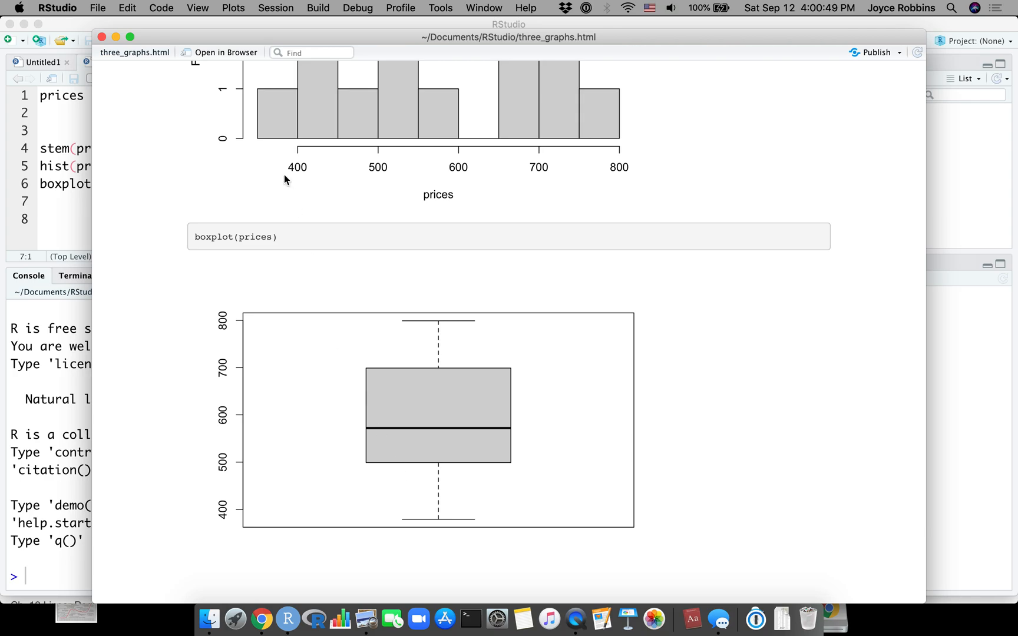
left_click(260, 619)
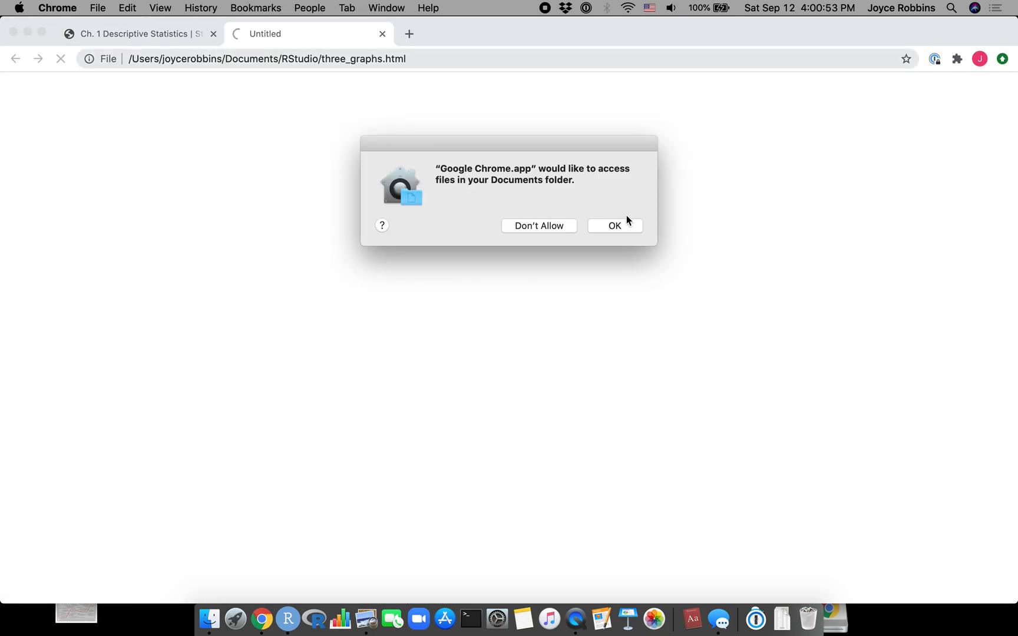
left_click(614, 226)
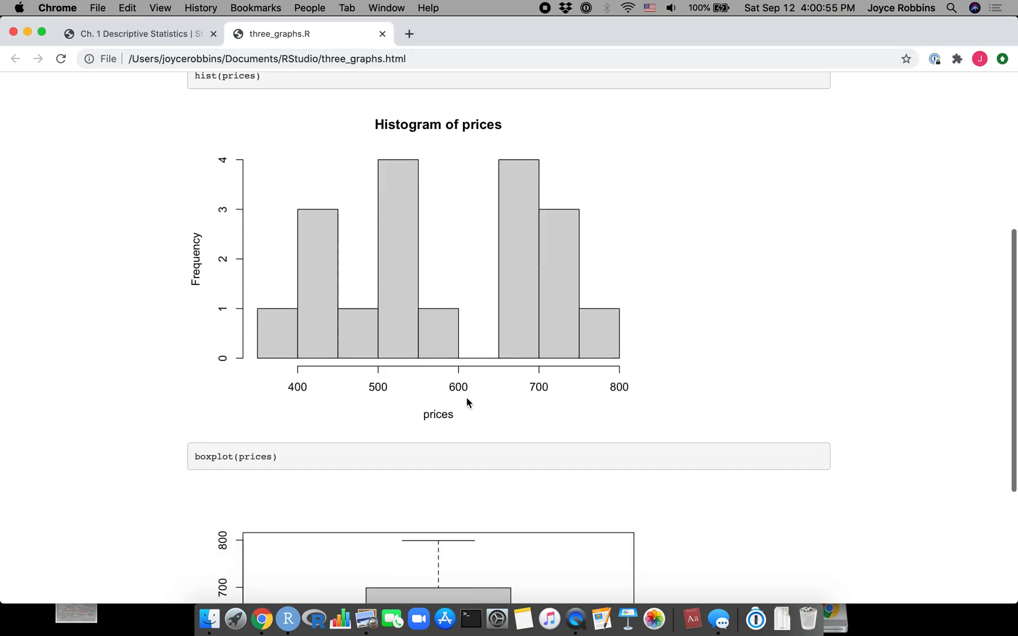
scroll("up", 3)
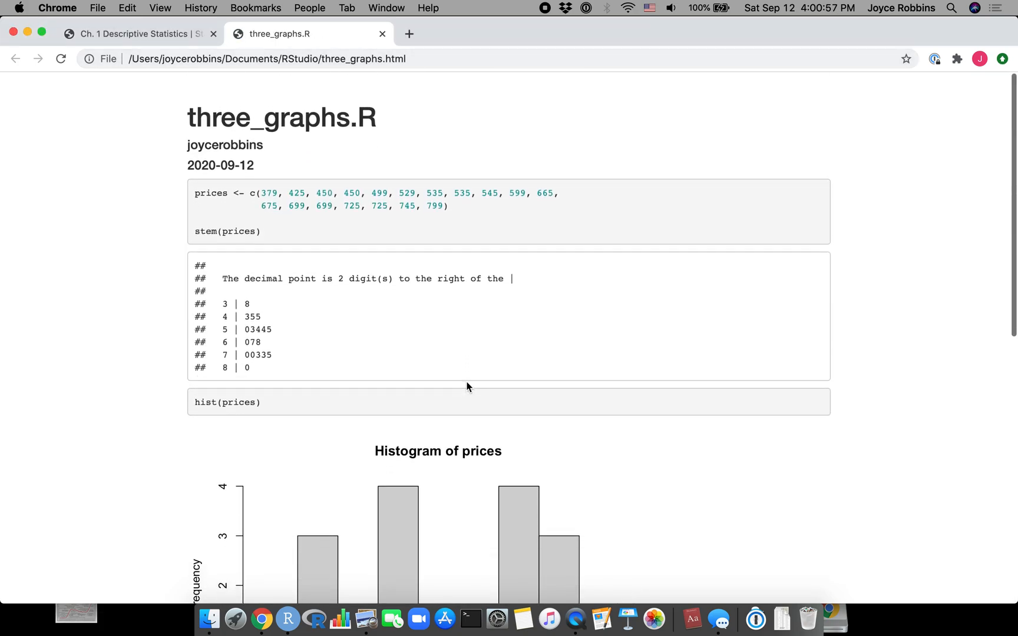
left_click(200, 610)
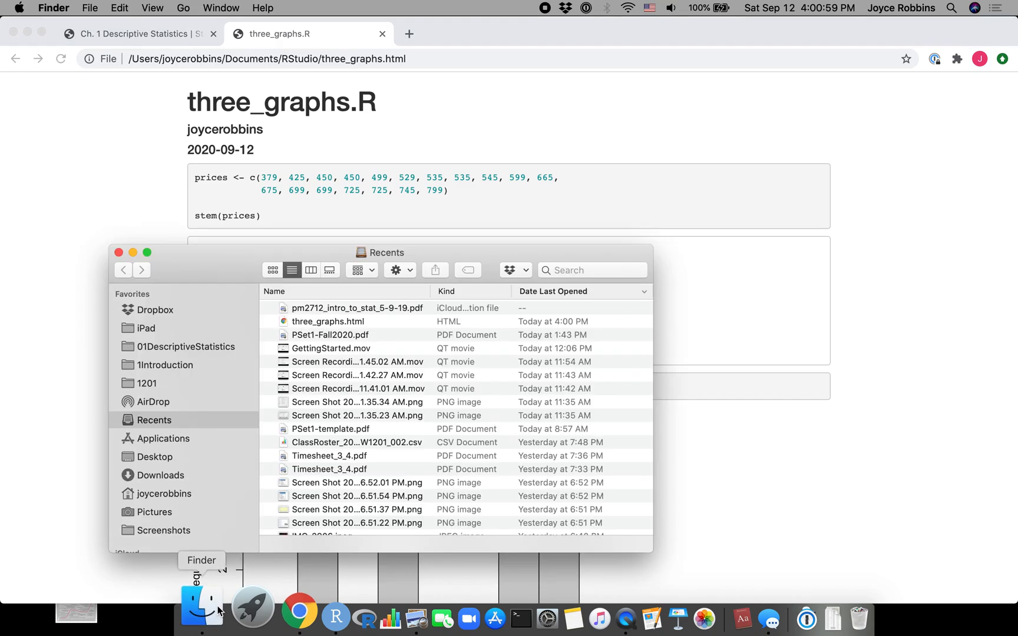
scroll("down", 3)
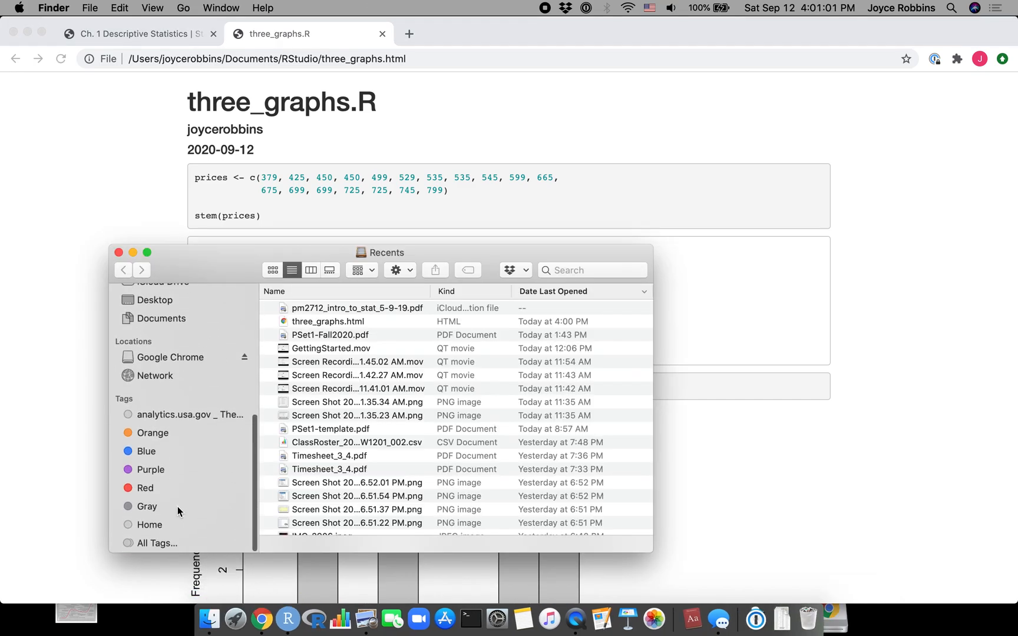
scroll("up", 3)
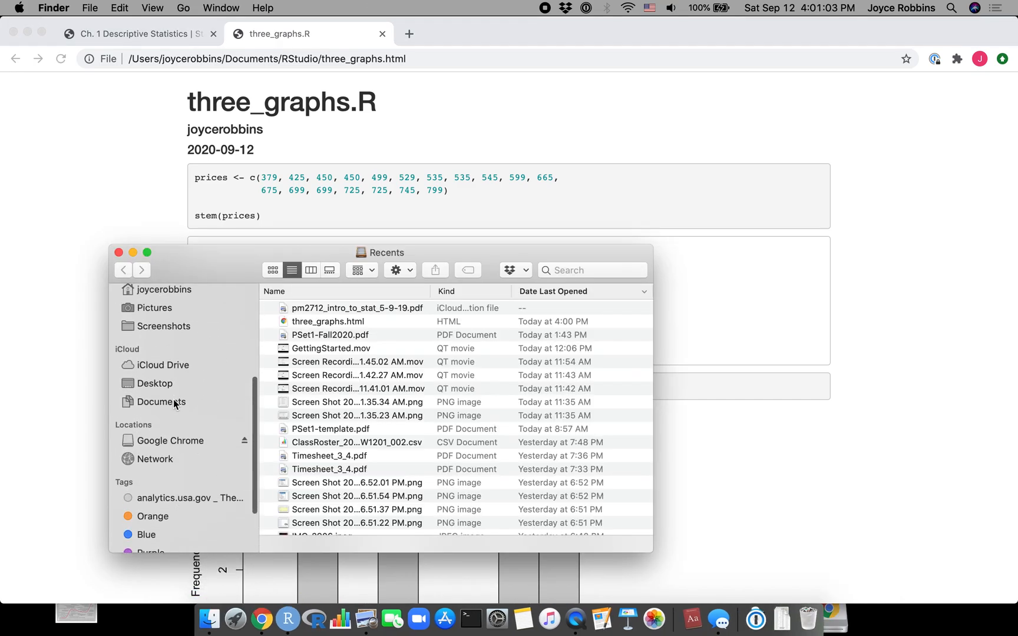
left_click(162, 402)
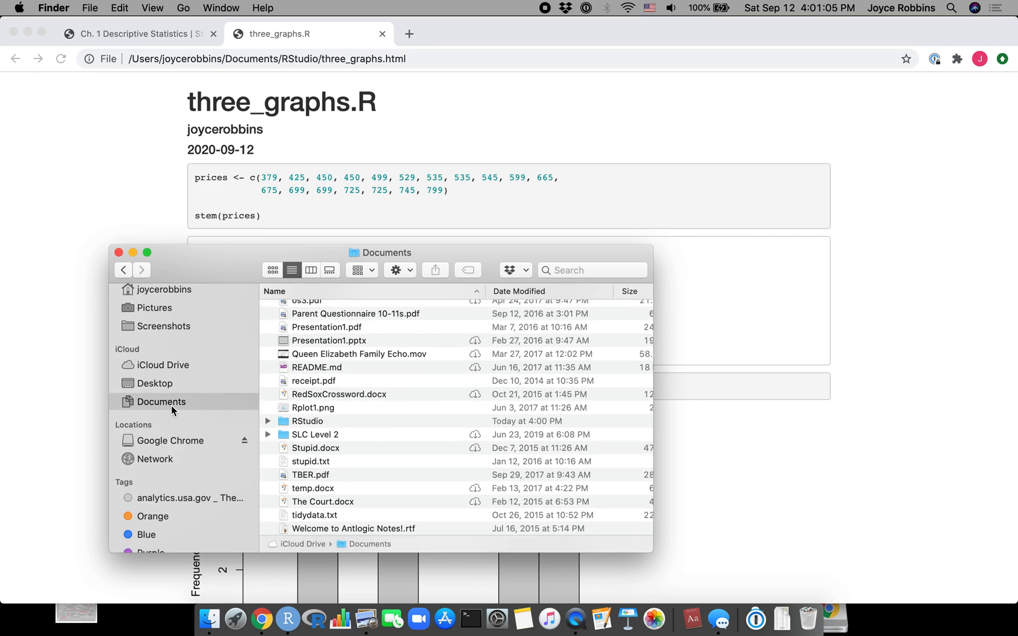
double_click(306, 421)
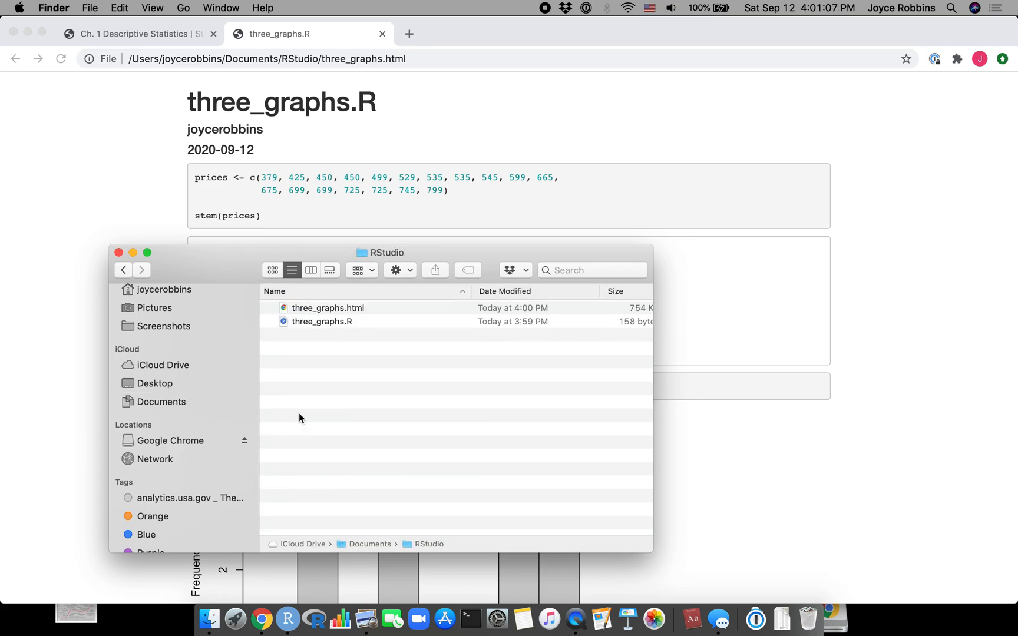
mouse_move(351, 303)
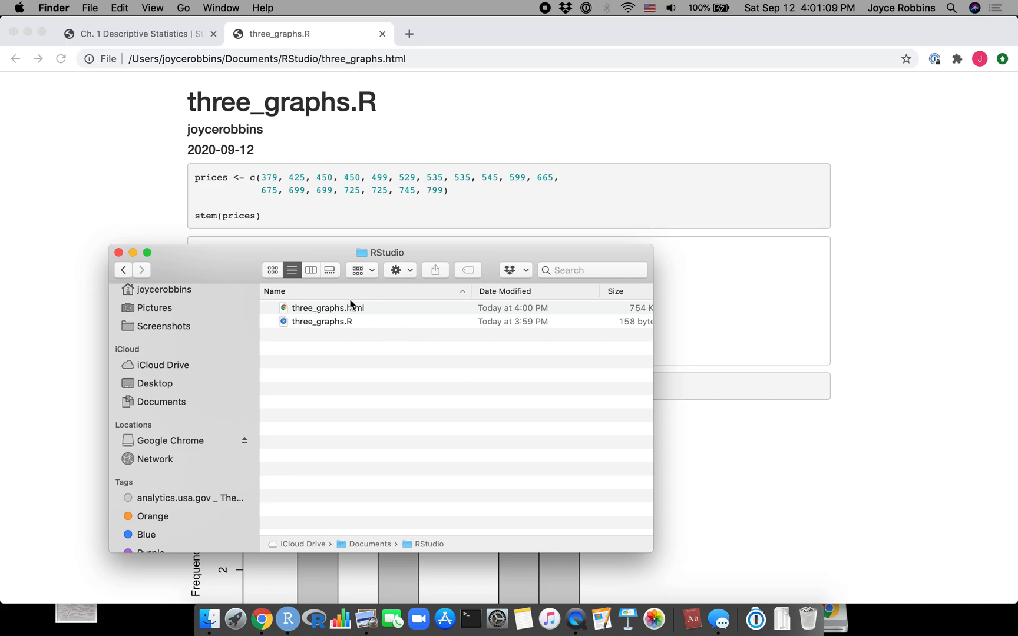
mouse_move(345, 333)
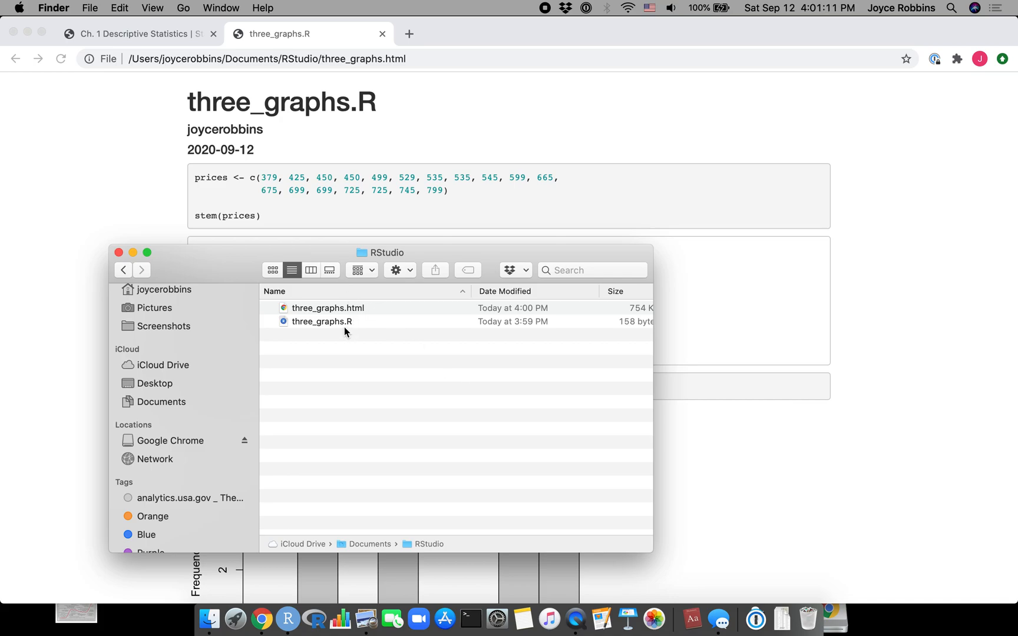
mouse_move(320, 327)
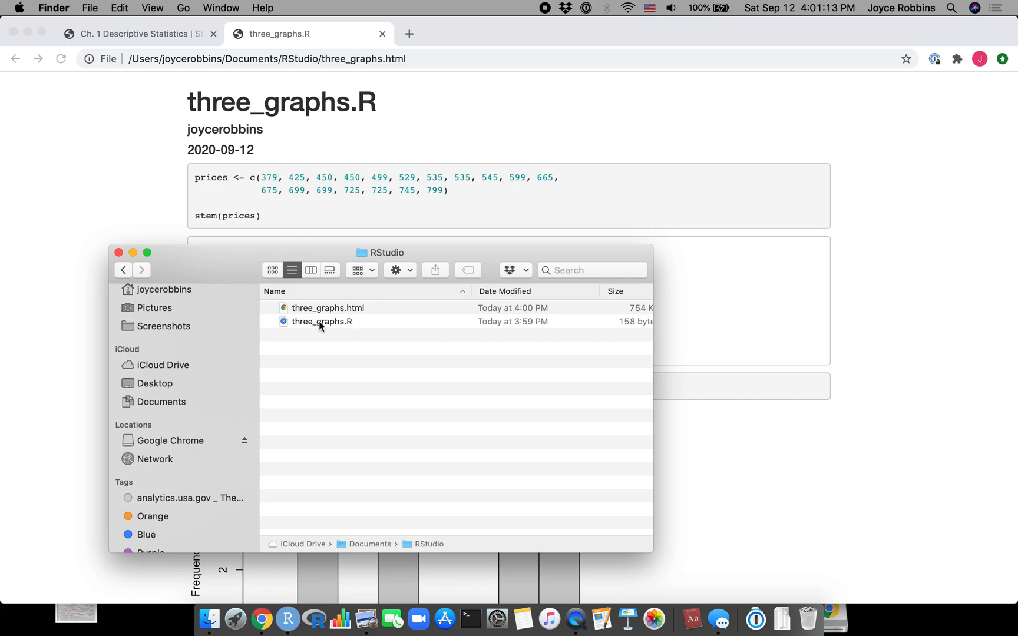
mouse_move(316, 316)
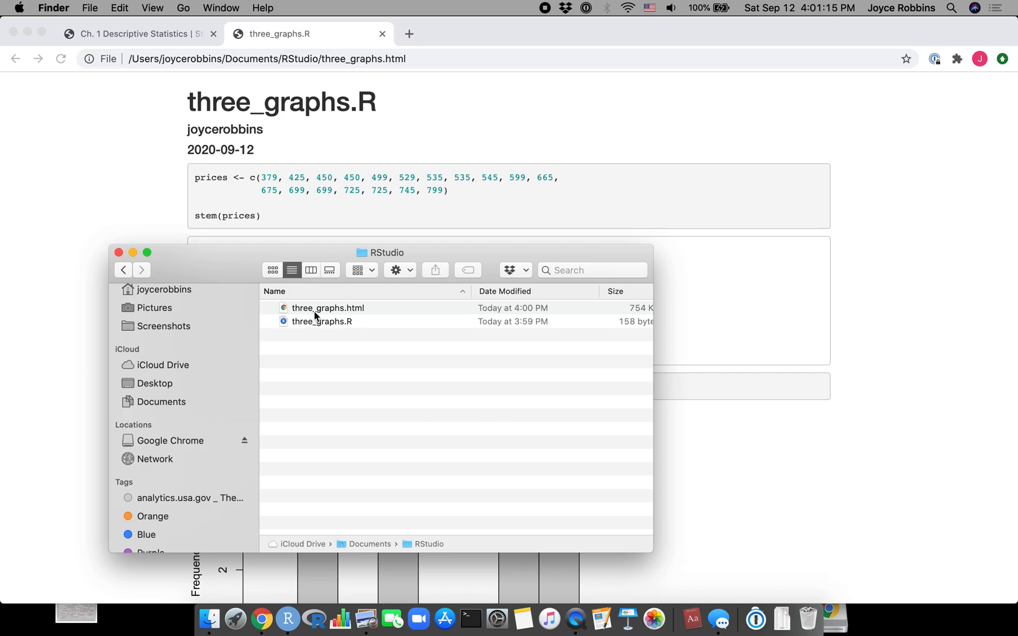
mouse_move(368, 311)
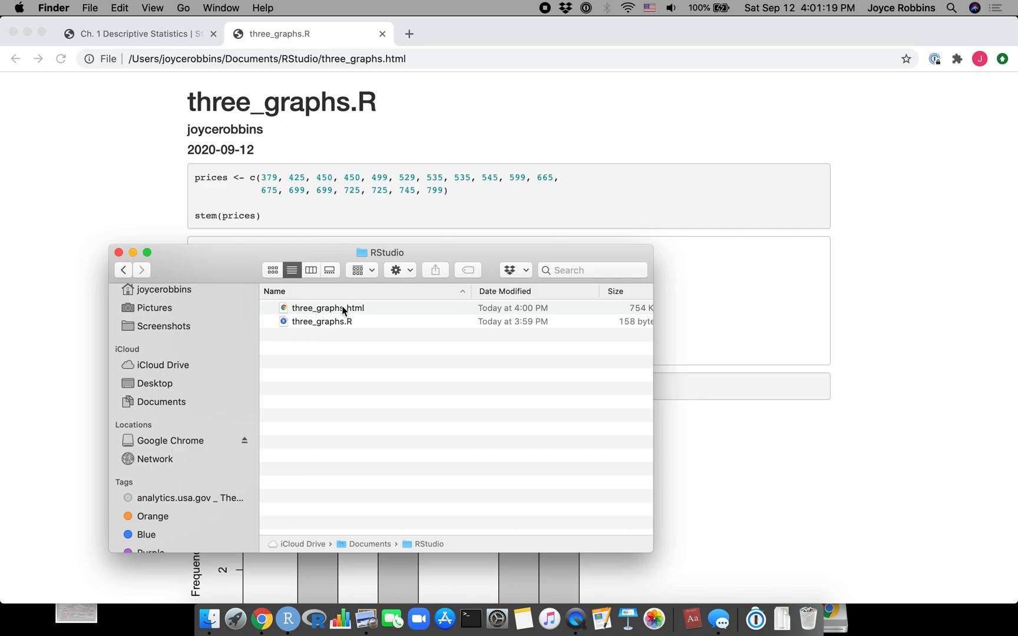
mouse_move(317, 313)
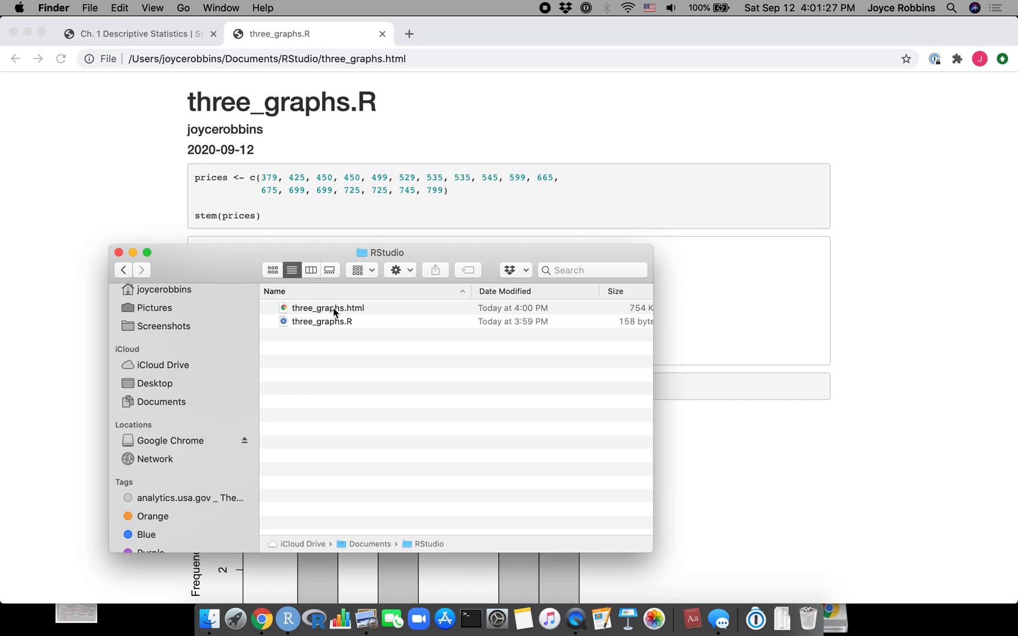
mouse_move(120, 254)
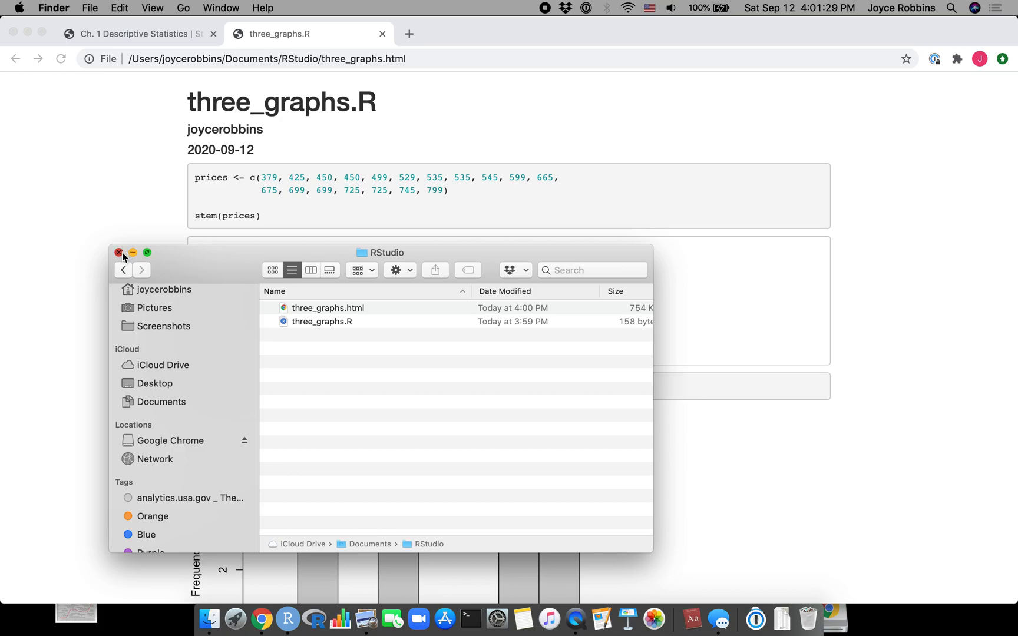
left_click(119, 253)
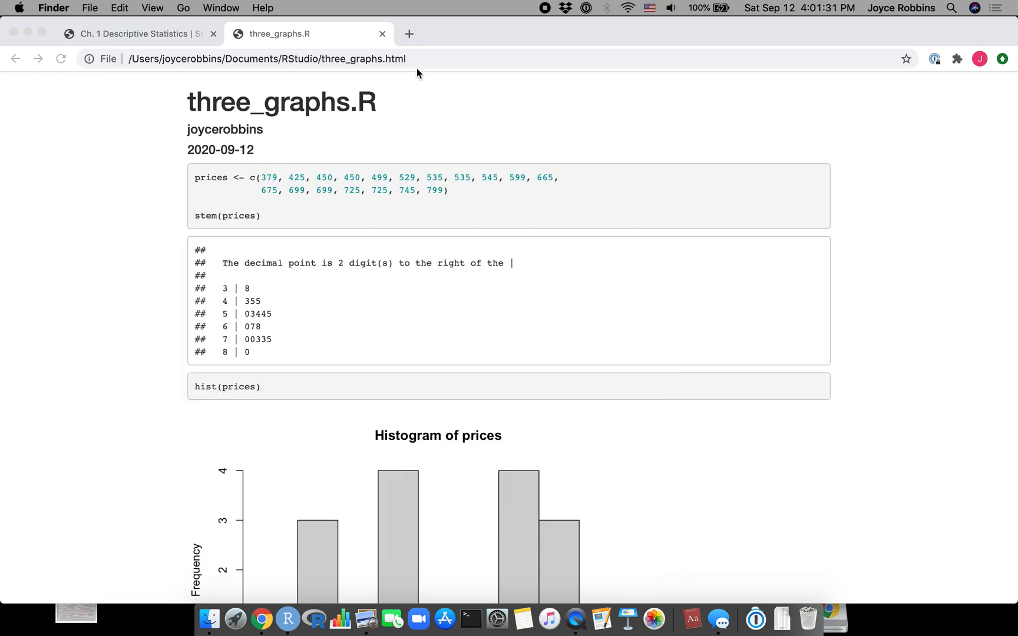
mouse_move(401, 52)
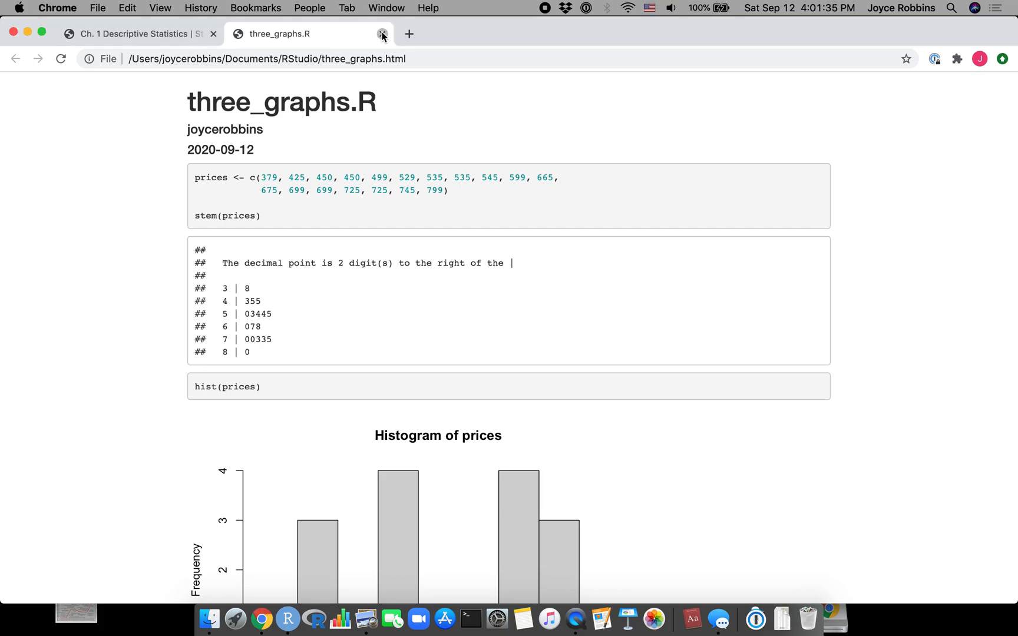
Return to the chapter 1 page and bring the hist(prices, breaks = c(300, …, 800), col = "lightblue") example into view.
left_click(383, 34)
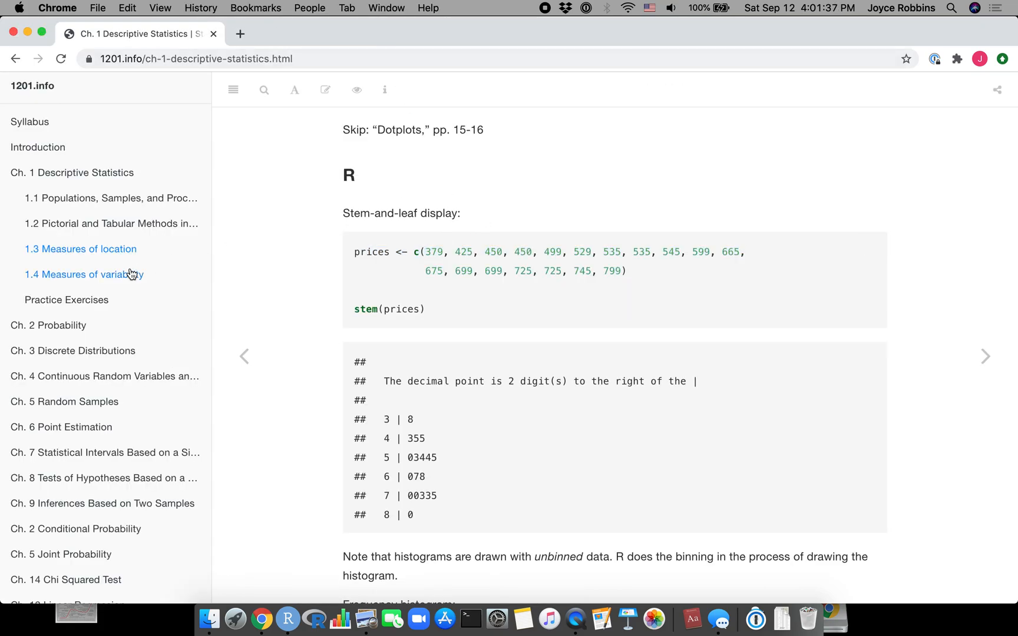
mouse_move(115, 207)
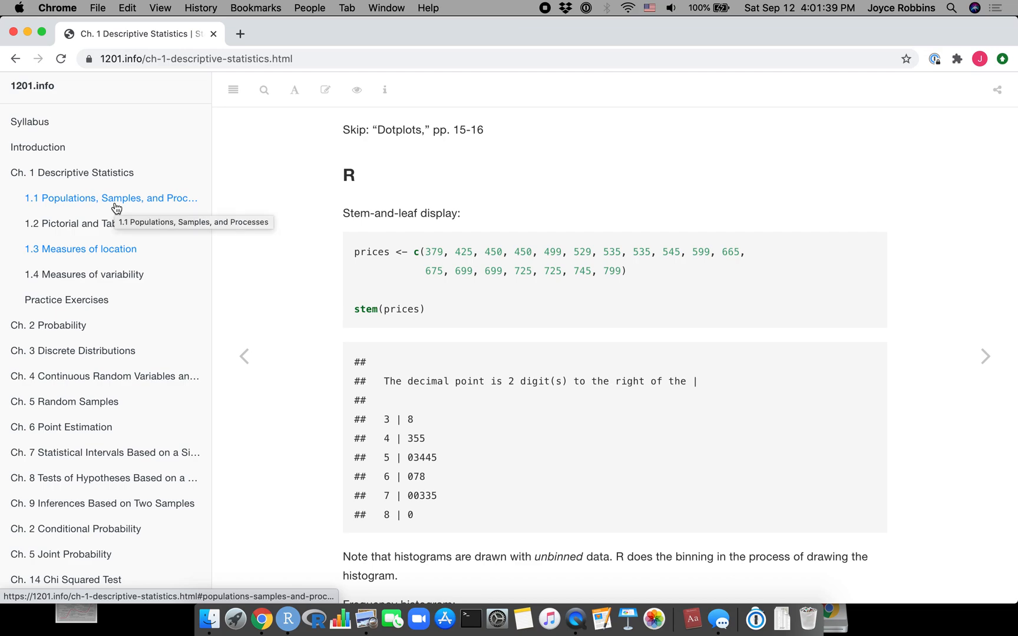
mouse_move(437, 413)
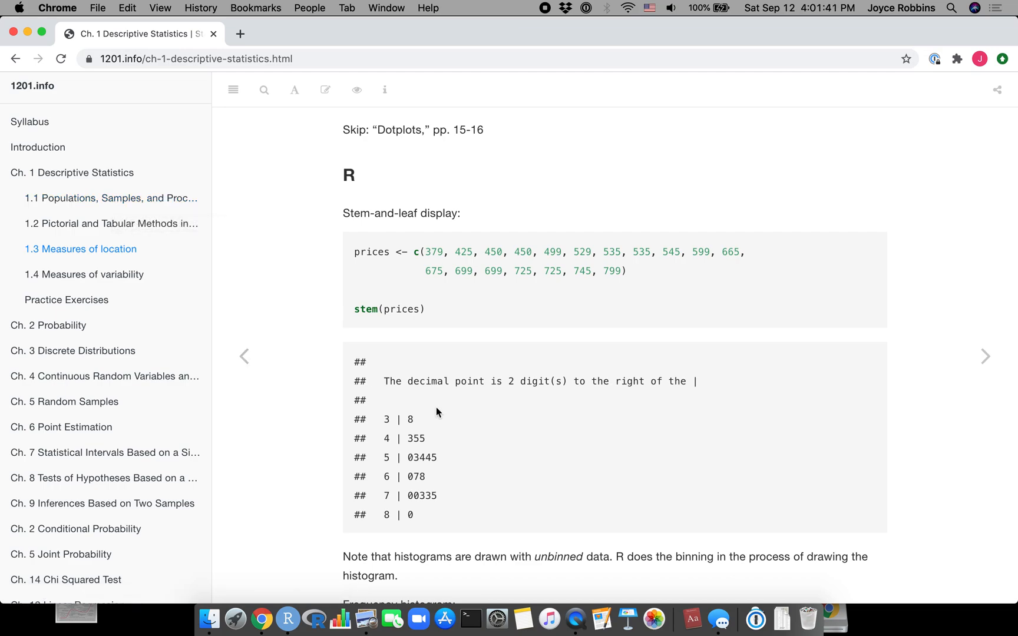
scroll("down", 3)
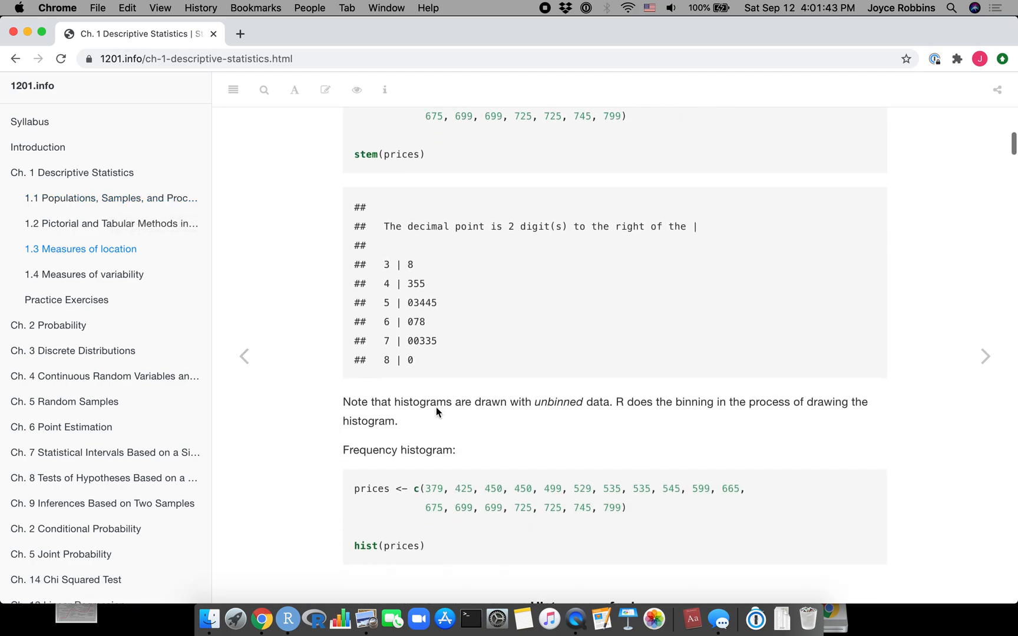
scroll("down", 3)
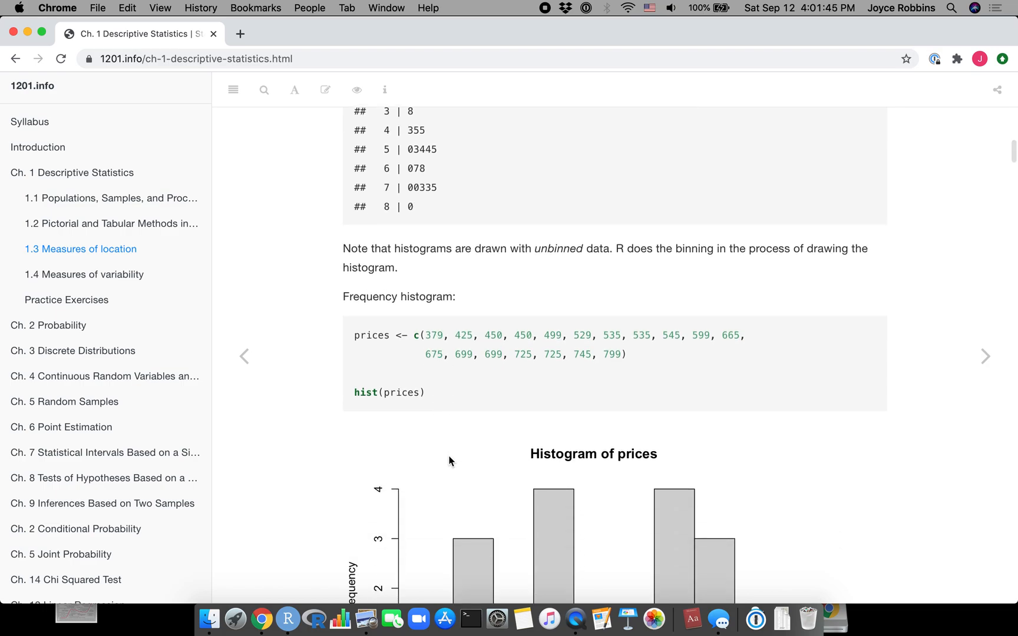
scroll("down", 3)
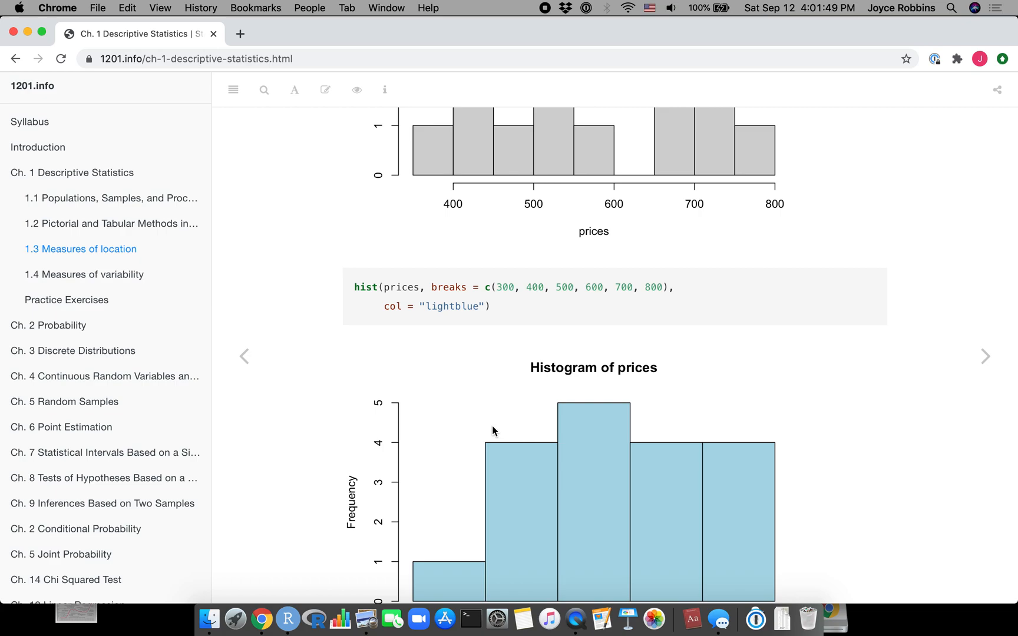
scroll("down", 3)
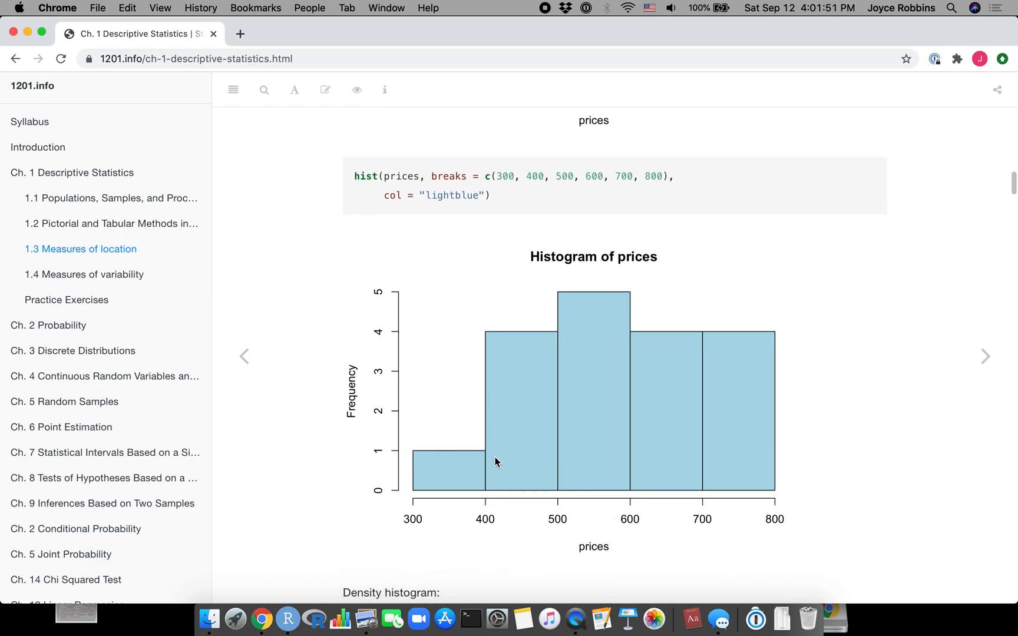
mouse_move(756, 525)
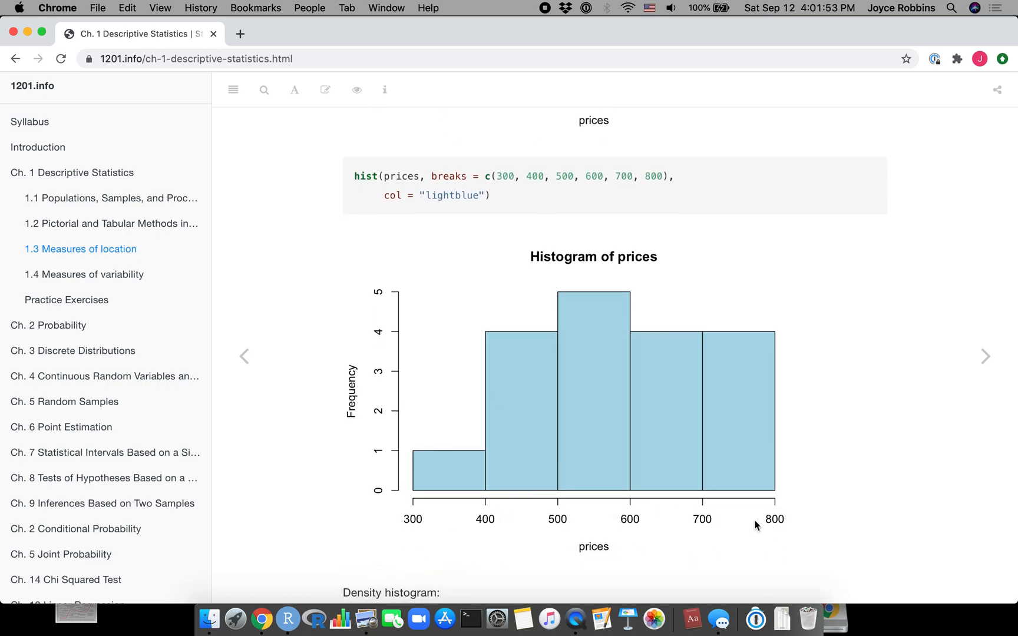
scroll("up", 3)
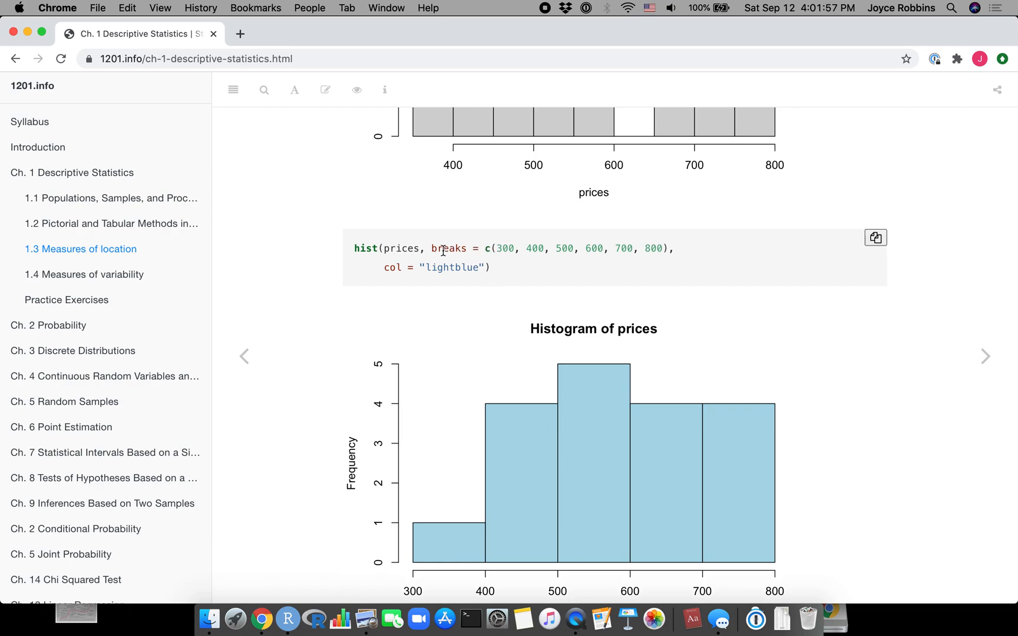
mouse_move(390, 278)
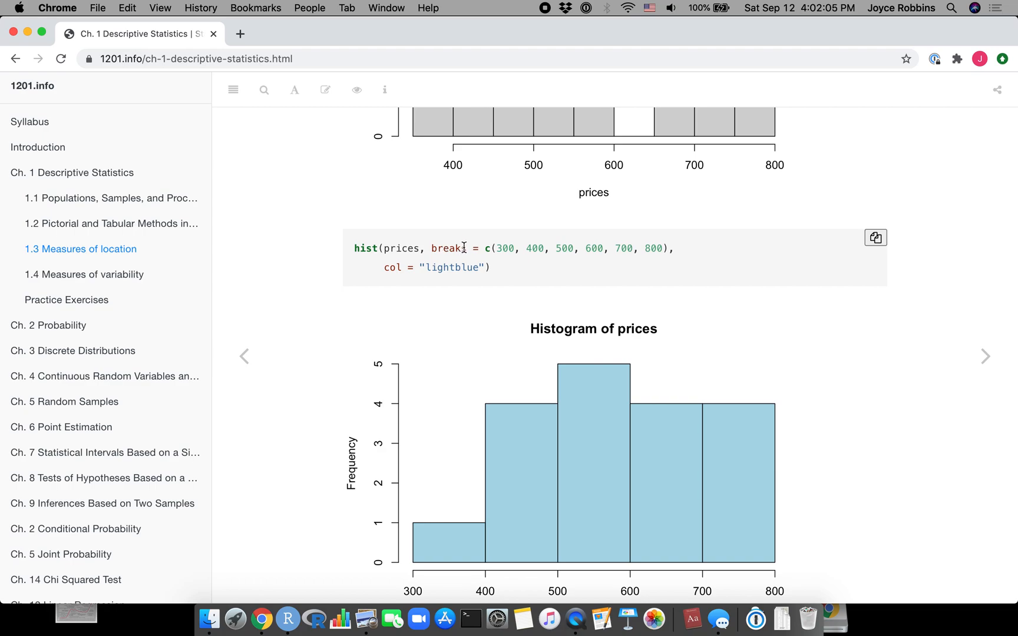
mouse_move(546, 246)
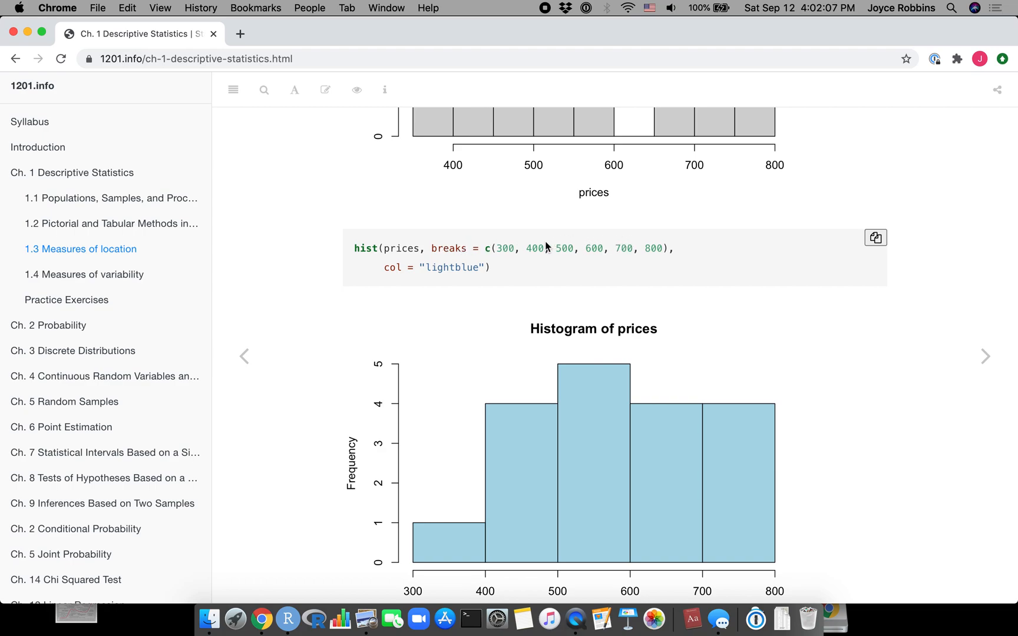
scroll("down", 3)
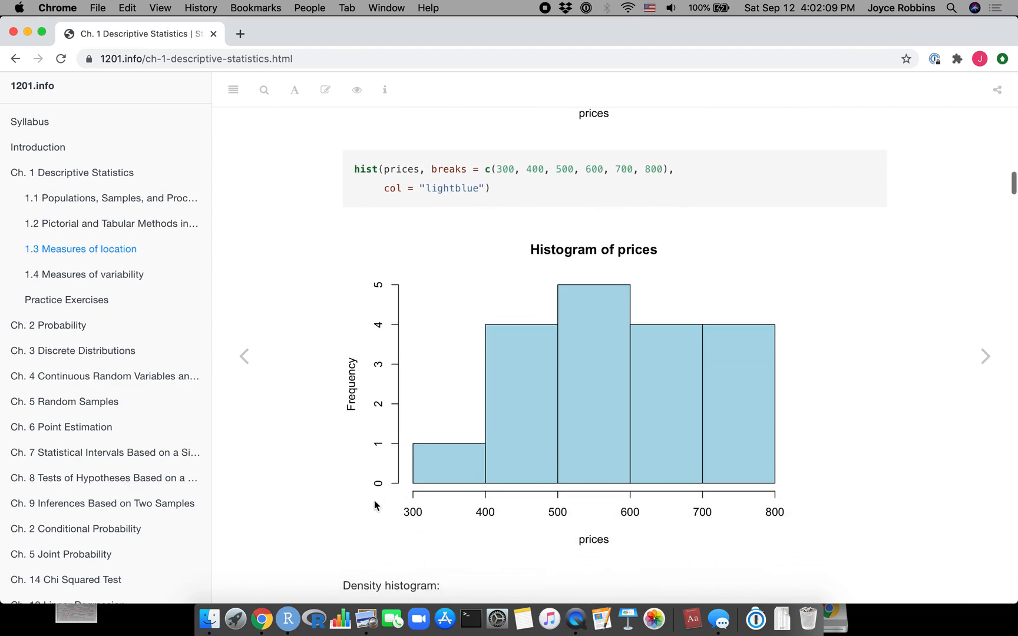
mouse_move(488, 530)
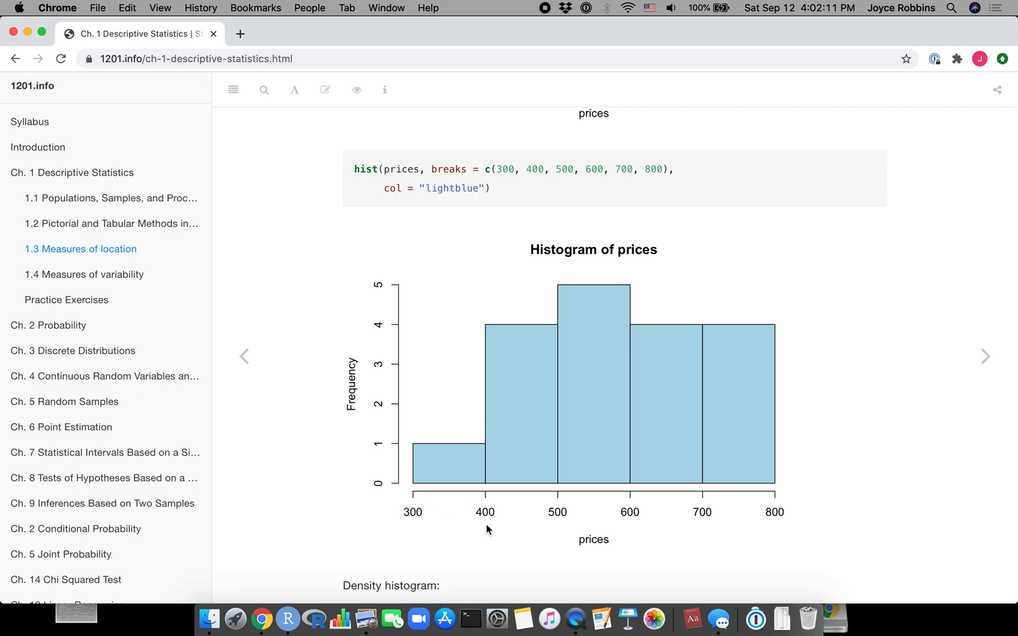
mouse_move(793, 513)
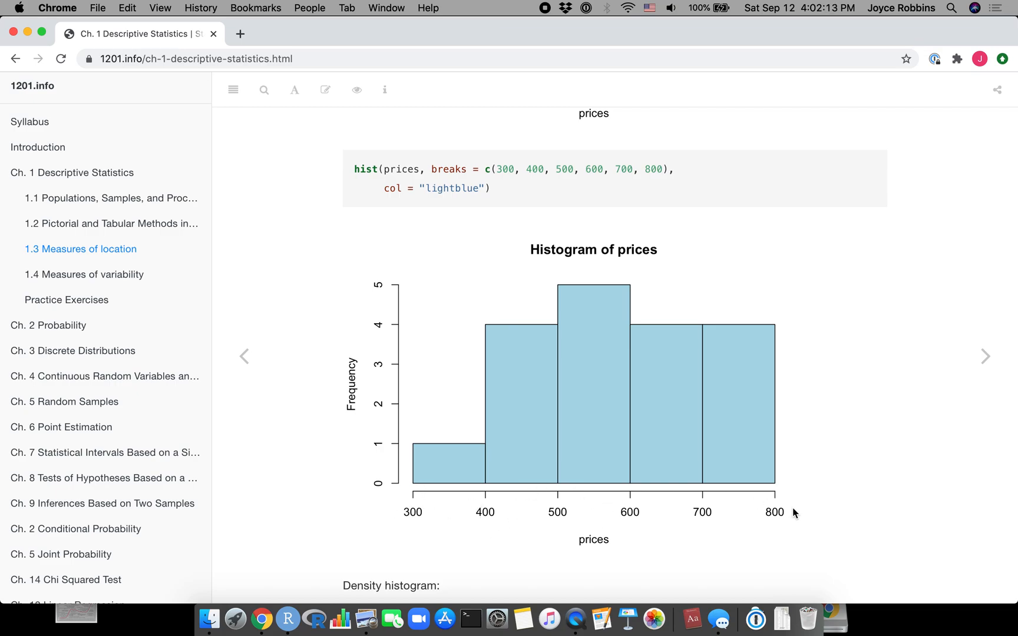
scroll("up", 3)
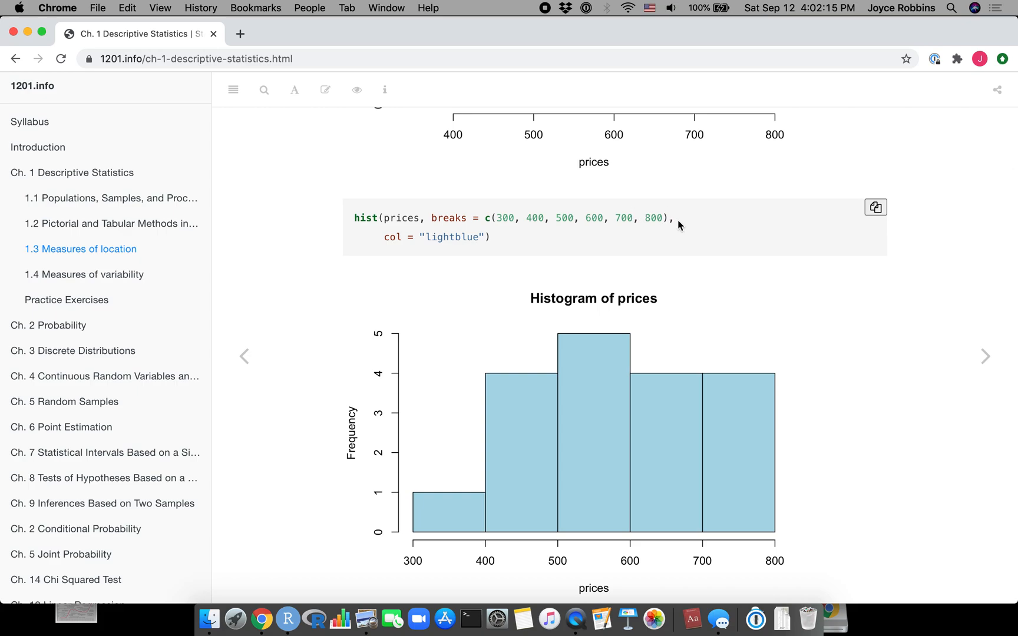
mouse_move(398, 240)
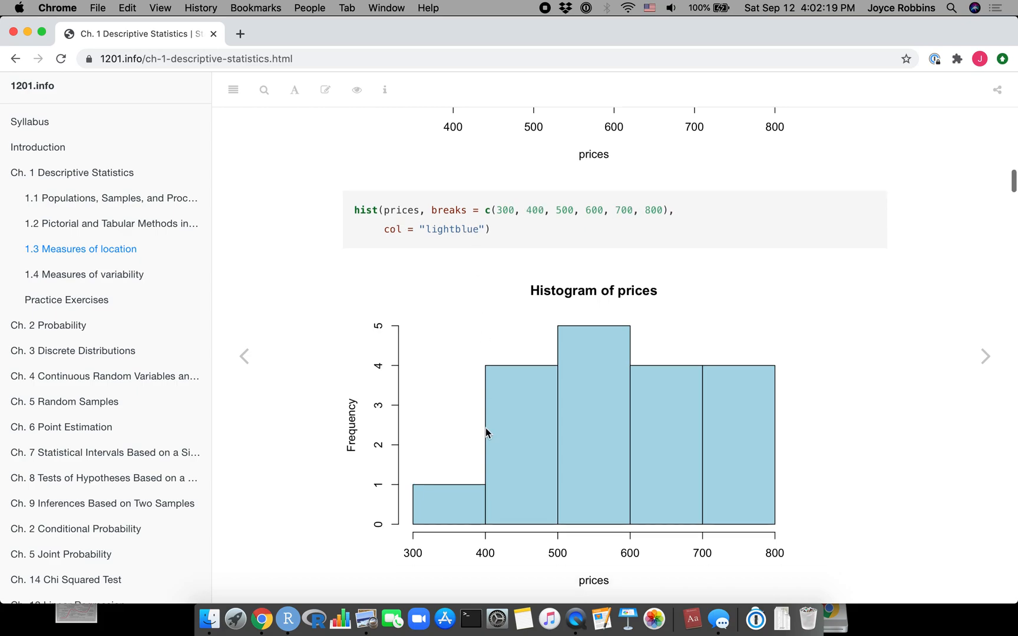
Scroll to the density histogram example, hist(prices, freq = FALSE, …, las = 1), with its plot.
scroll("down", 3)
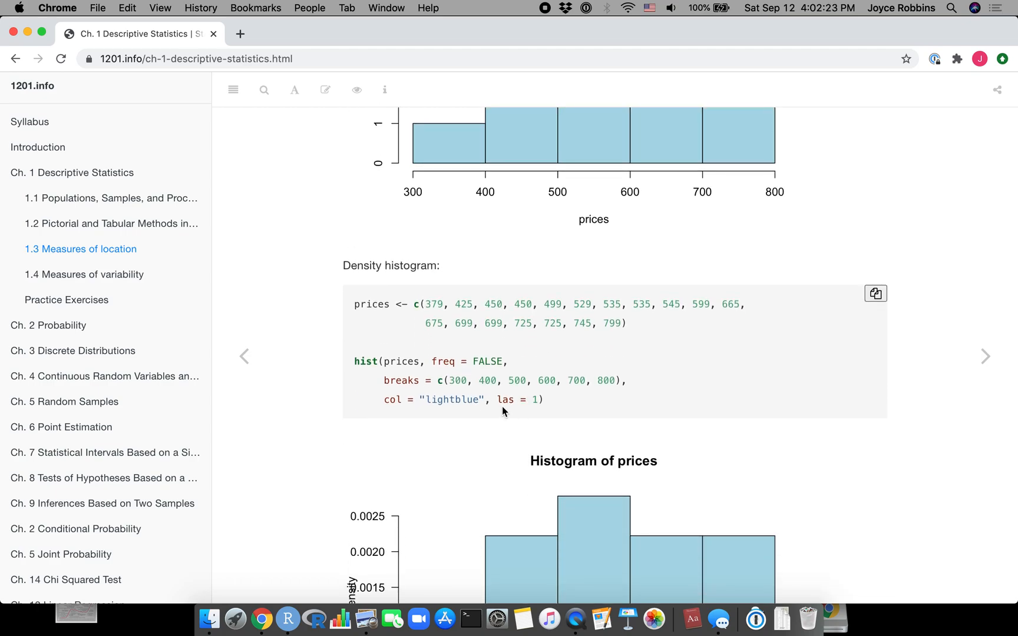
scroll("down", 3)
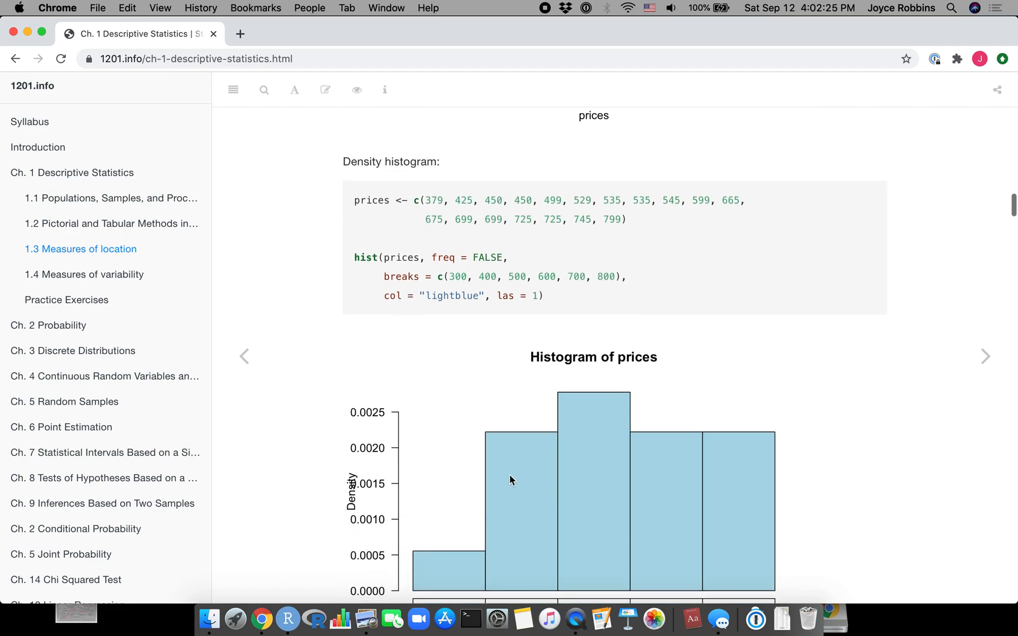
mouse_move(368, 422)
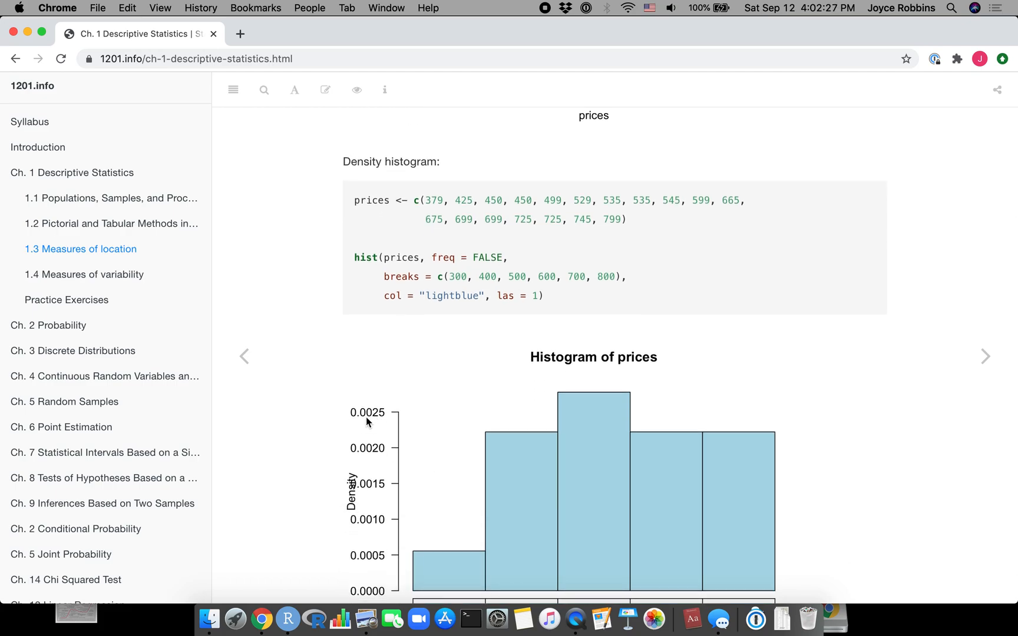
scroll("down", 3)
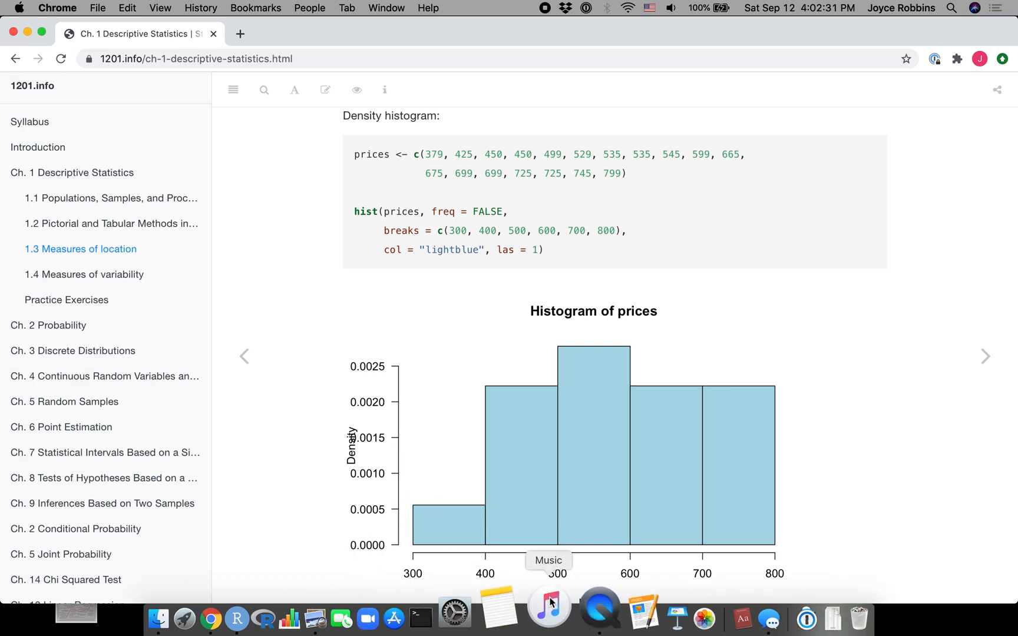
mouse_move(391, 419)
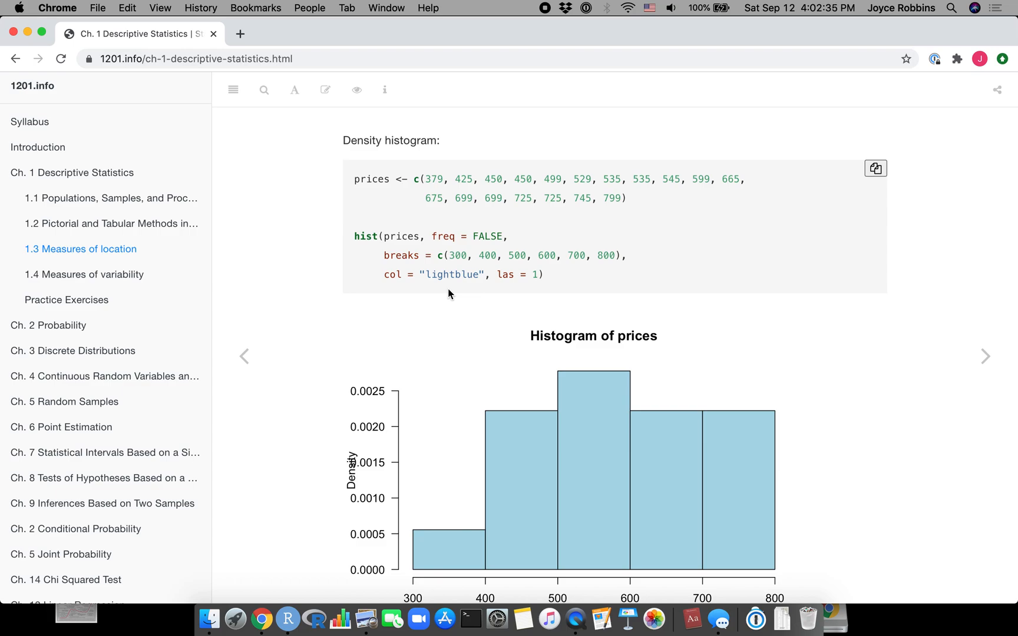
mouse_move(449, 247)
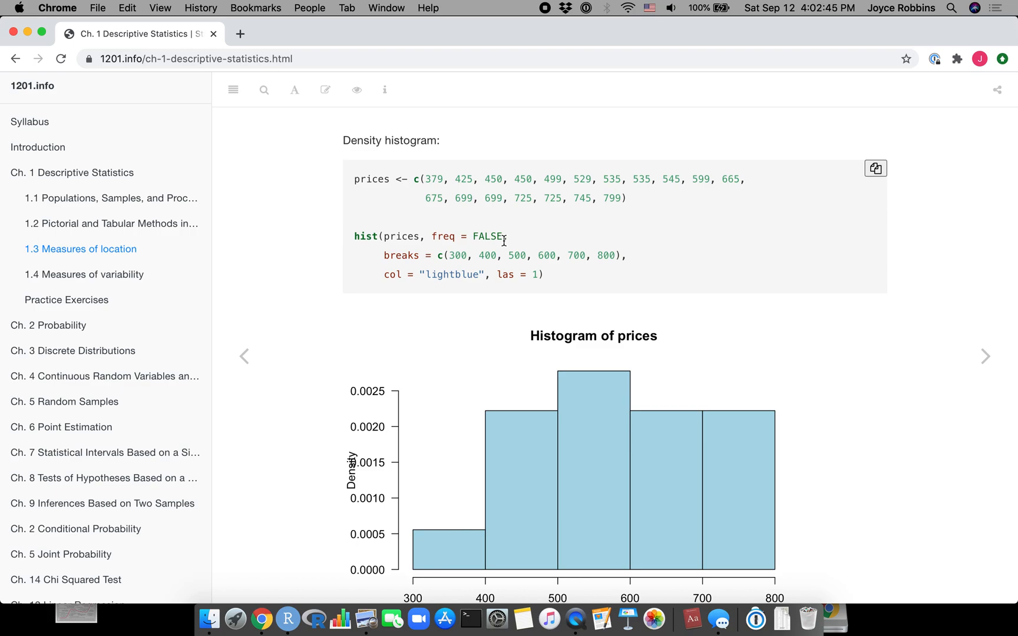
mouse_move(434, 332)
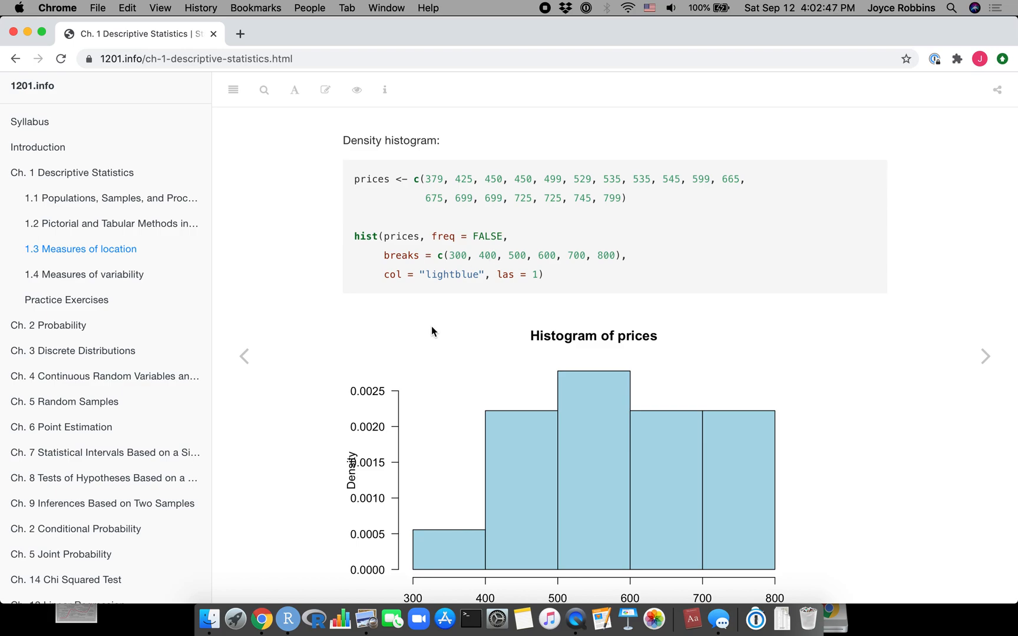
mouse_move(452, 236)
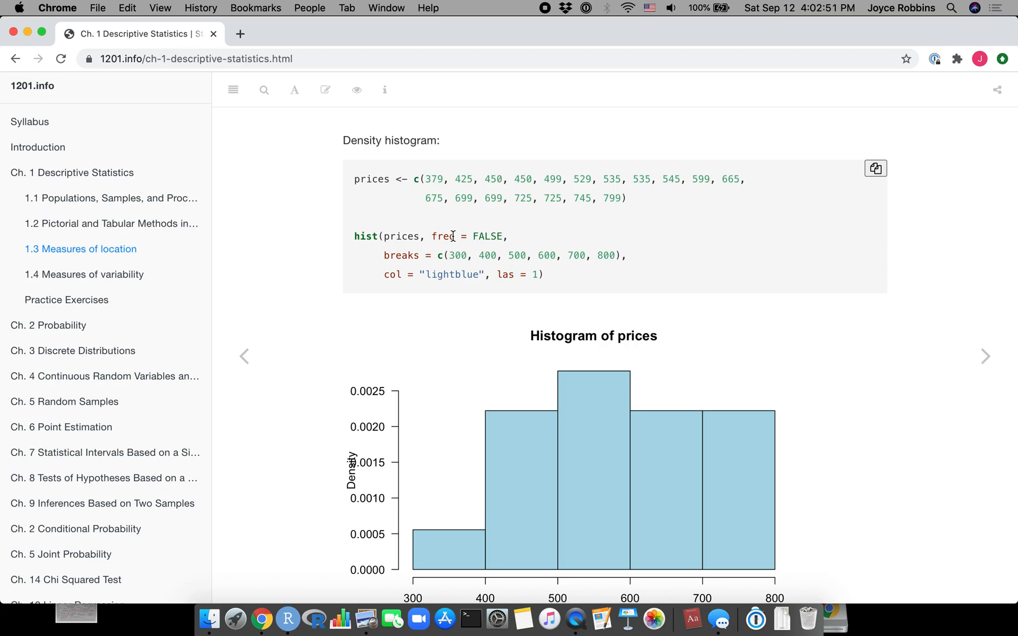
Scroll through the cumulative-frequency cumsum barplot examples and their charts.
scroll("down", 3)
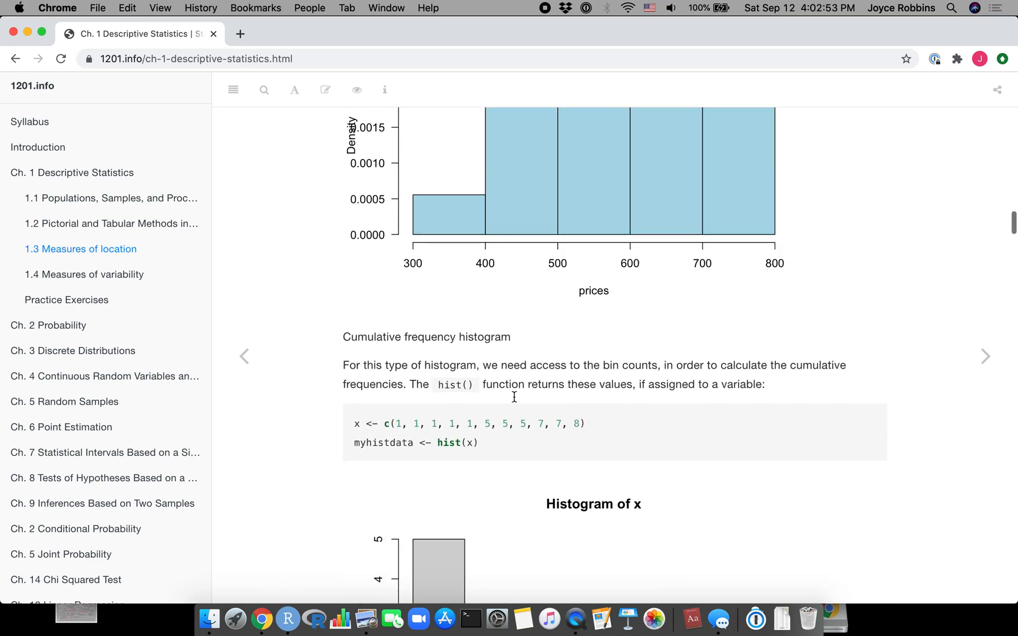
scroll("down", 3)
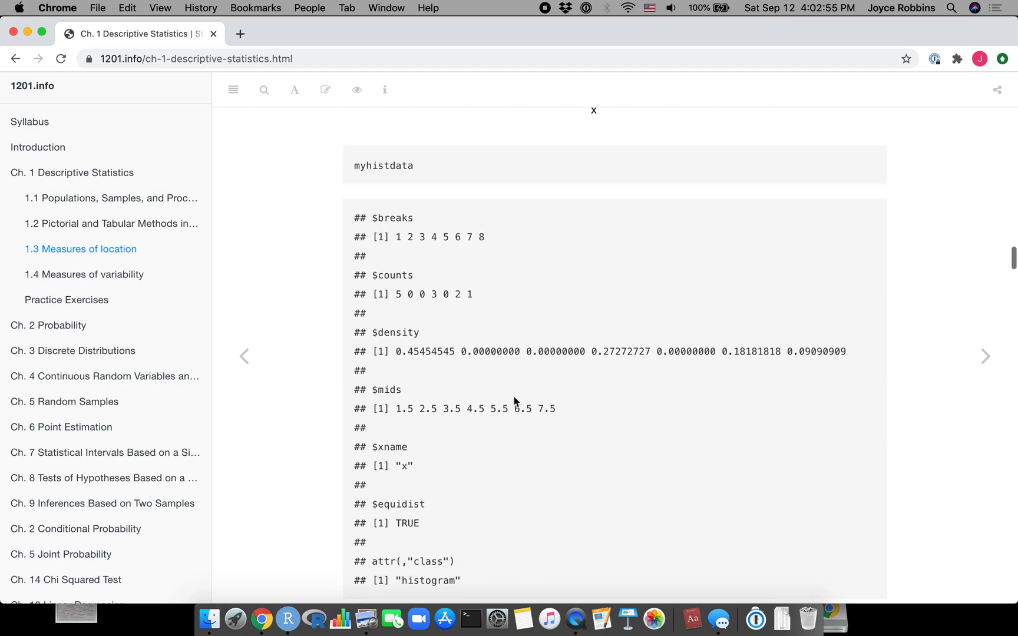
scroll("down", 3)
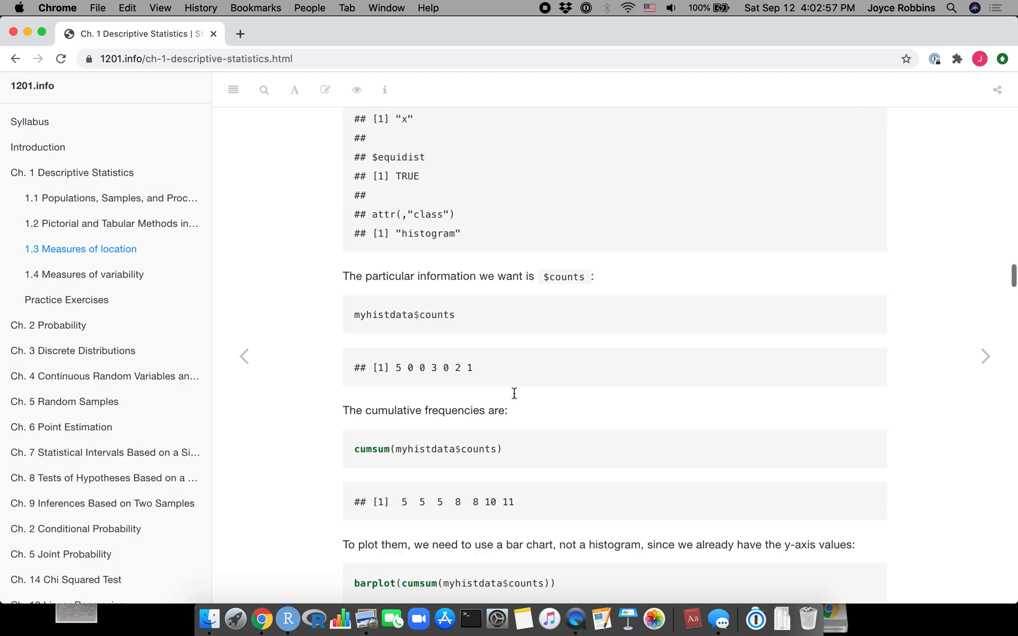
scroll("down", 3)
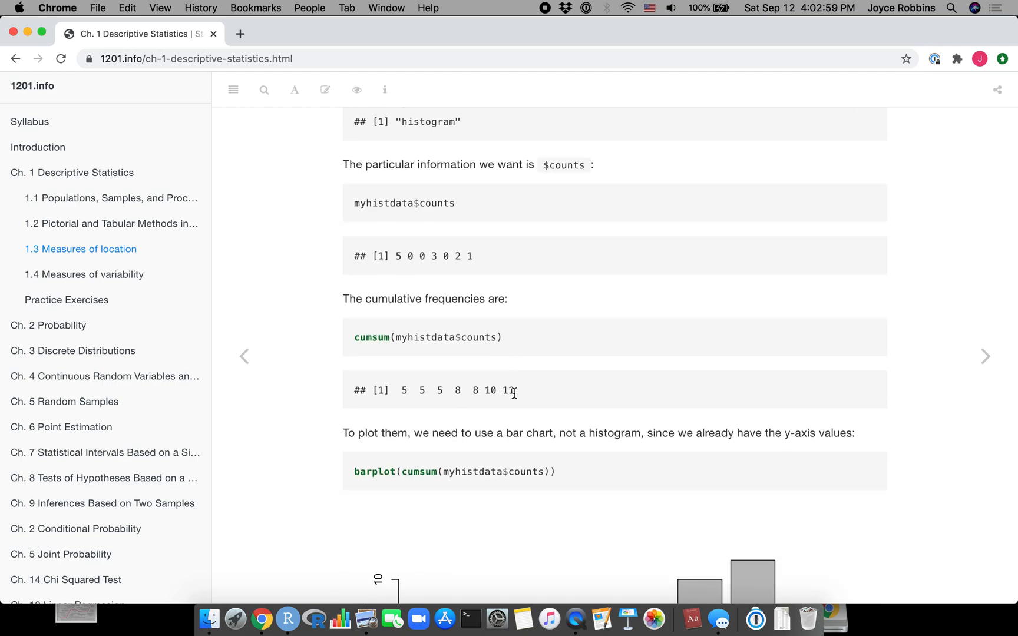
mouse_move(572, 357)
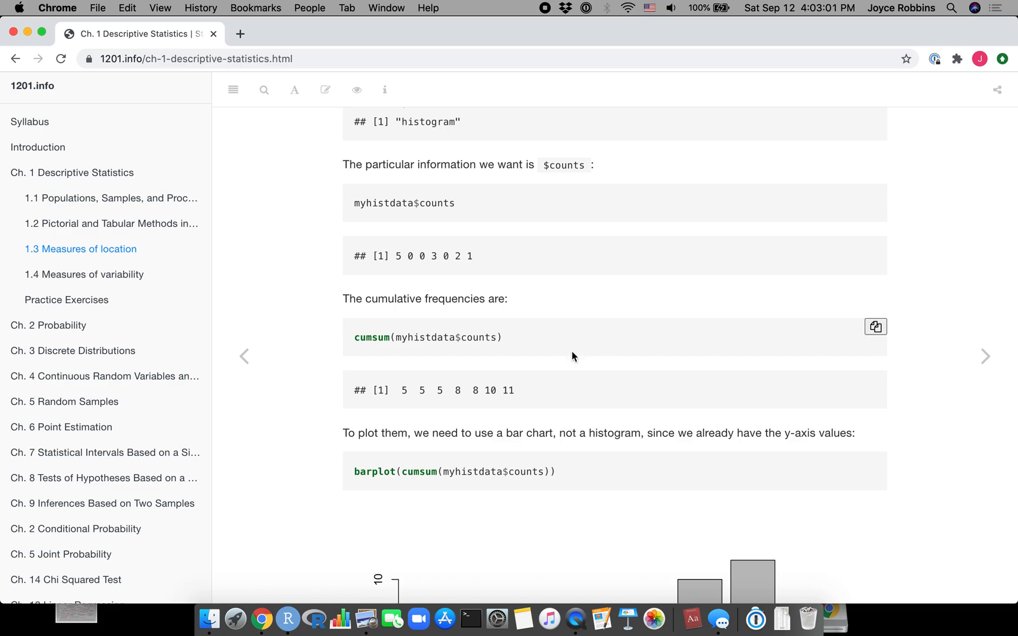
mouse_move(555, 446)
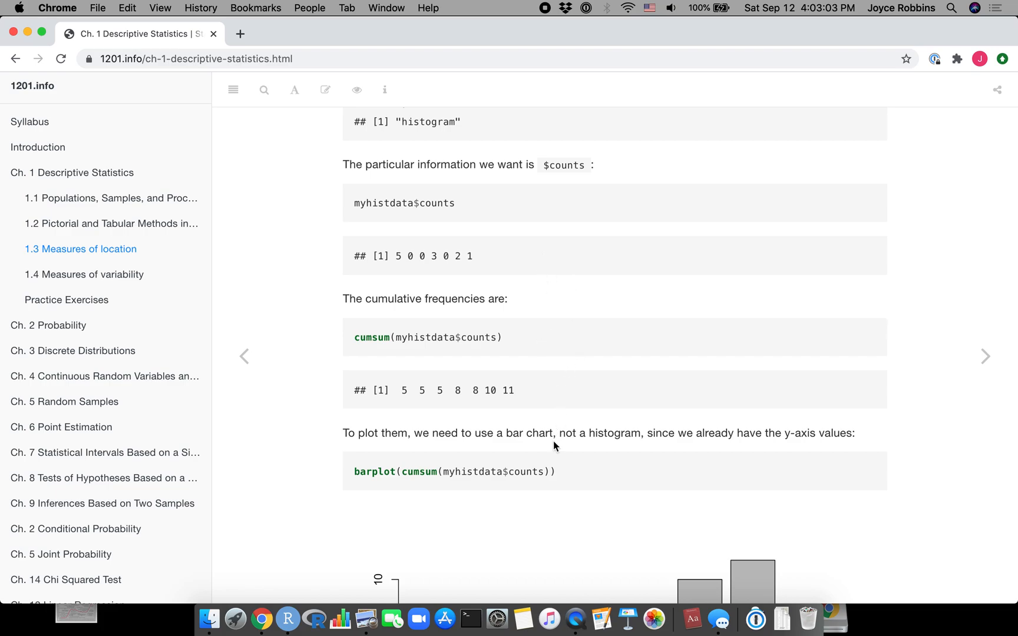
mouse_move(550, 505)
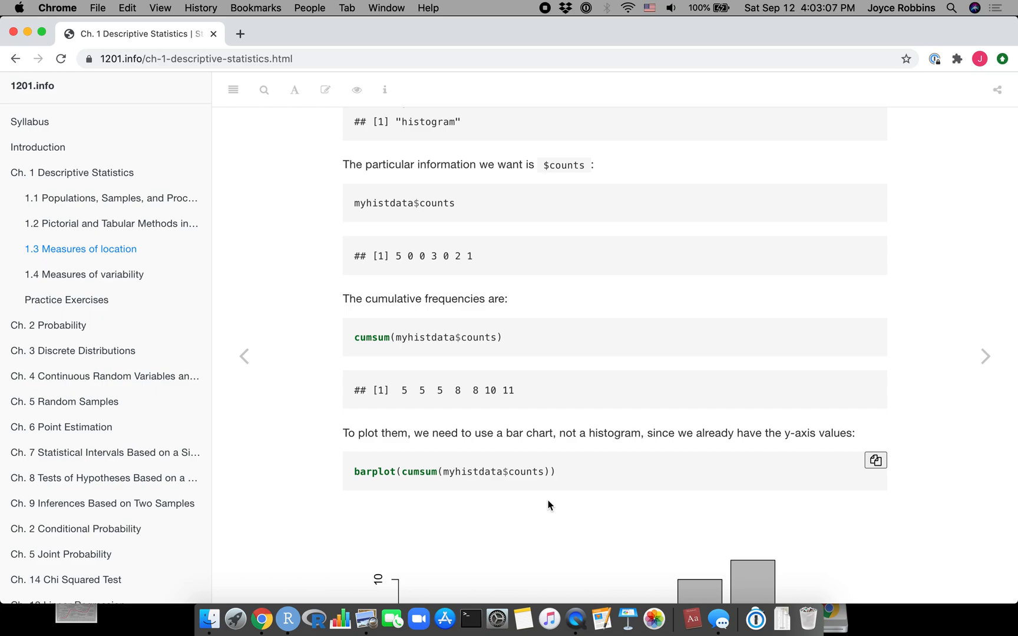
scroll("down", 3)
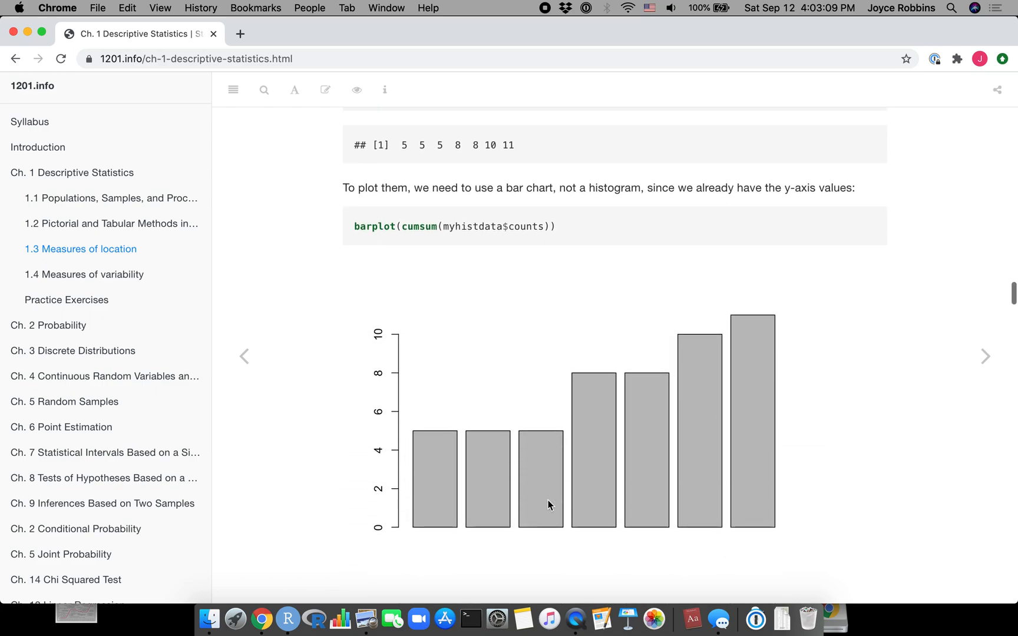
scroll("down", 3)
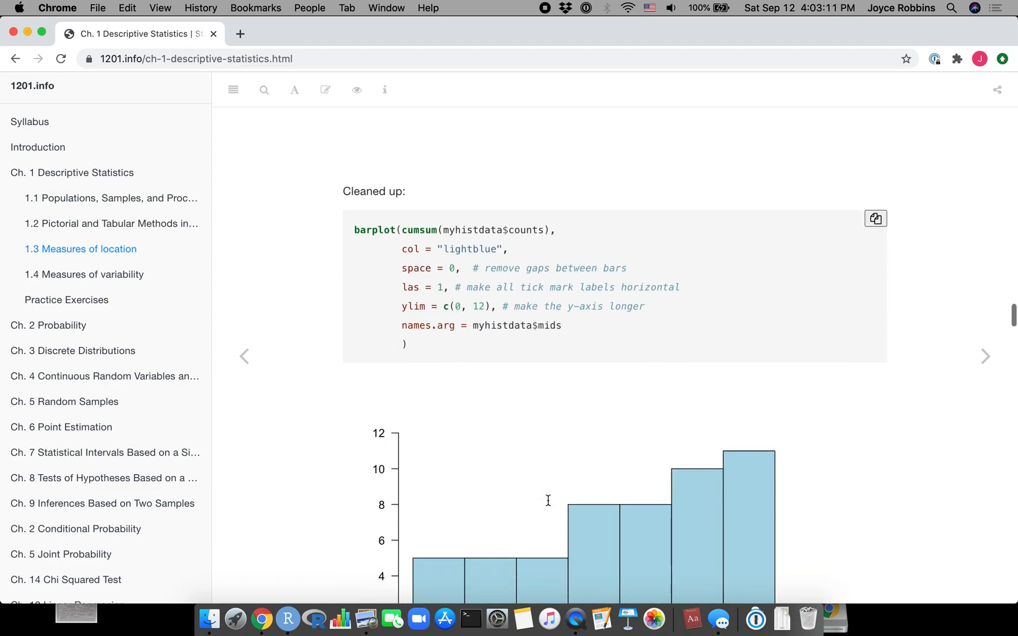
Continue to section 1.3 Measures of location with the mean(prices) and median(prices) results.
scroll("down", 3)
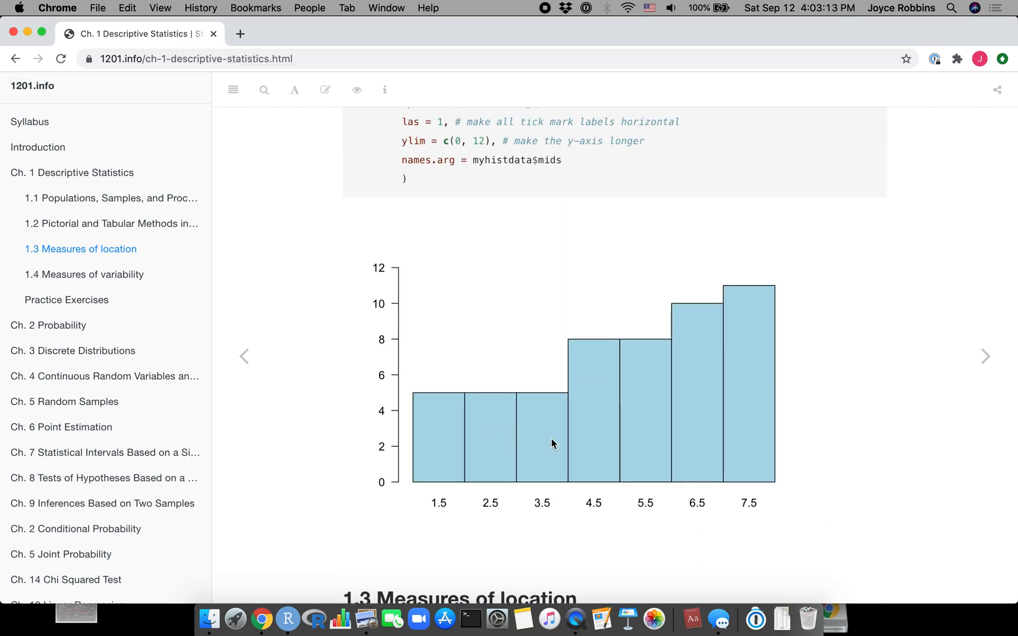
scroll("down", 3)
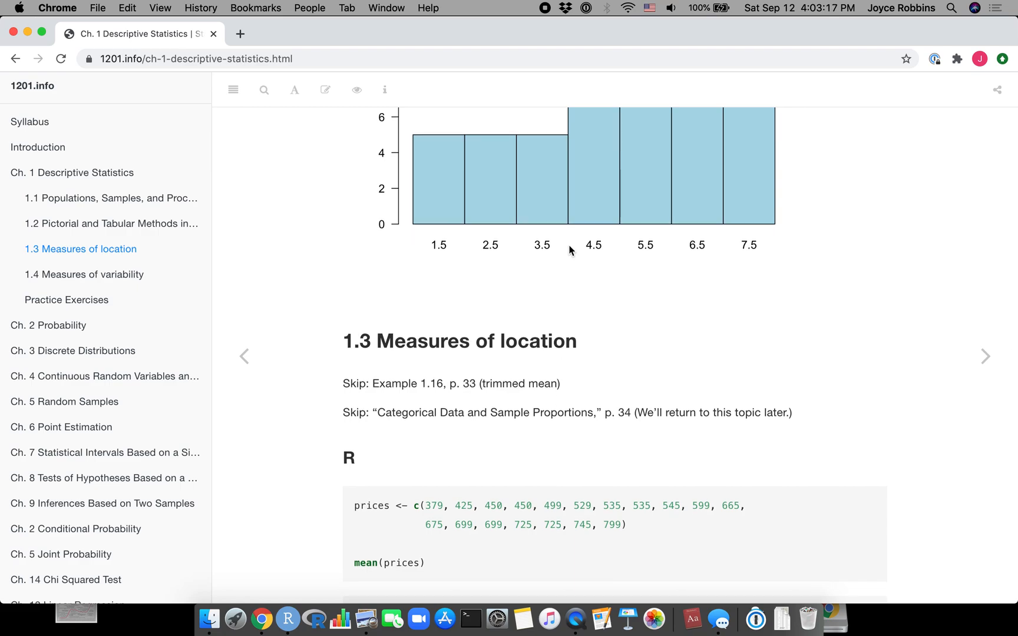
scroll("down", 3)
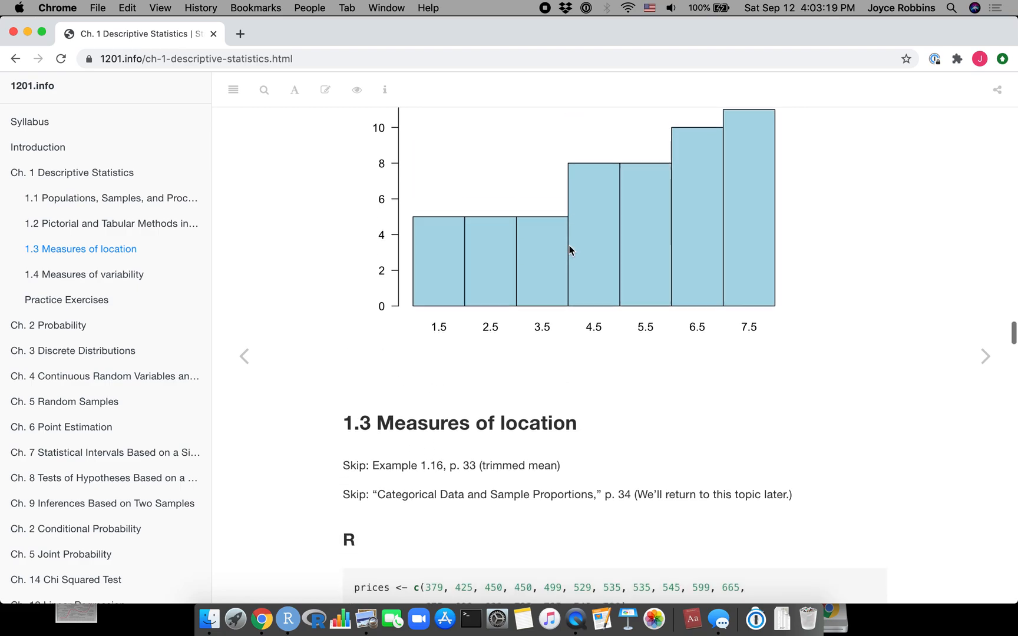
scroll("down", 3)
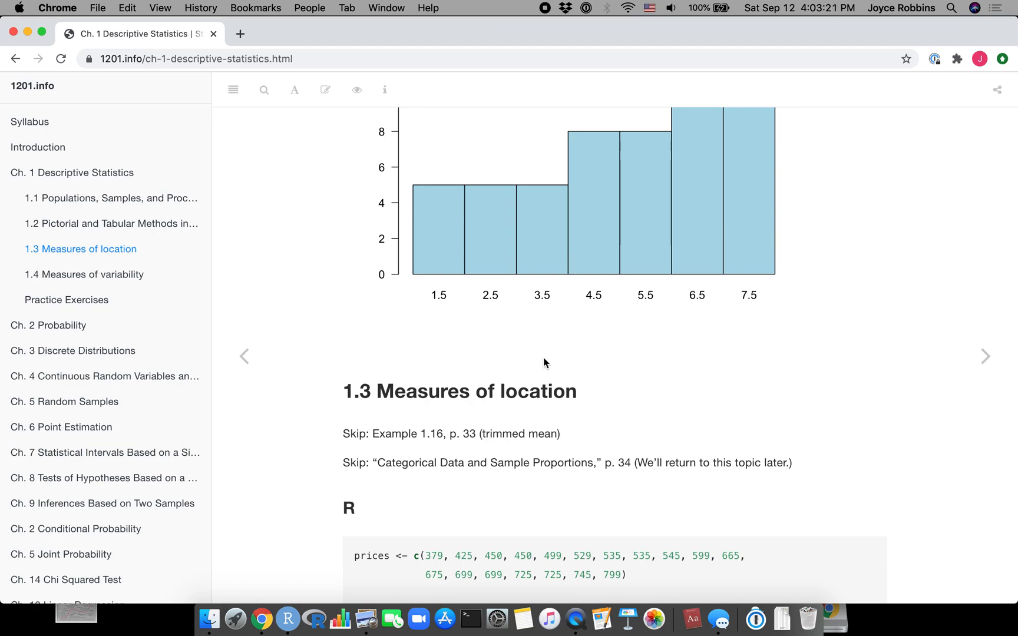
scroll("down", 3)
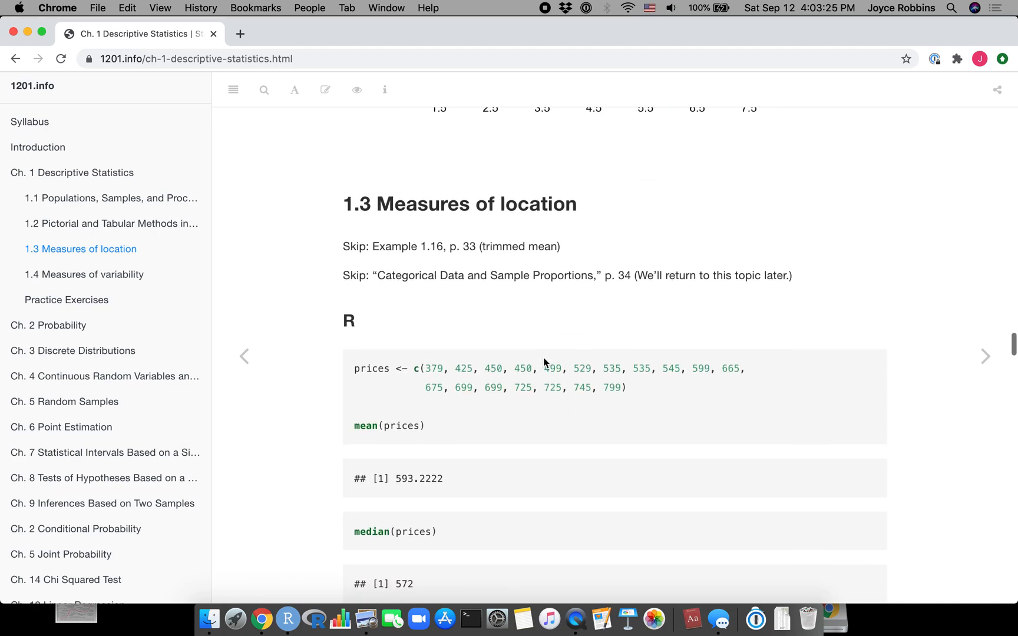
Scroll past section 1.4's variance and five-number-summary code to the boxplot(prices, horizontal = TRUE) plot.
scroll("up", 3)
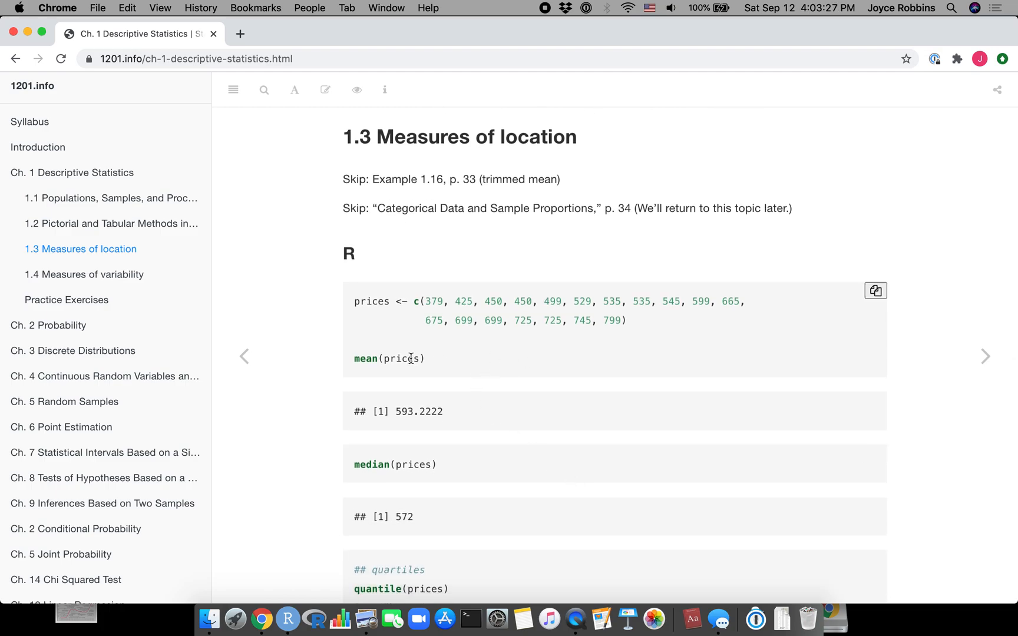
mouse_move(455, 376)
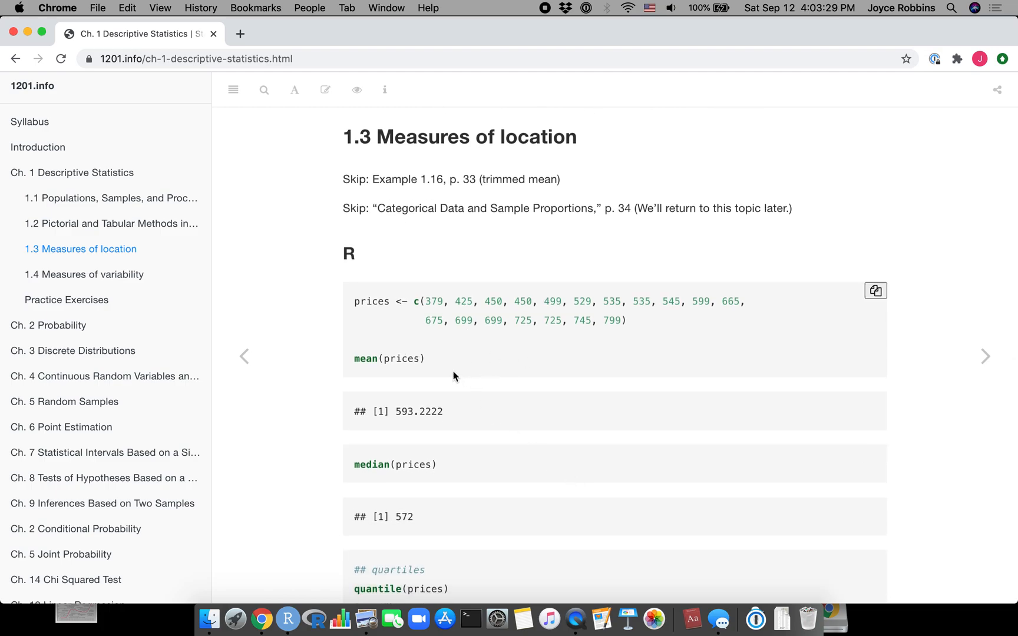
mouse_move(424, 391)
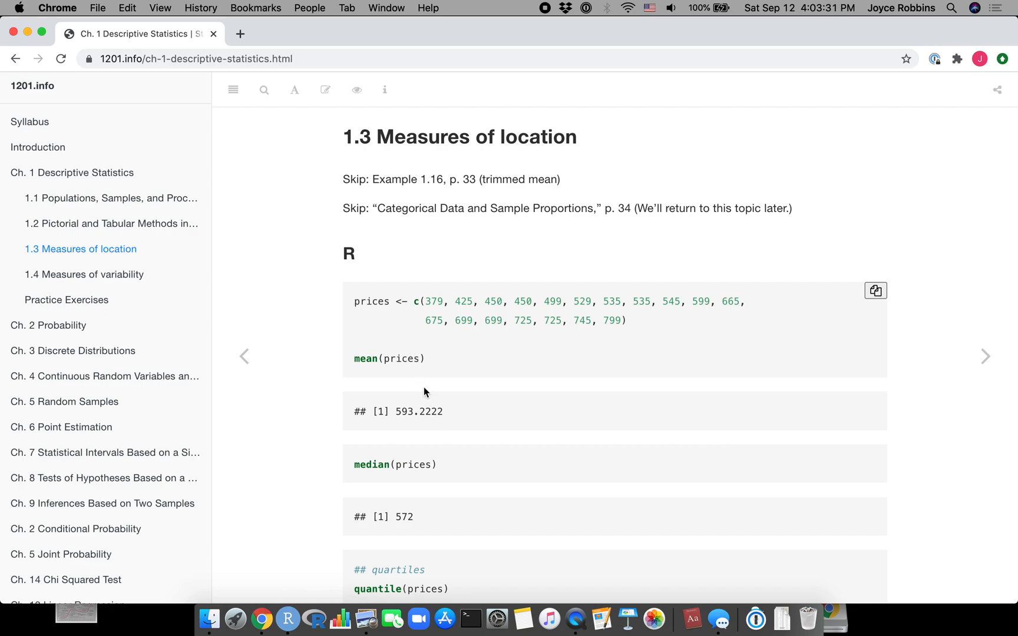
scroll("down", 3)
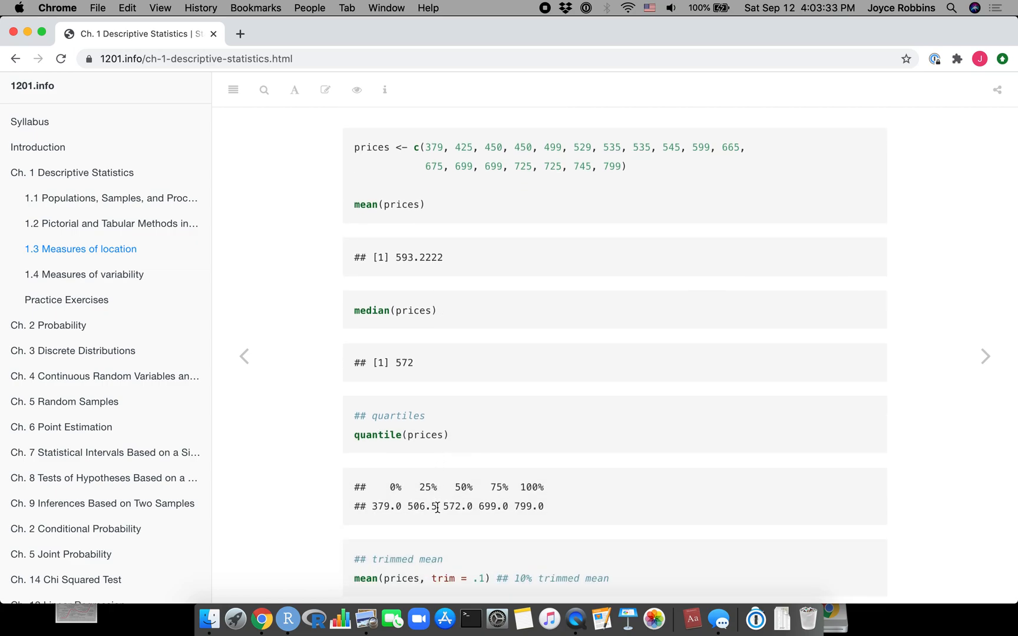
scroll("down", 3)
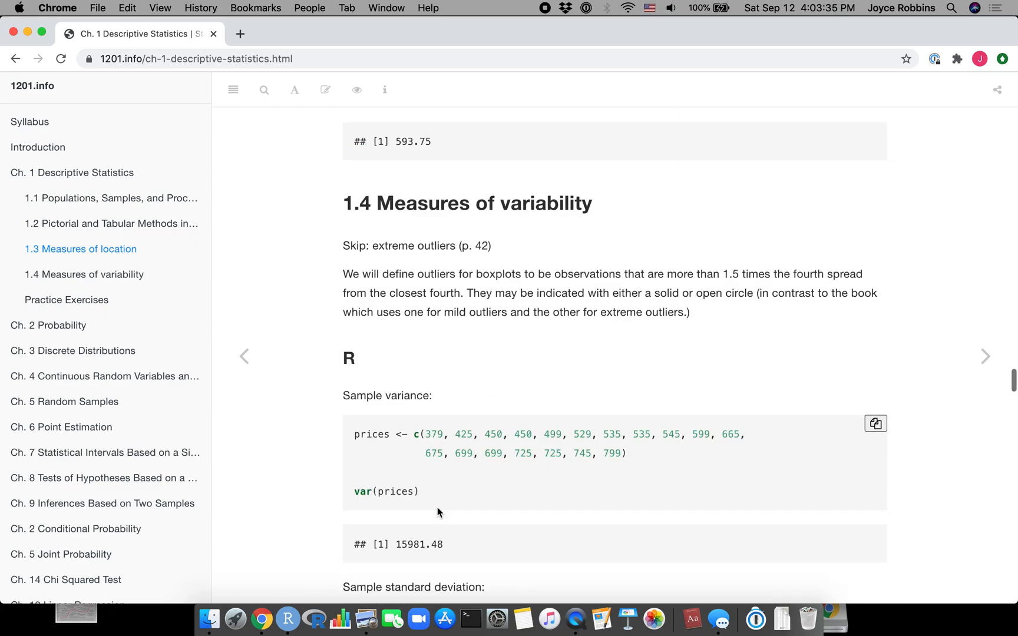
scroll("down", 3)
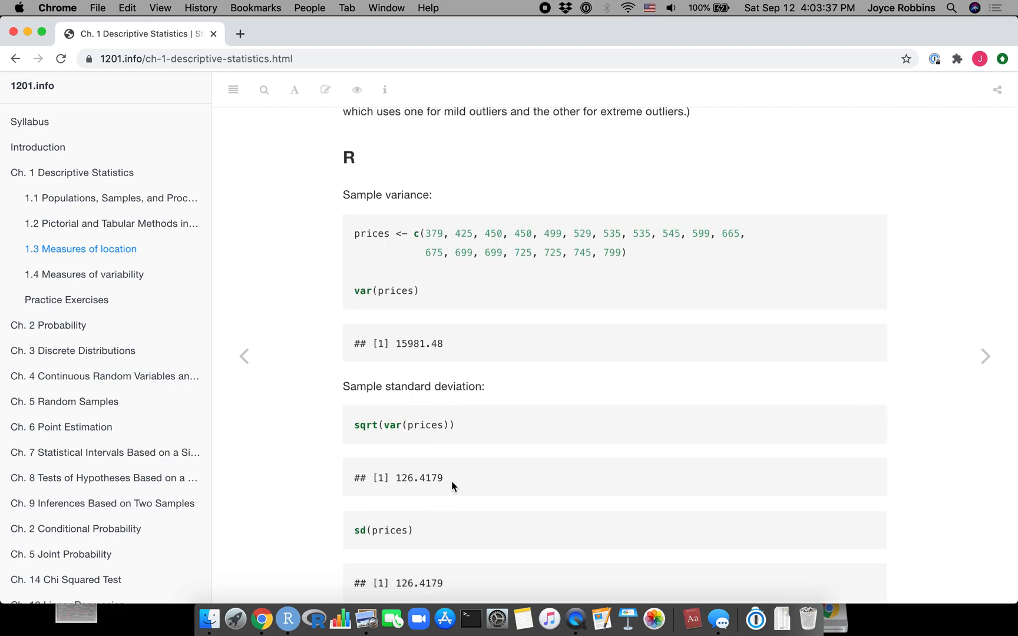
scroll("down", 3)
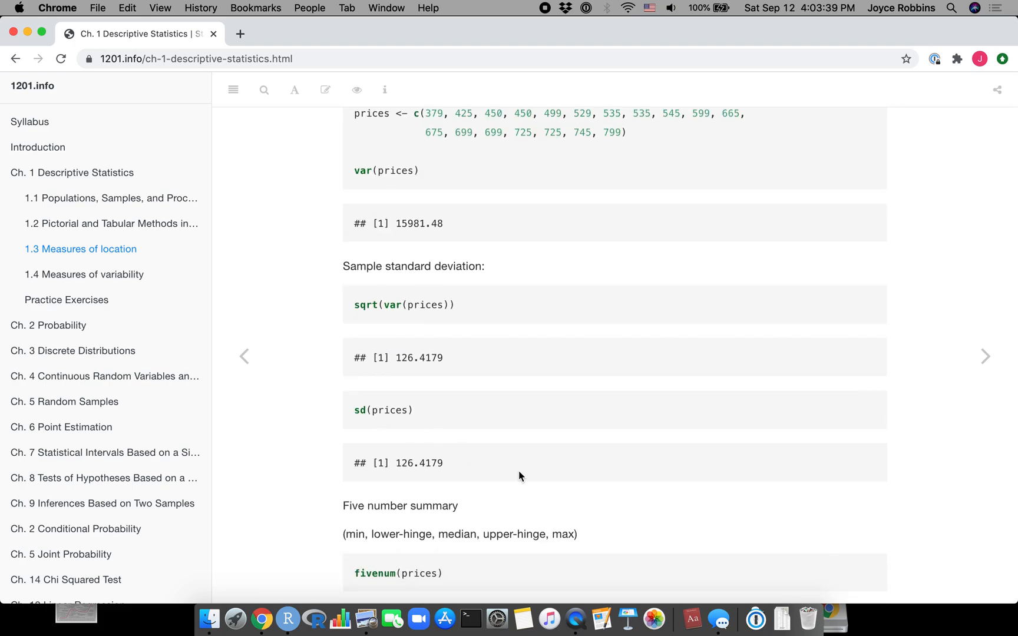
scroll("down", 3)
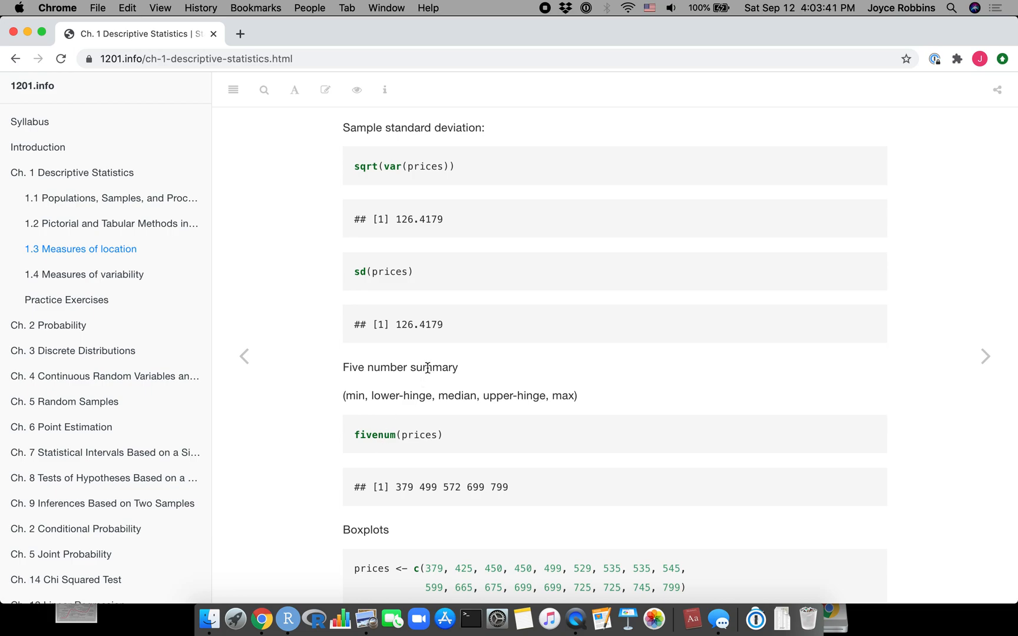
scroll("down", 3)
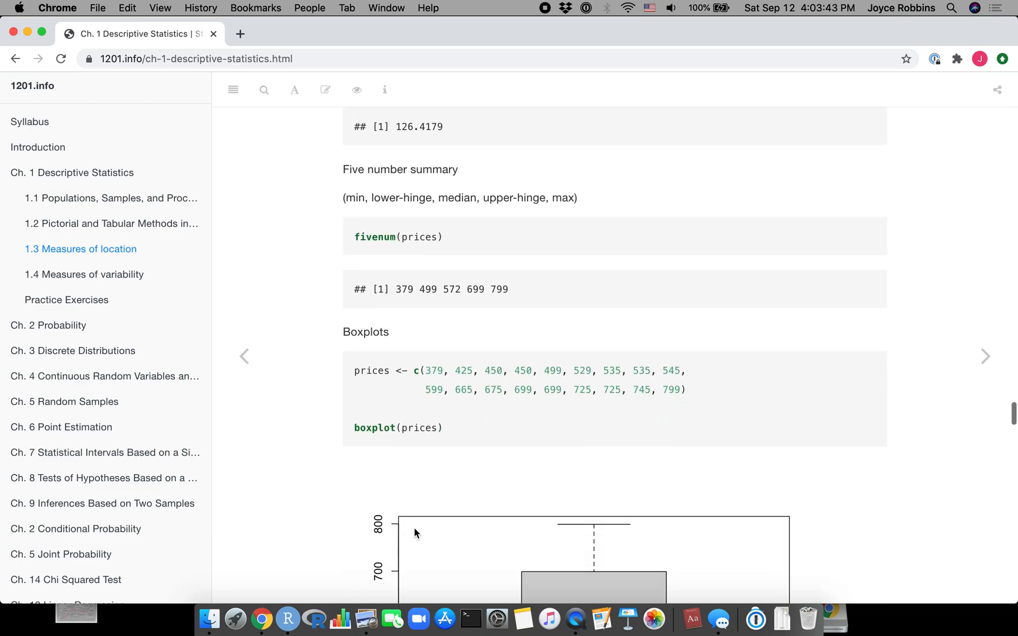
scroll("down", 3)
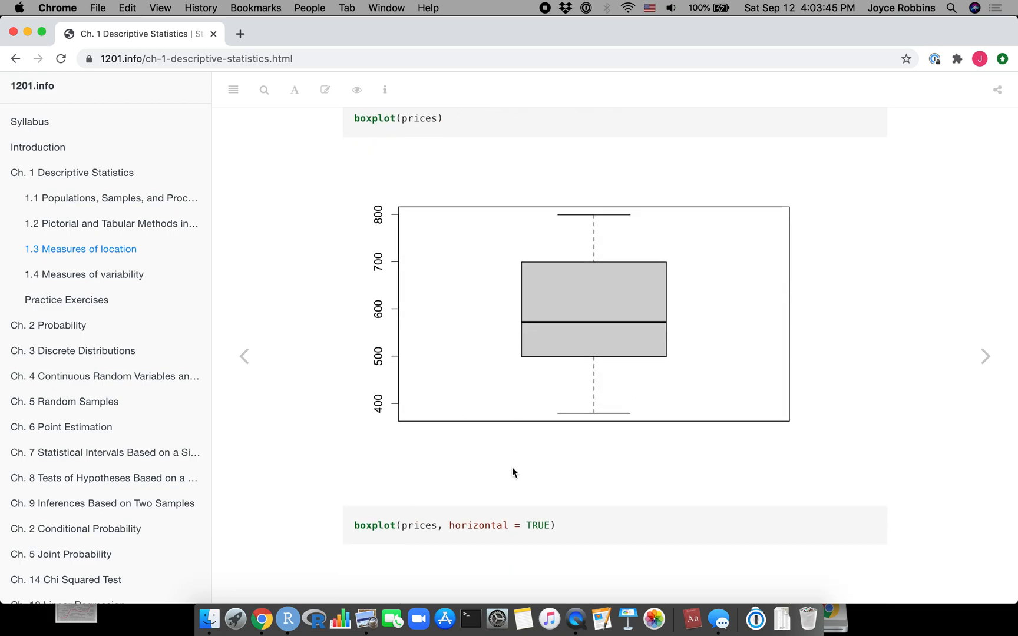
scroll("down", 3)
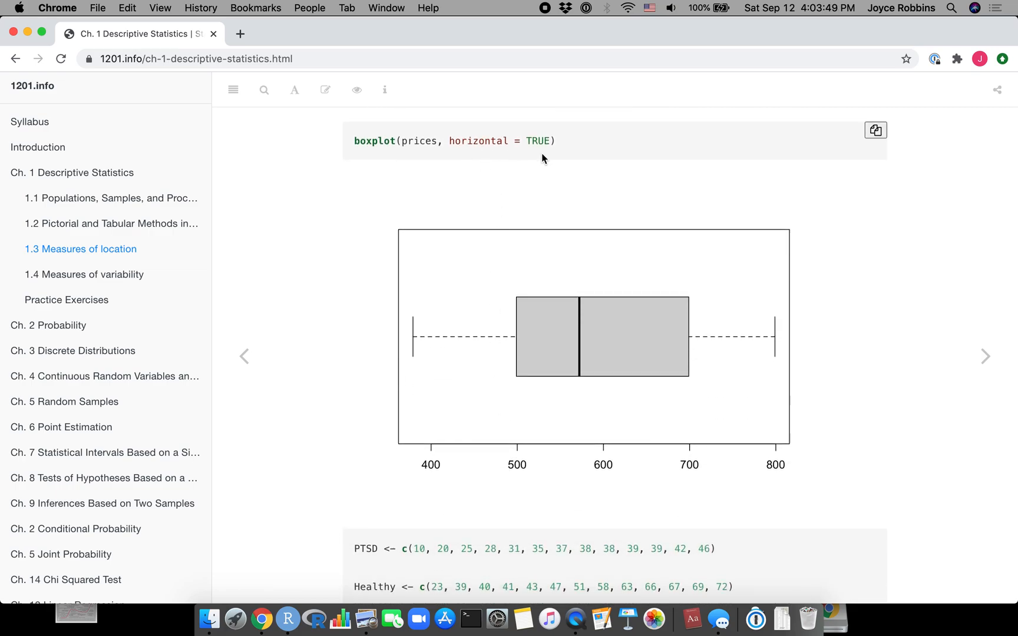
Scroll to the PTSD/Healthy data.frame code and its side-by-side horizontal boxplots.
scroll("down", 3)
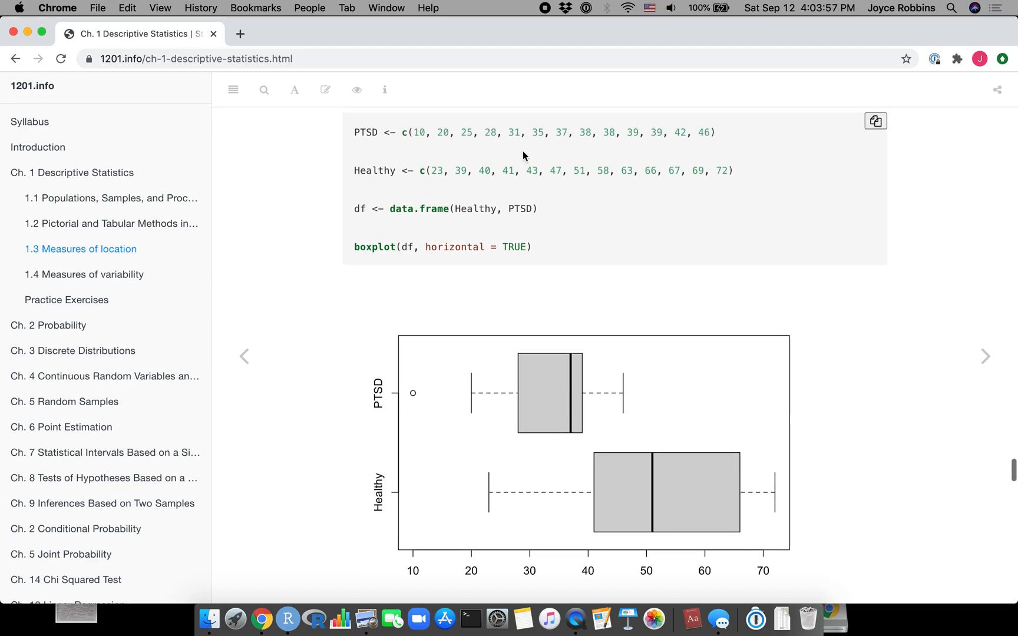
mouse_move(368, 145)
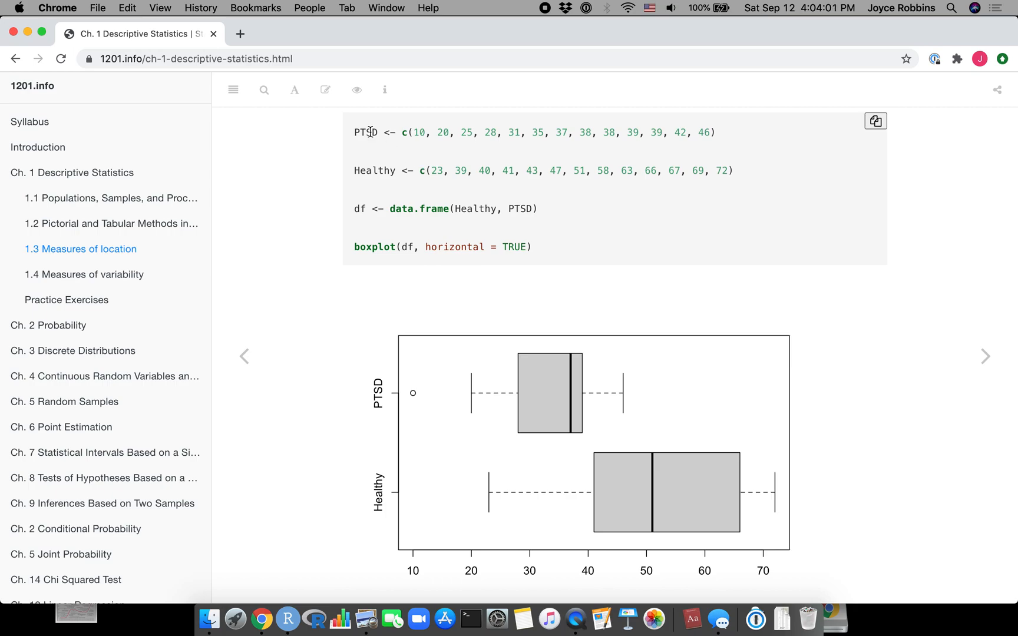
mouse_move(362, 185)
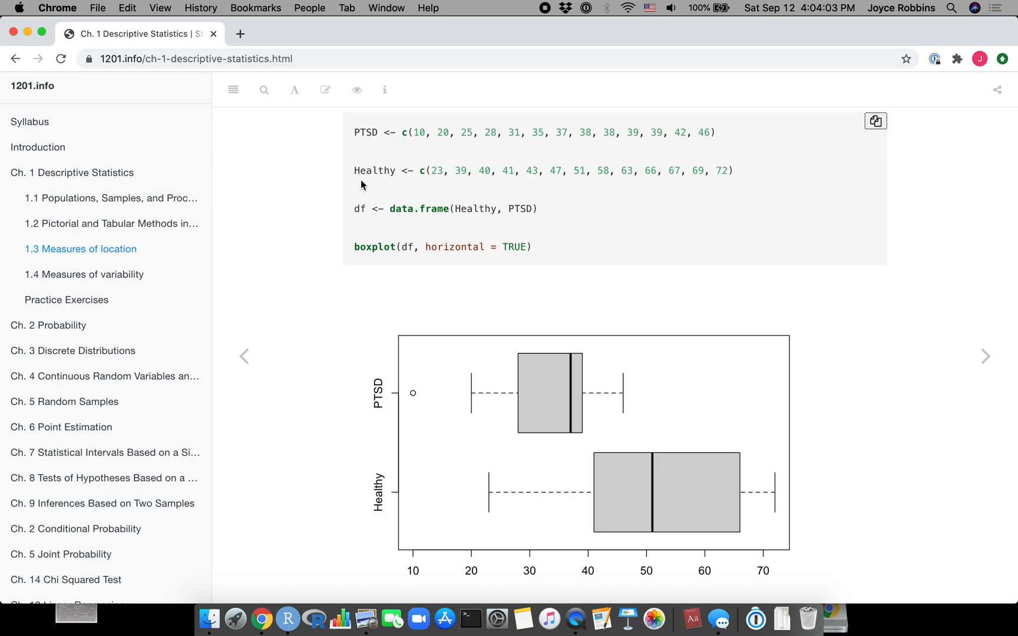
mouse_move(356, 212)
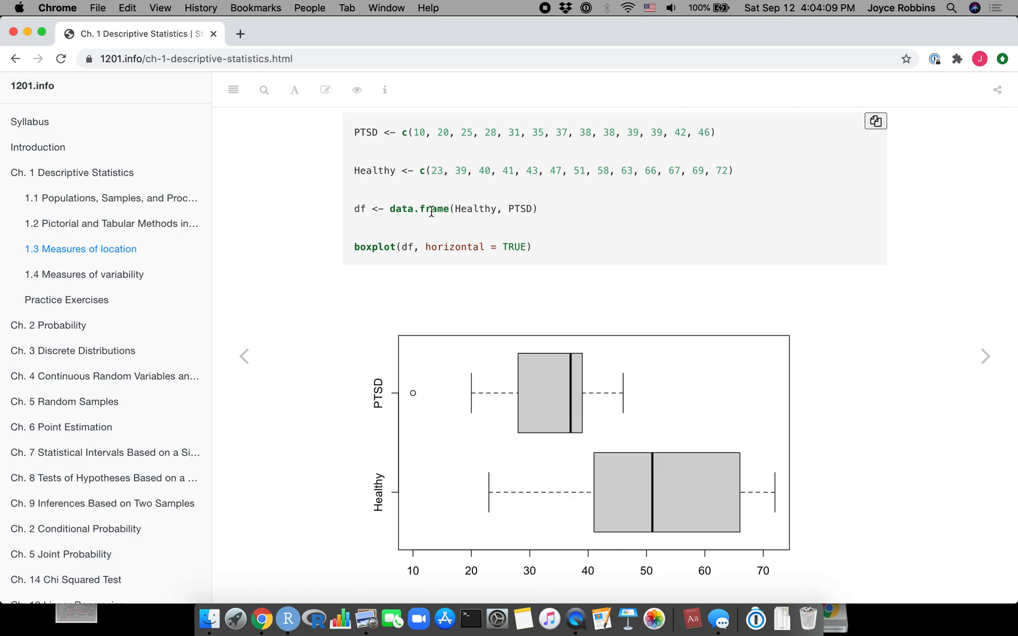
mouse_move(500, 161)
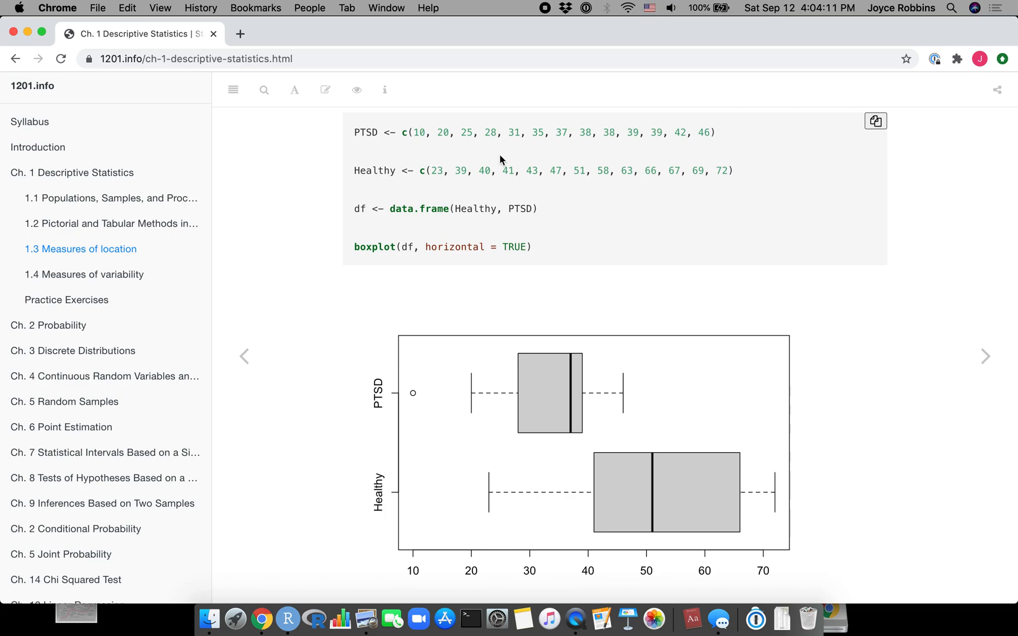
mouse_move(424, 208)
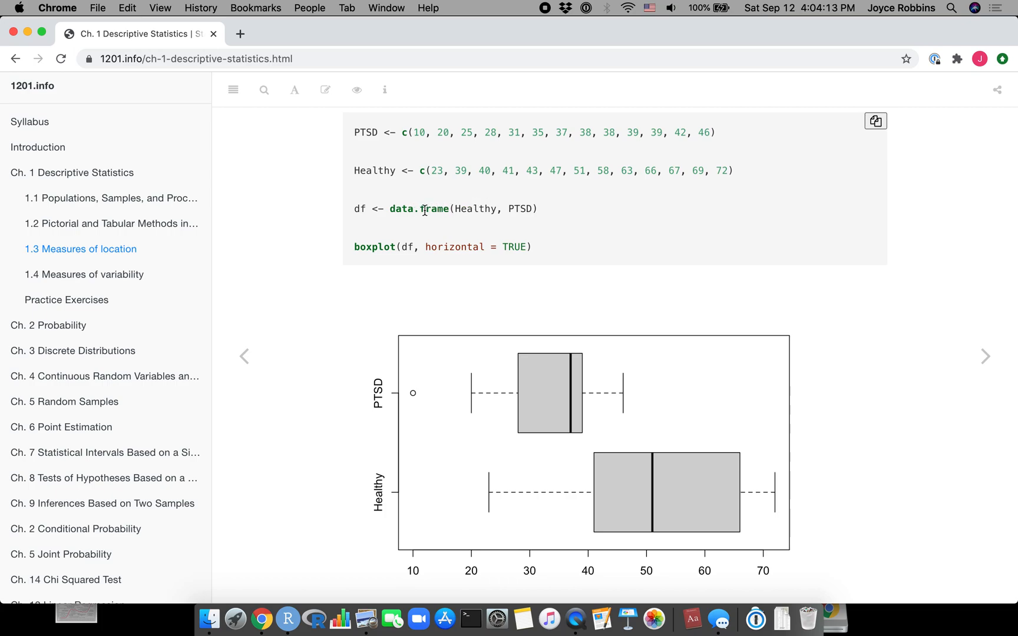
mouse_move(461, 205)
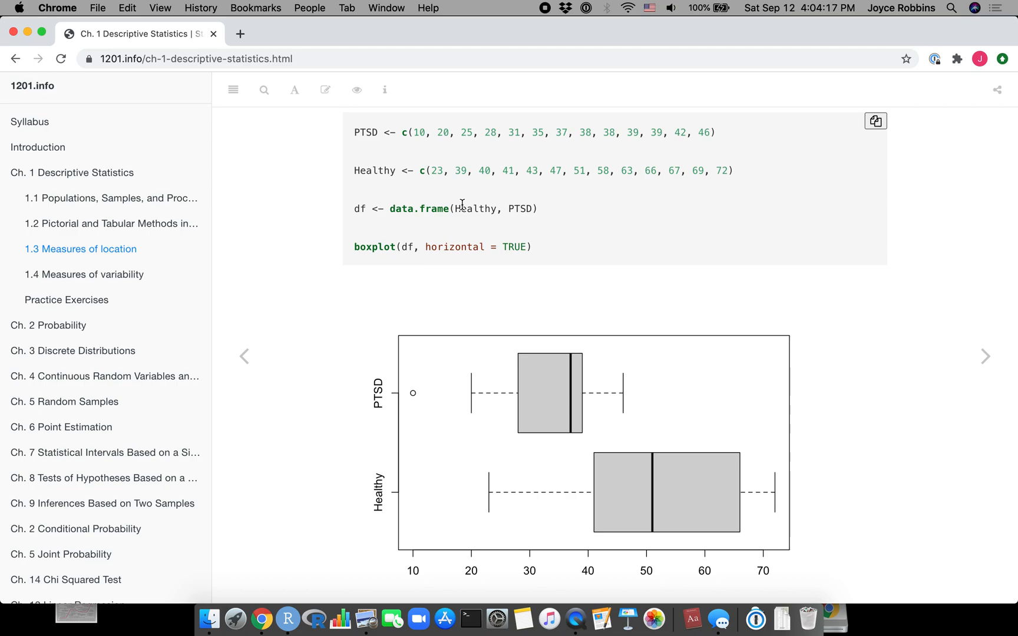
mouse_move(599, 200)
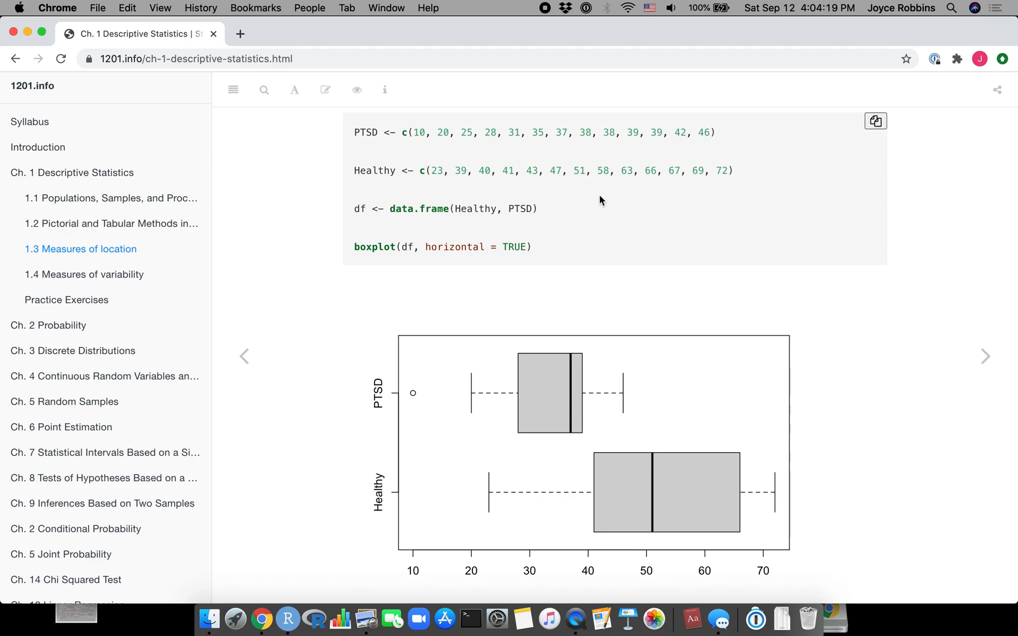
mouse_move(598, 198)
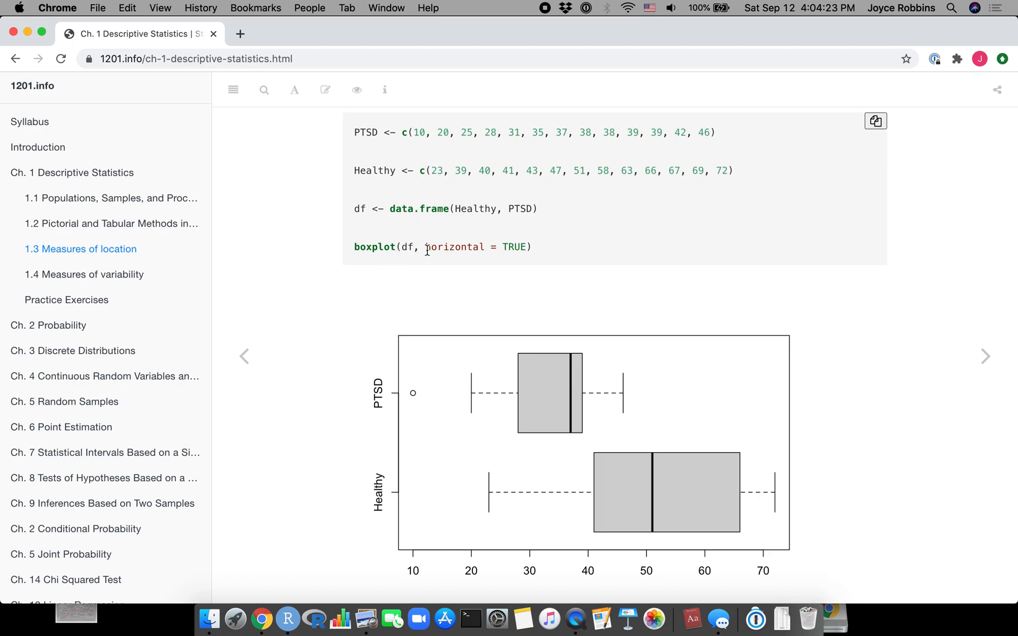
mouse_move(457, 240)
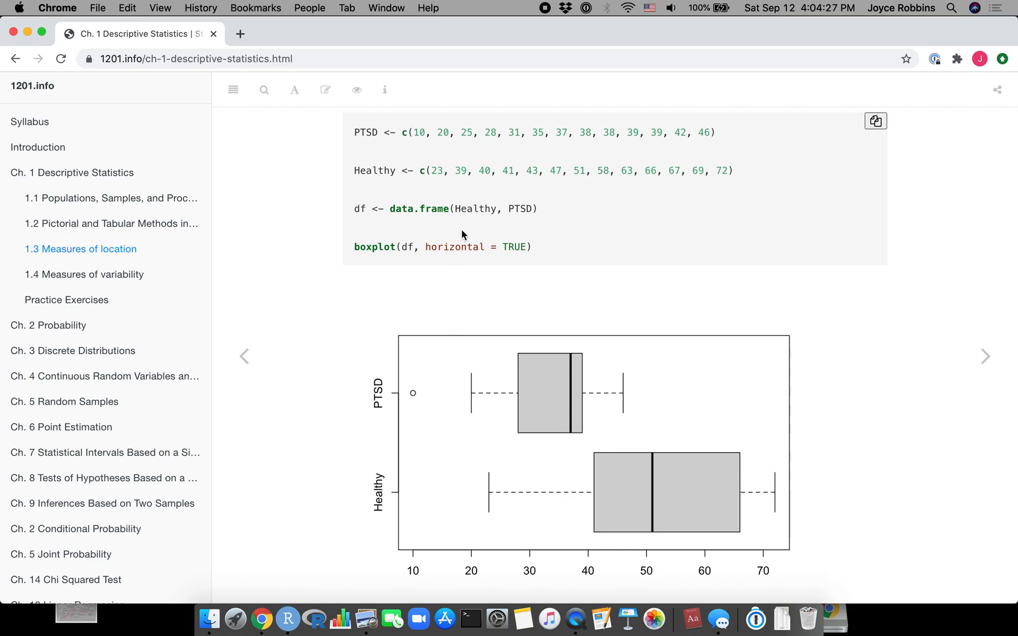
mouse_move(453, 467)
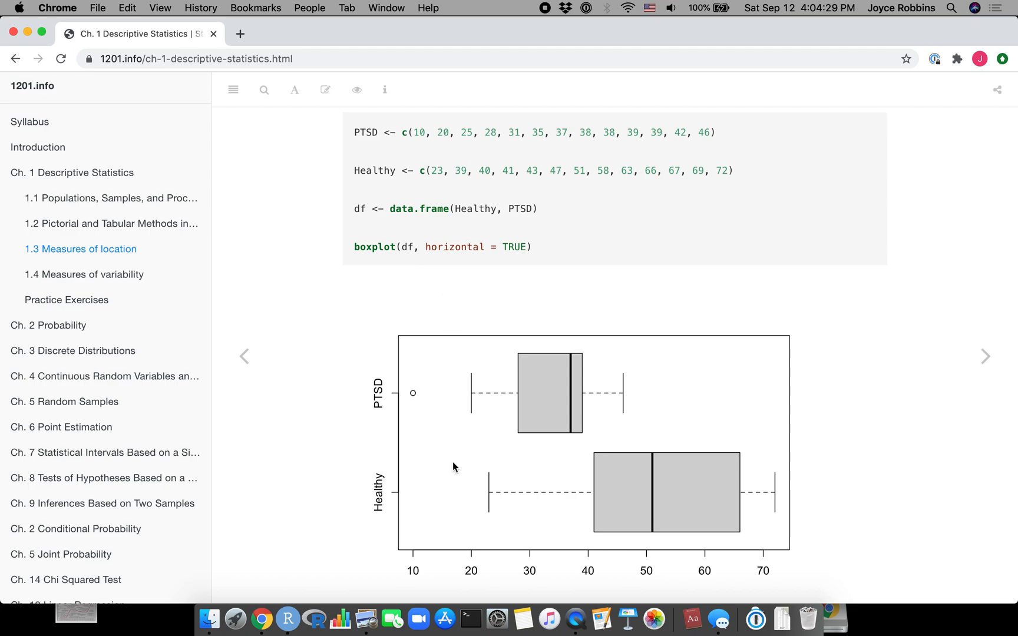
scroll("down", 3)
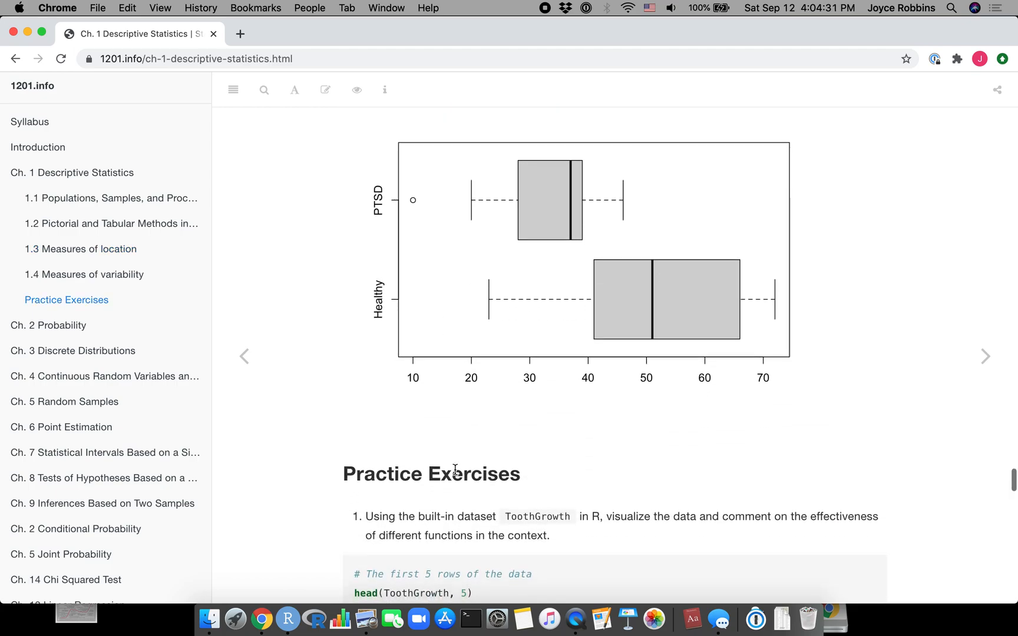
scroll("down", 3)
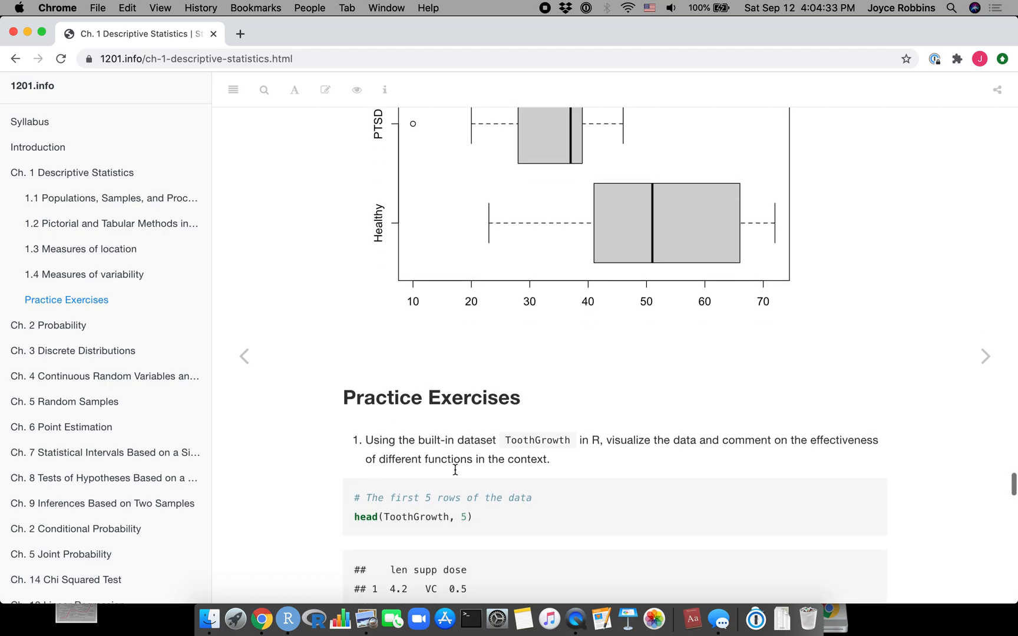
scroll("up", 3)
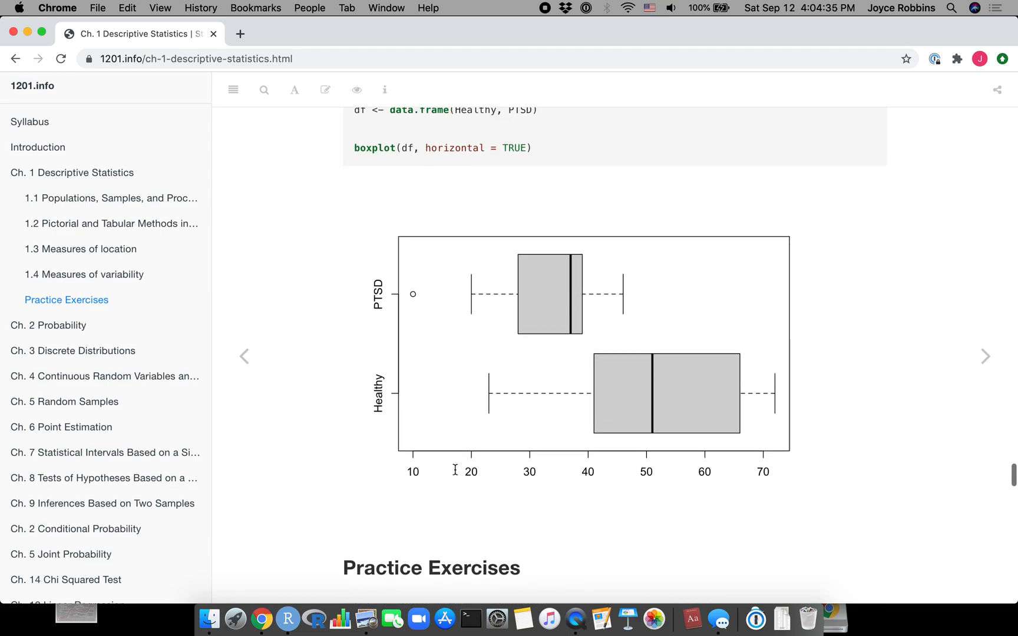
scroll("up", 3)
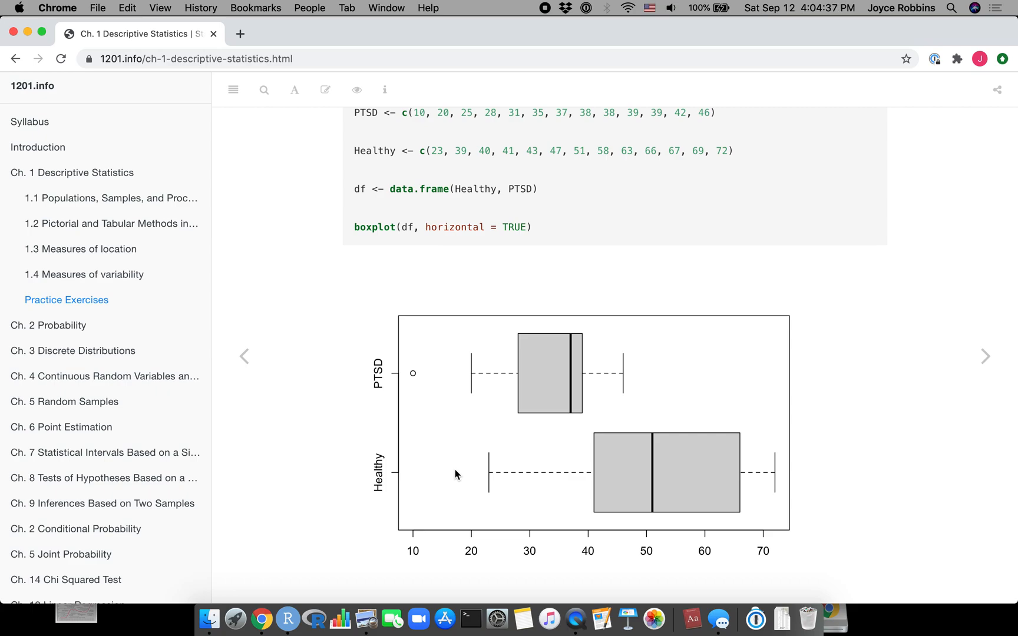
mouse_move(495, 260)
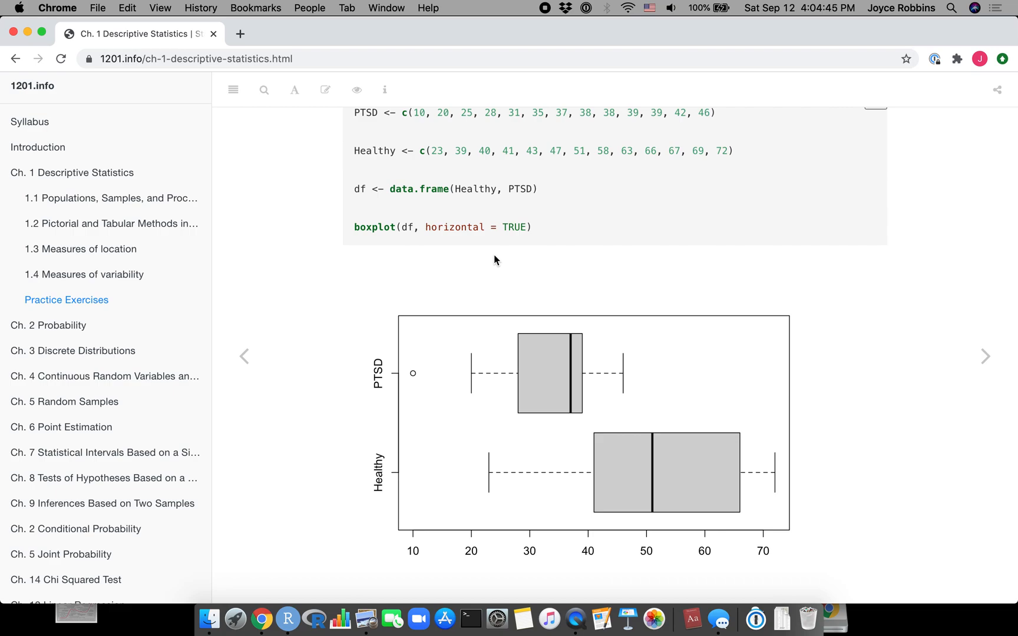
mouse_move(549, 29)
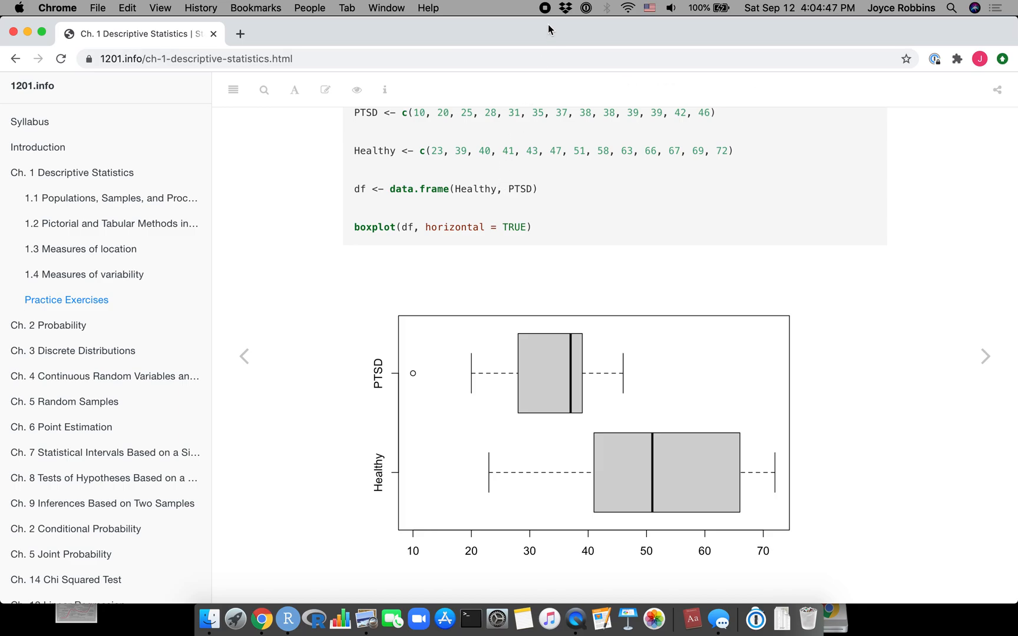